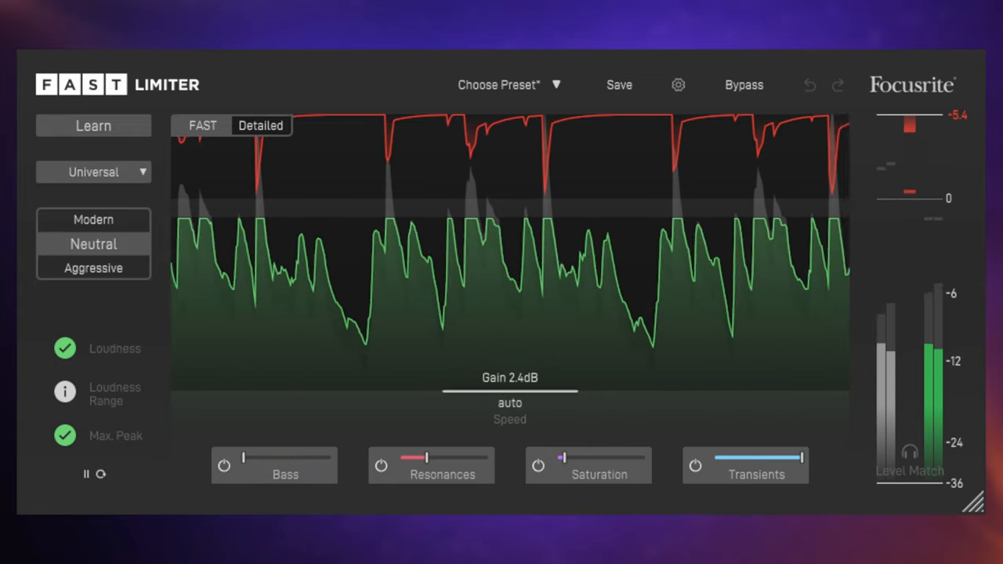
# Reset the limiter to its unlearned default state at 0 dB gain.
pyautogui.click(742, 84)
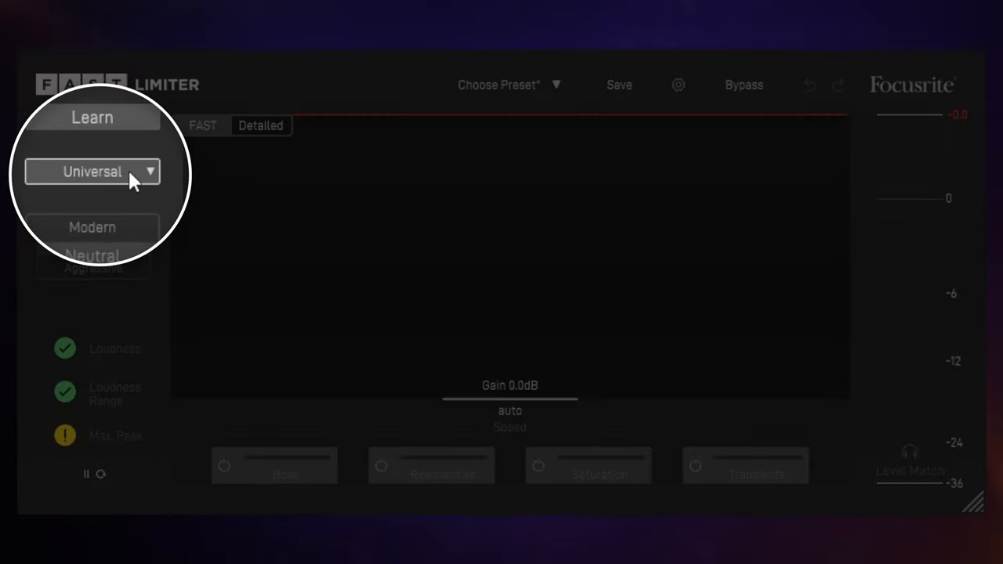
# Select the Pop genre profile in place of Universal.
pyautogui.click(93, 171)
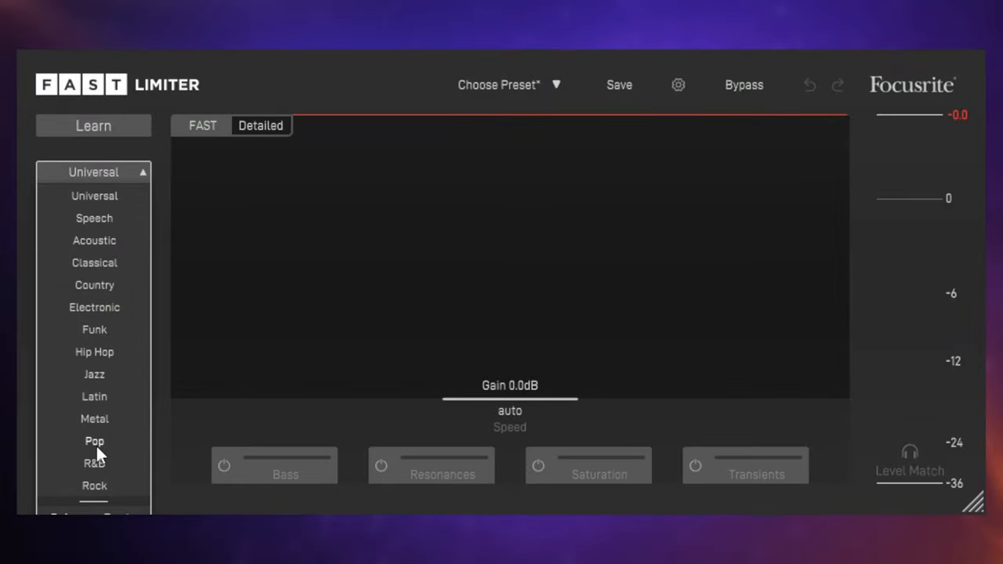
pyautogui.click(94, 441)
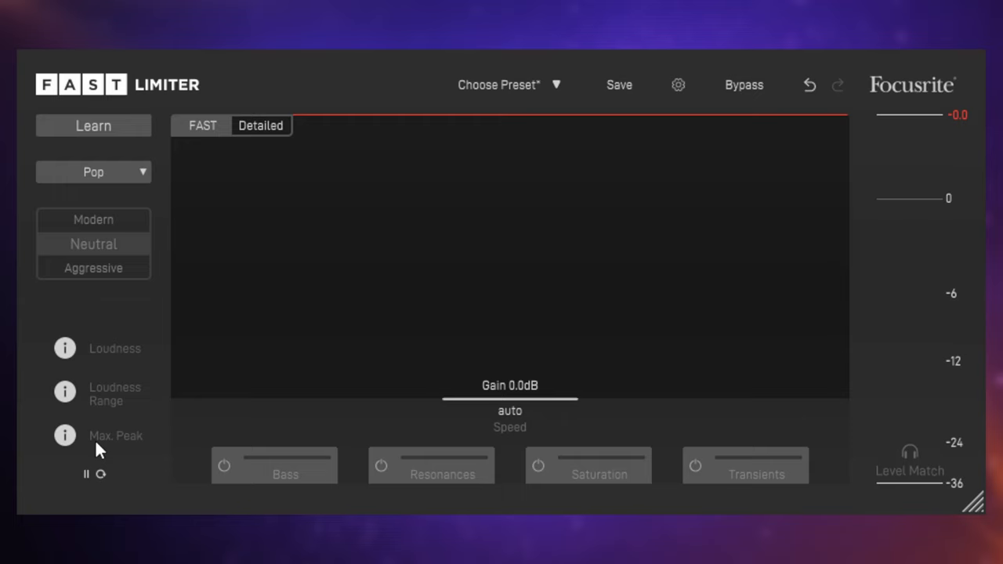
pyautogui.moveTo(129, 327)
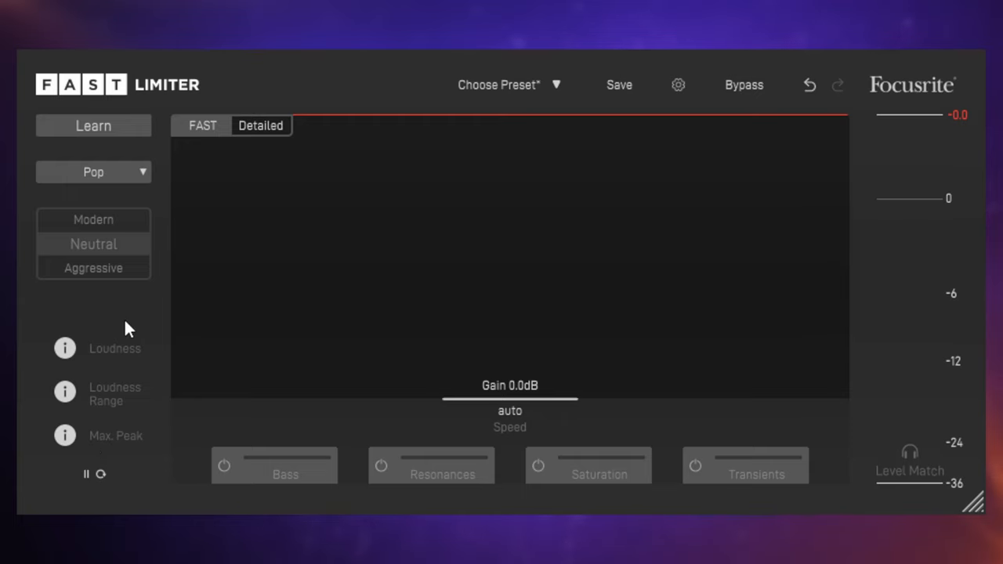
pyautogui.moveTo(93, 125)
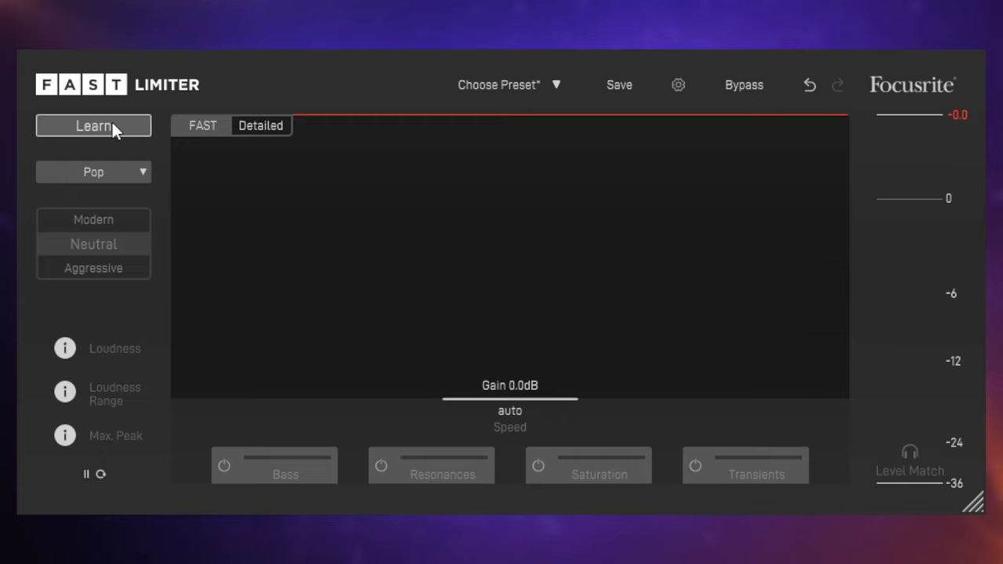
pyautogui.moveTo(118, 134)
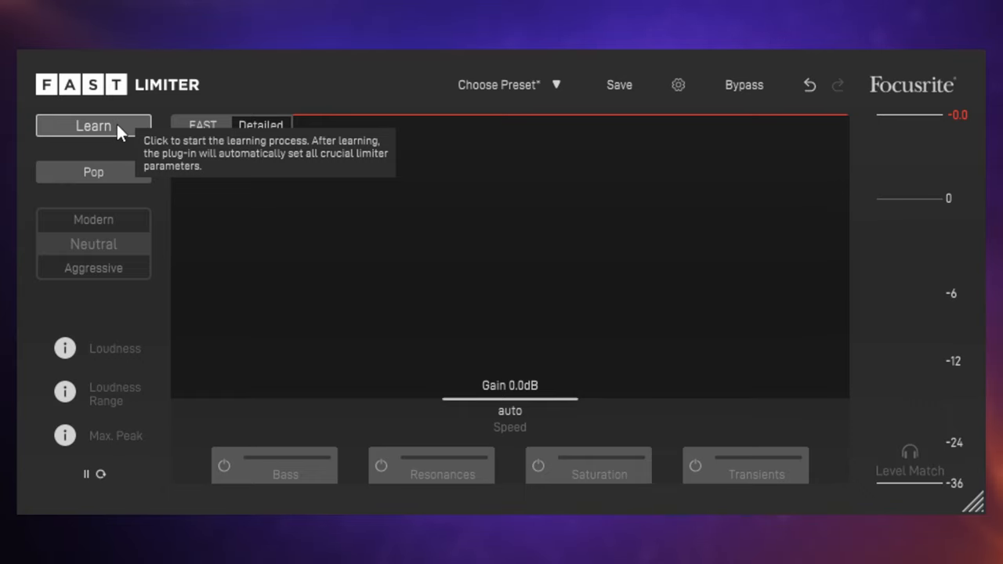
pyautogui.click(92, 126)
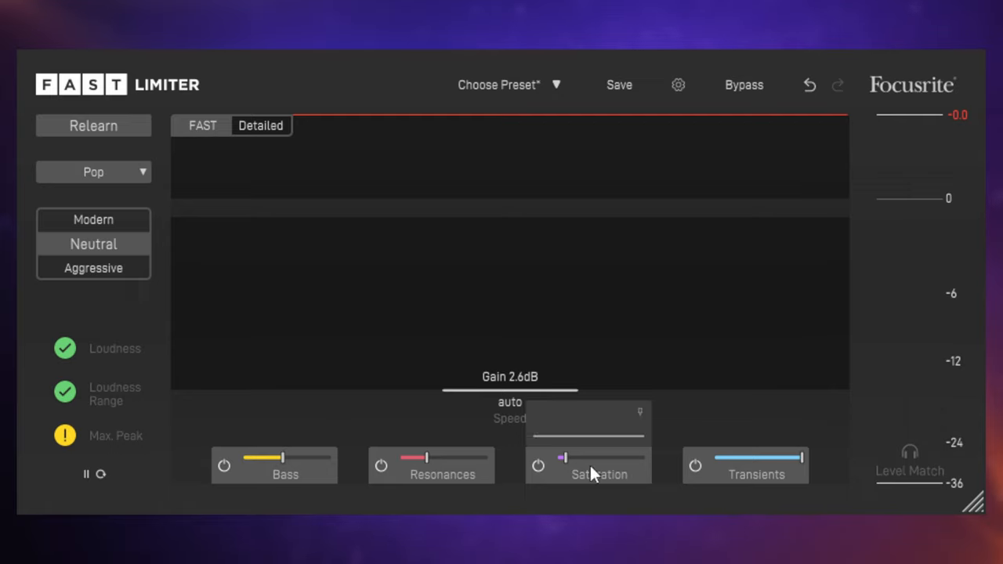
pyautogui.moveTo(317, 423)
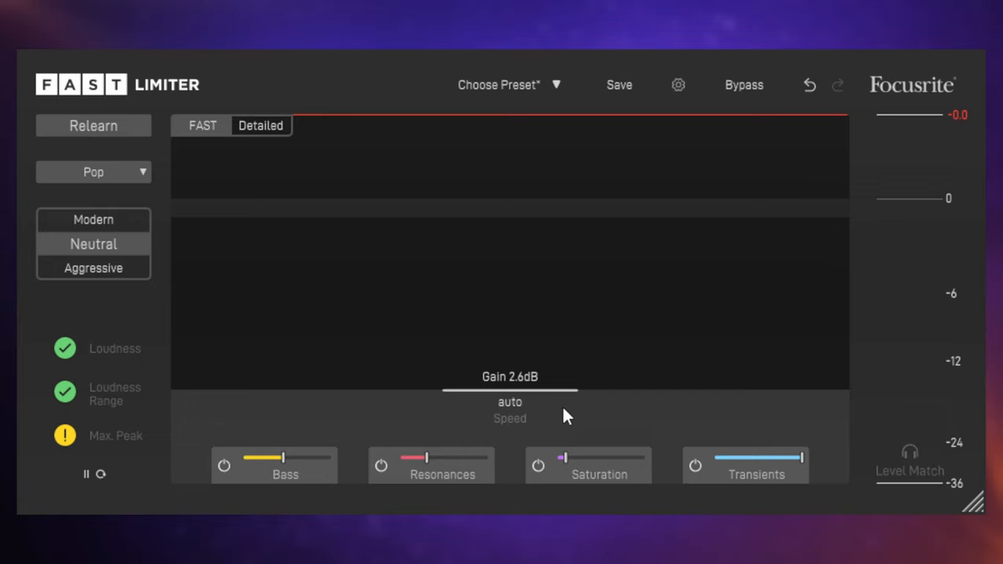
pyautogui.moveTo(611, 420)
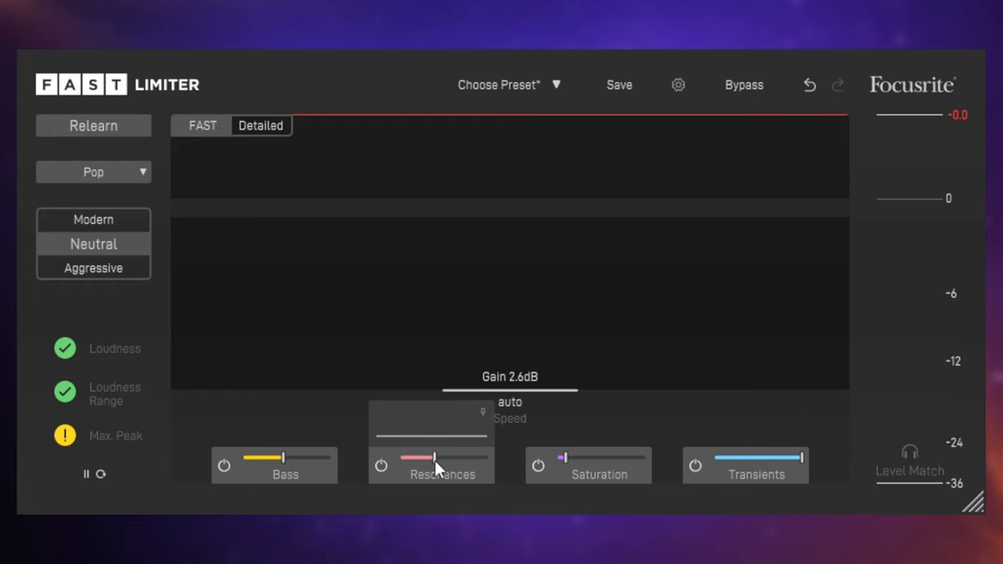
pyautogui.moveTo(611, 455)
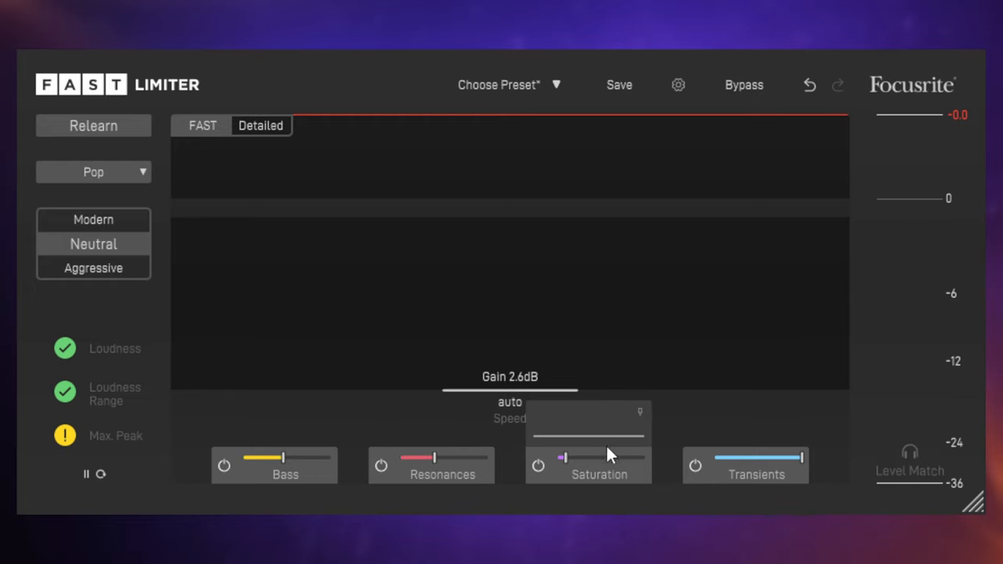
pyautogui.moveTo(598, 479)
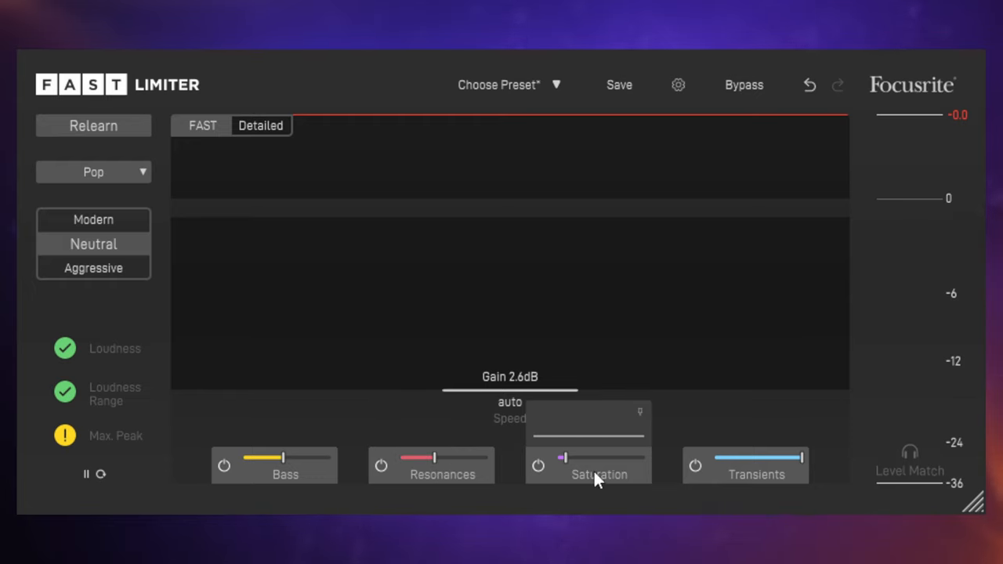
pyautogui.moveTo(597, 478)
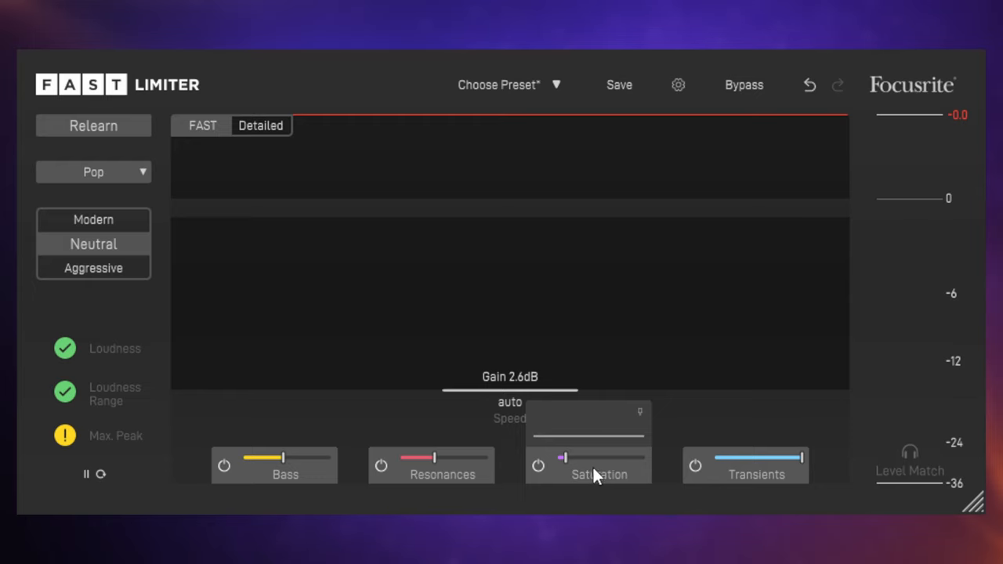
pyautogui.moveTo(599, 479)
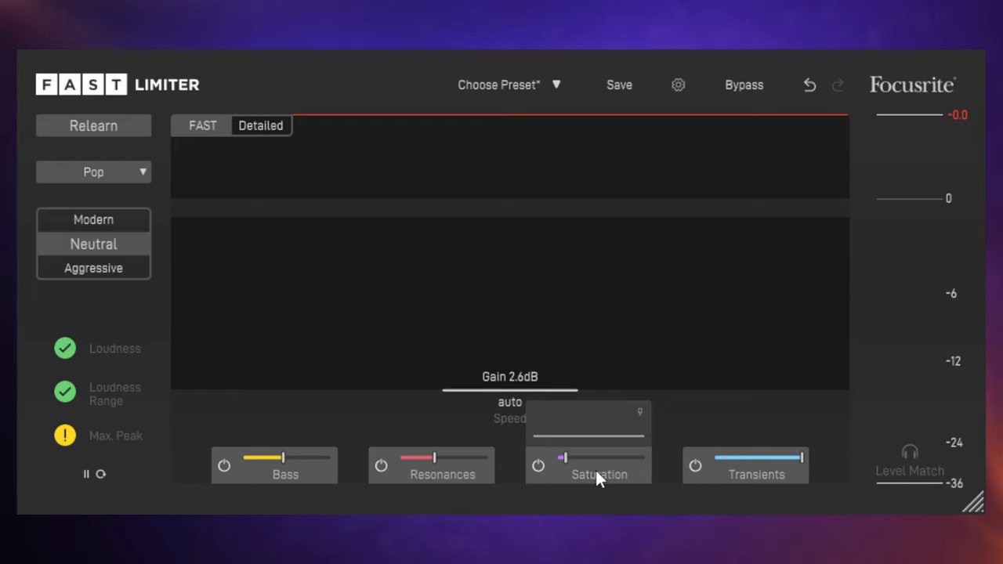
pyautogui.moveTo(633, 454)
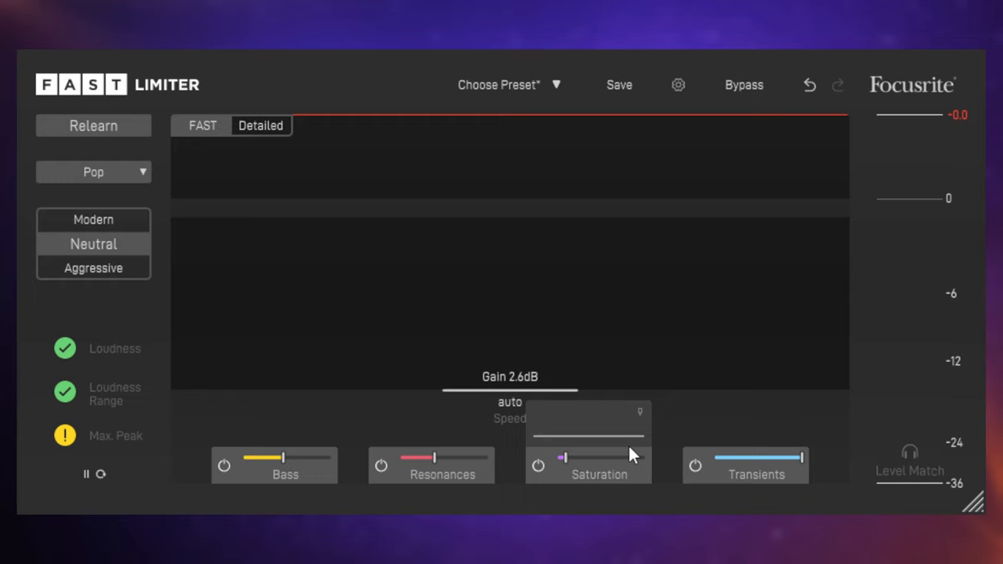
# Raise the Saturation amount to roughly the middle of its range.
pyautogui.moveTo(564, 456); pyautogui.dragTo(599, 457)
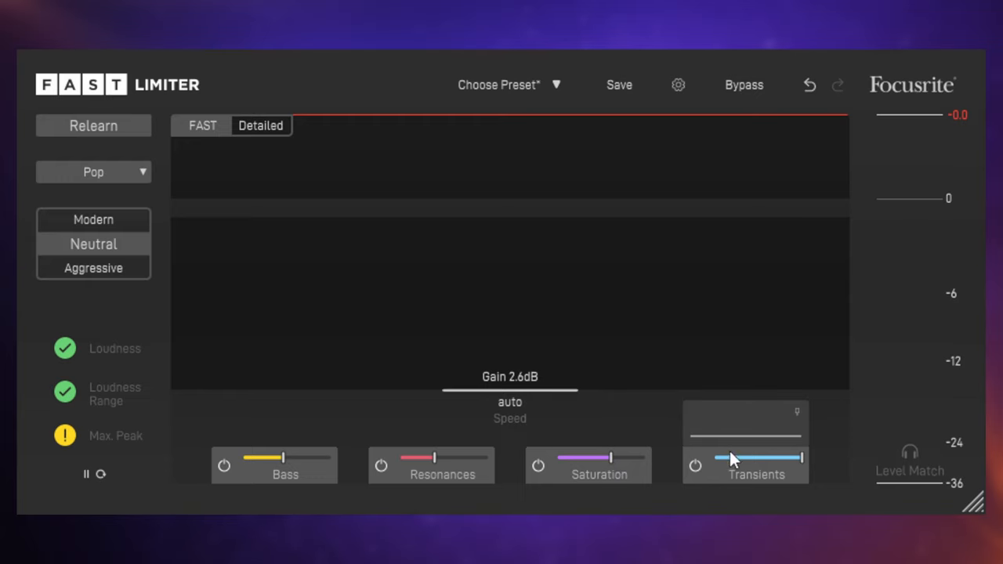
pyautogui.moveTo(760, 478)
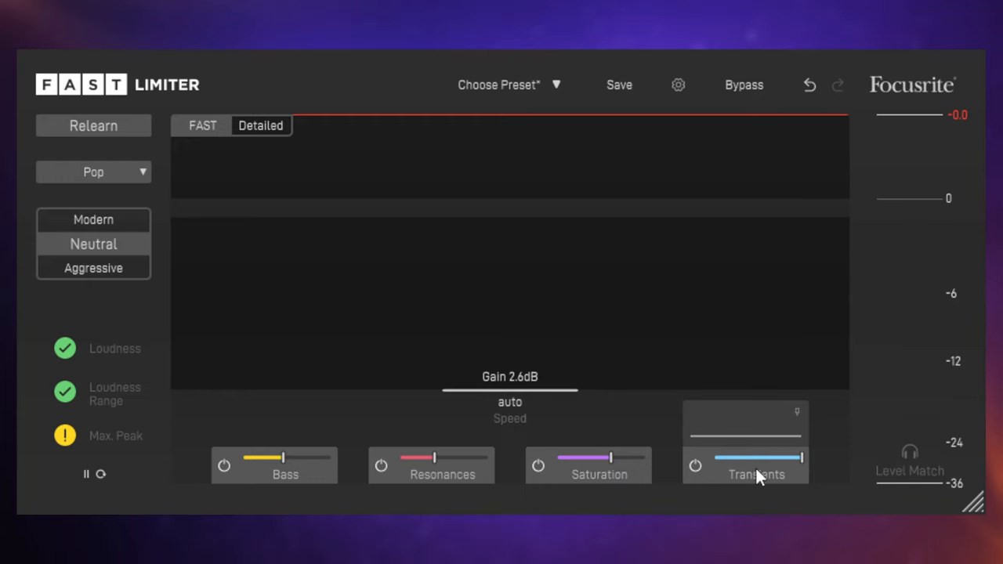
pyautogui.moveTo(760, 476)
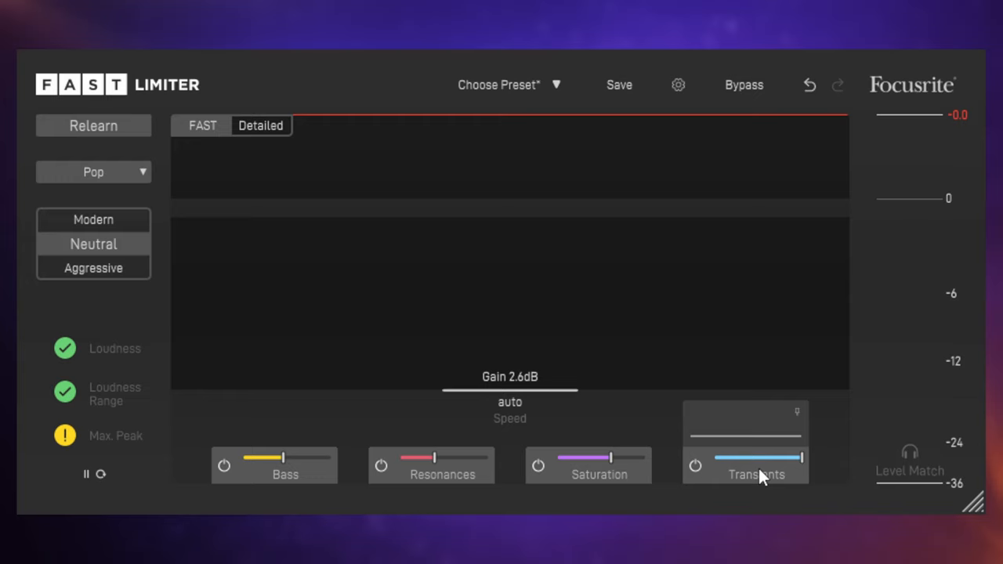
pyautogui.moveTo(622, 431)
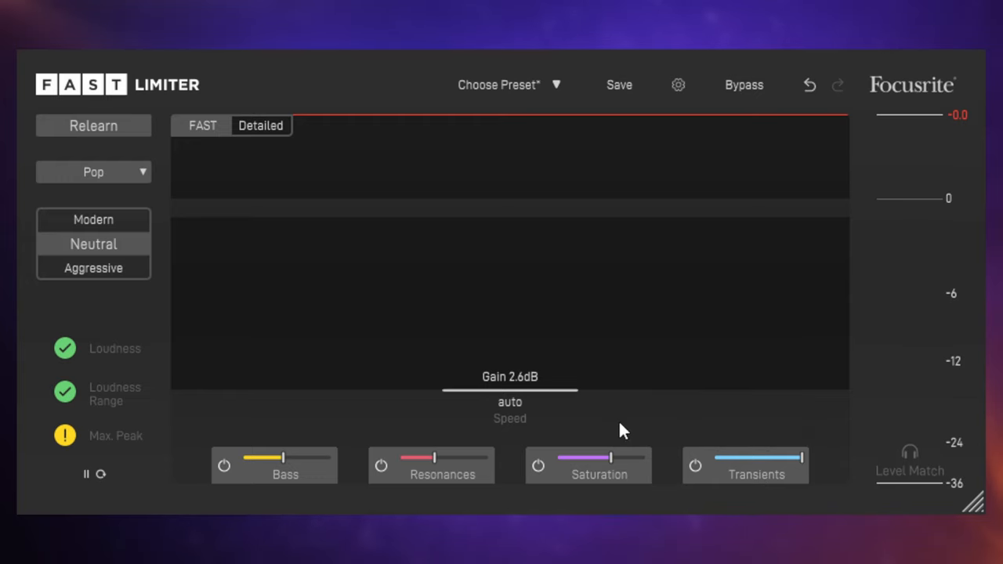
pyautogui.moveTo(618, 428)
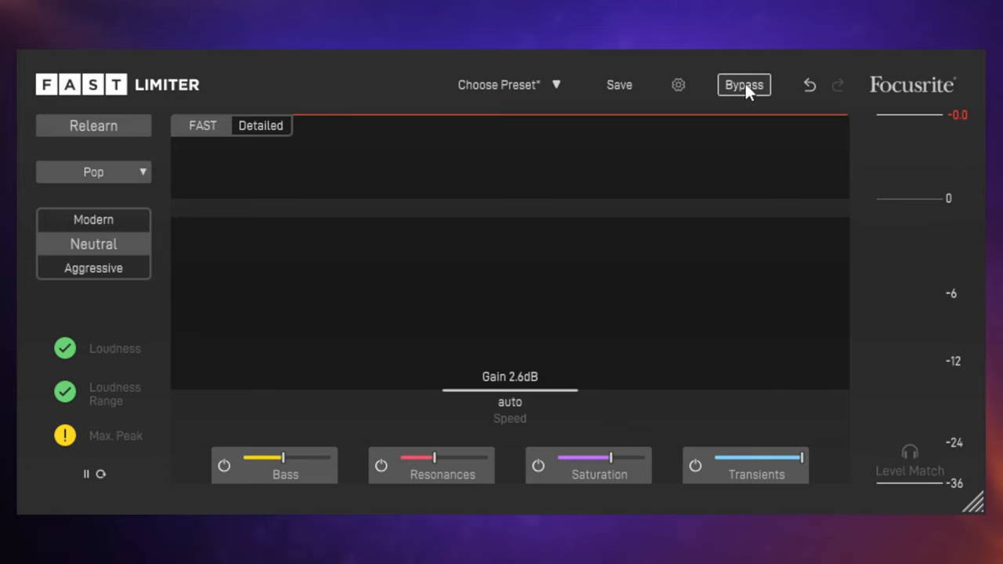
pyautogui.moveTo(744, 84)
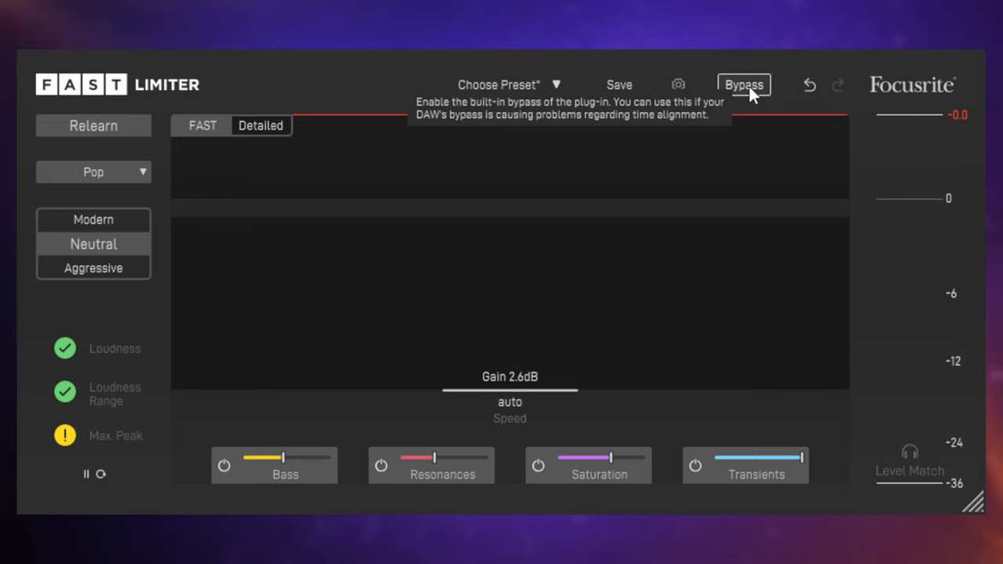
pyautogui.click(744, 85)
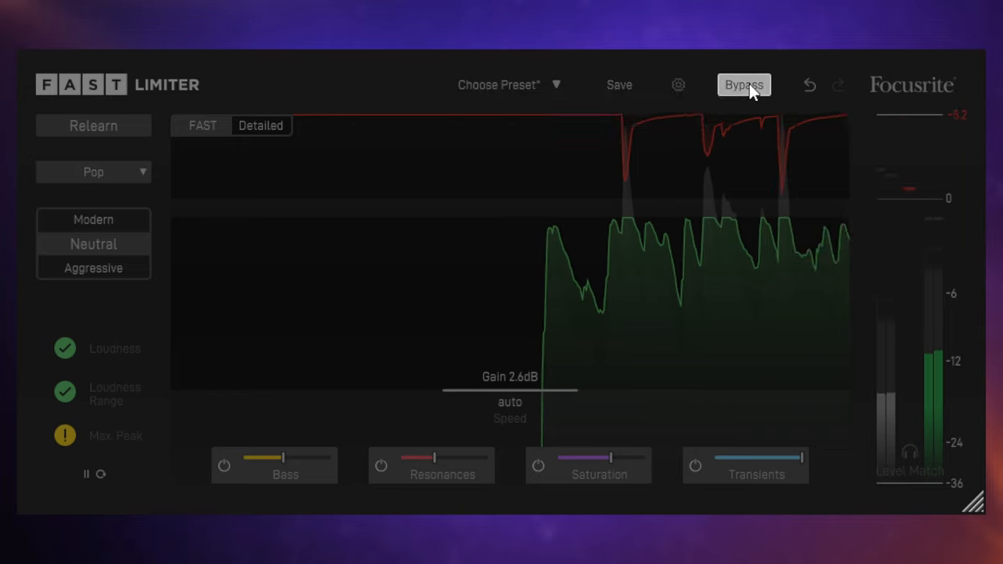
pyautogui.moveTo(743, 84)
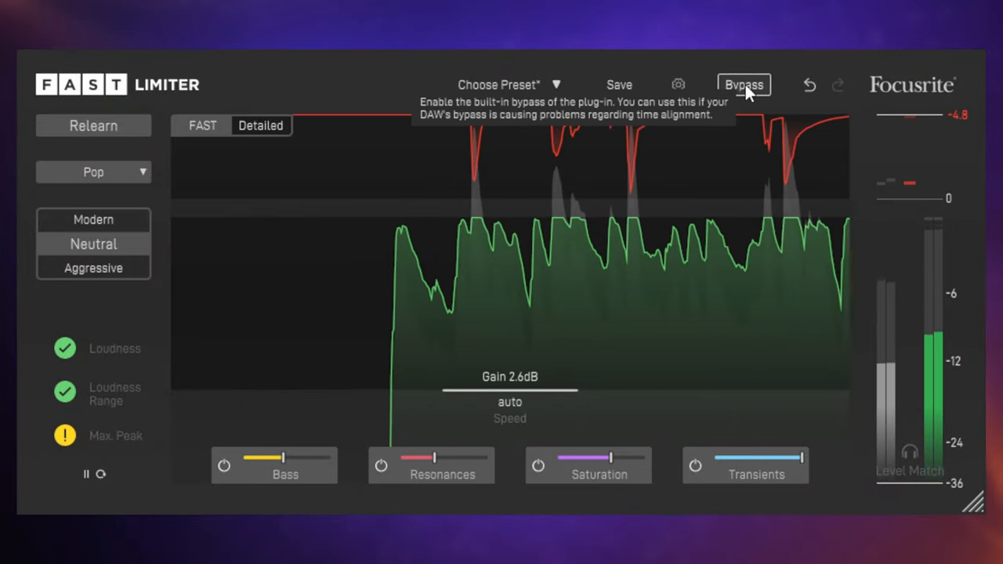
pyautogui.moveTo(799, 121)
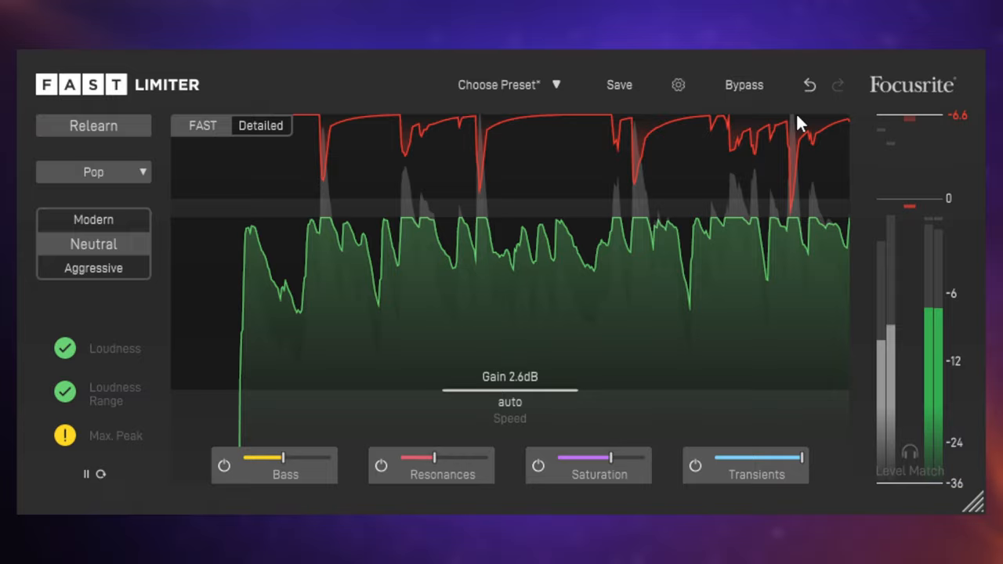
pyautogui.click(744, 85)
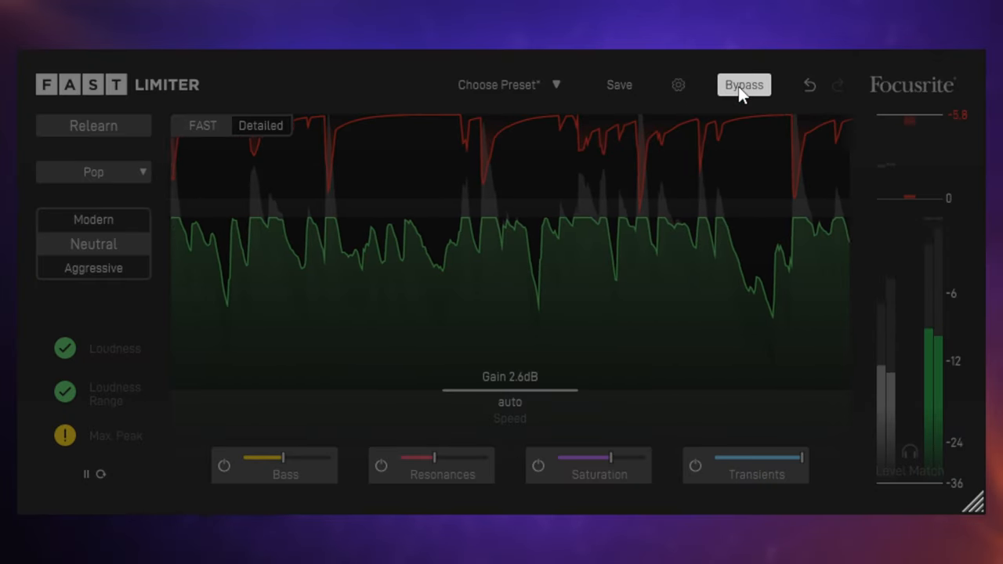
pyautogui.moveTo(742, 85)
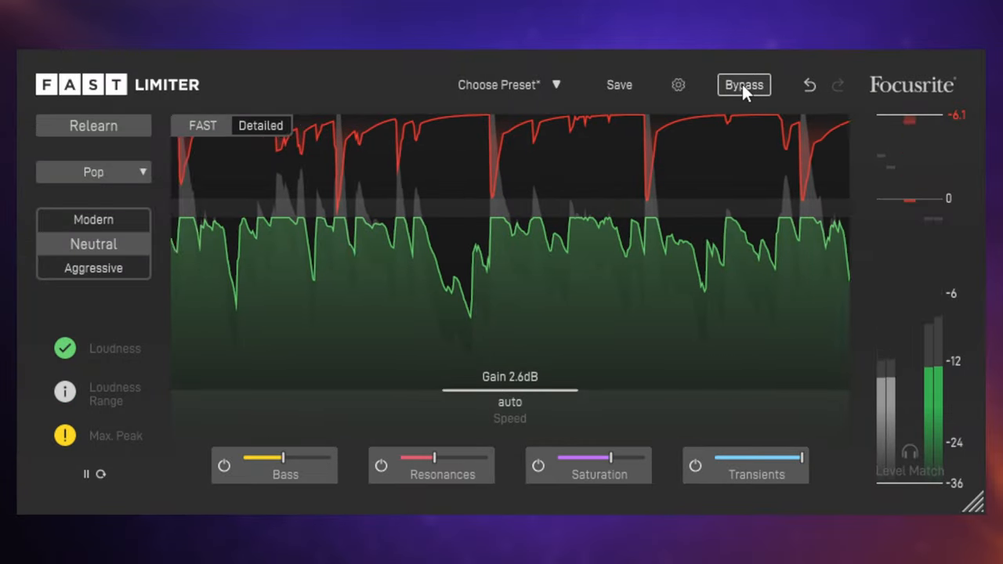
pyautogui.click(742, 85)
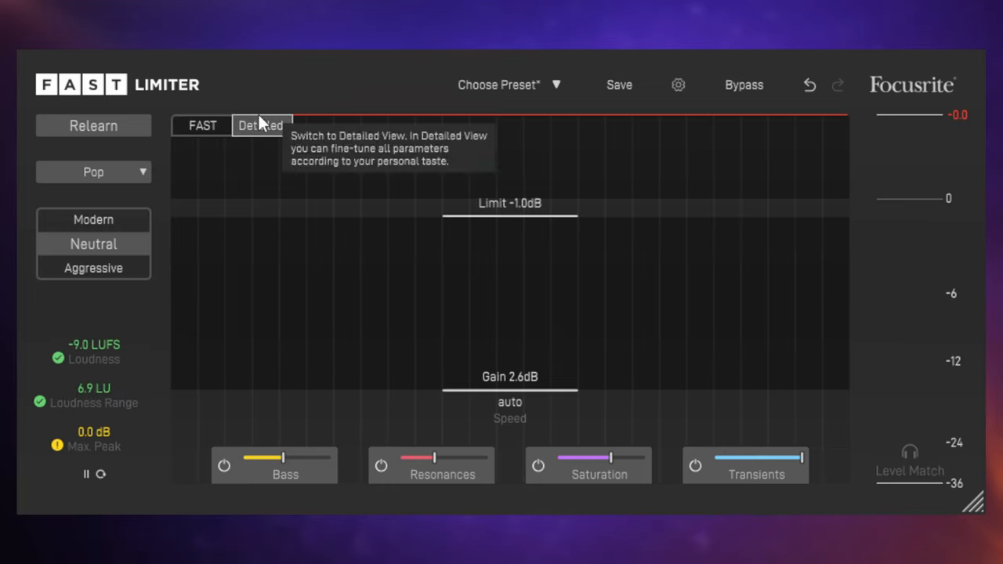
pyautogui.moveTo(94, 358)
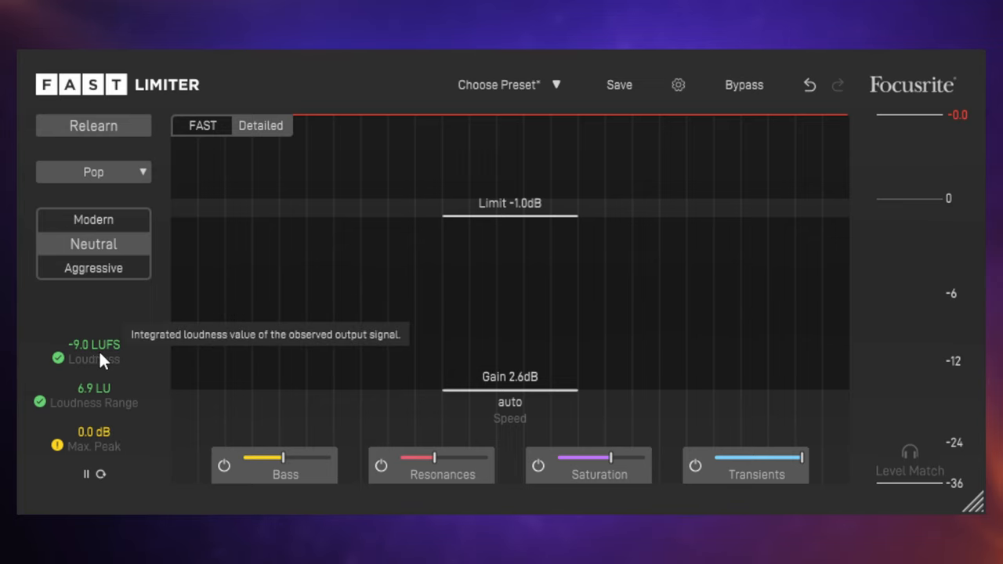
pyautogui.moveTo(92, 327)
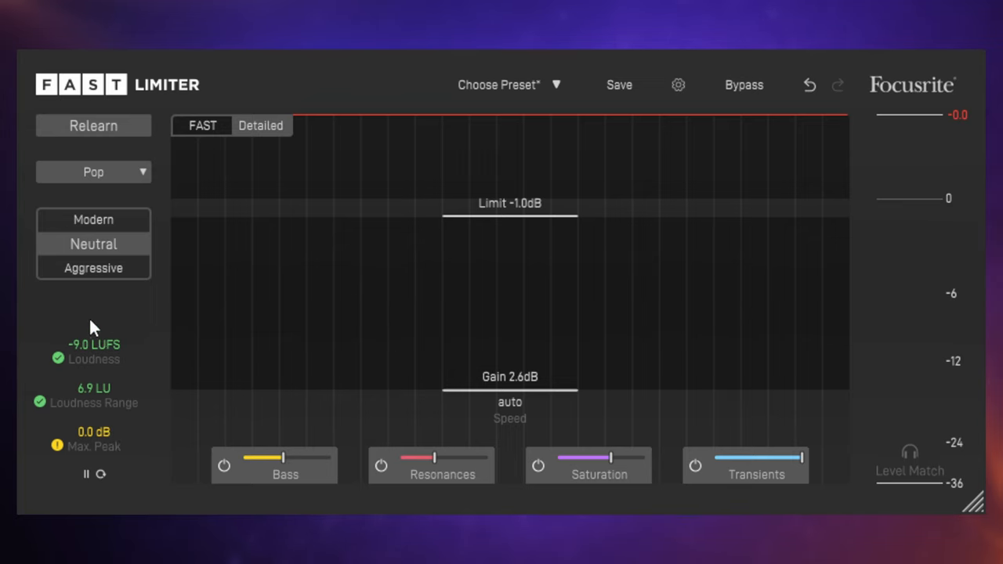
pyautogui.moveTo(136, 491)
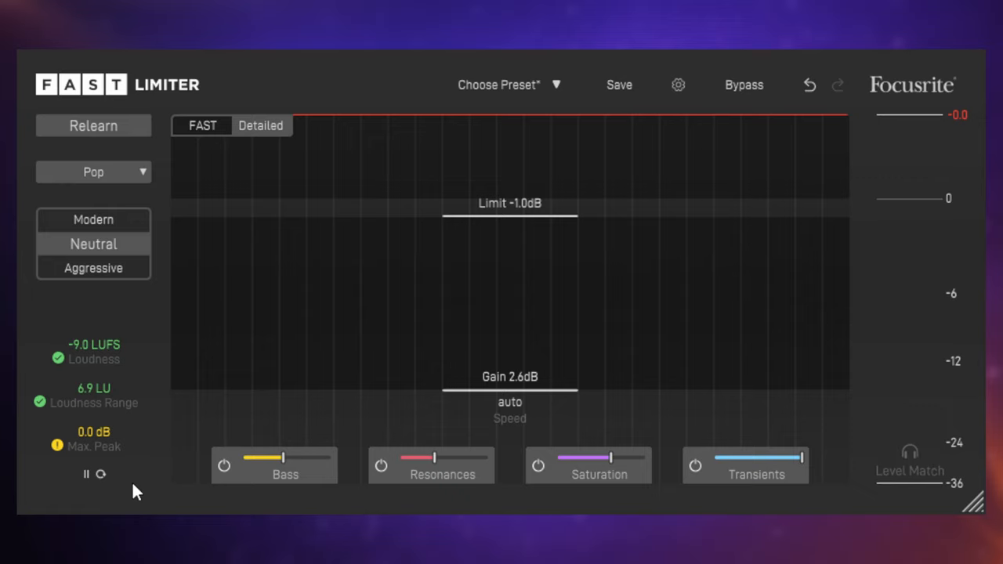
pyautogui.moveTo(128, 488)
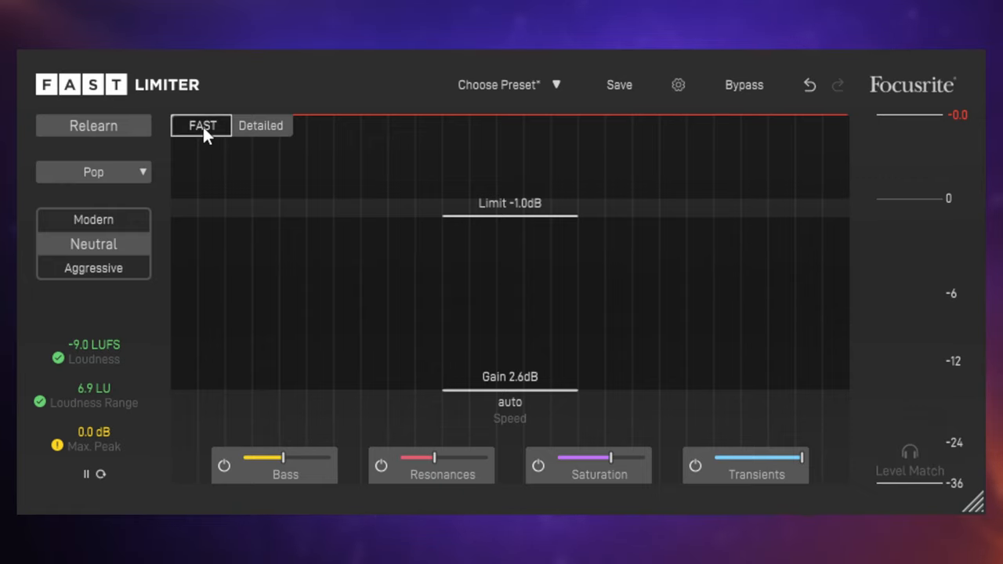
# Show the Detailed view and restart the loudness measurement while the track plays.
pyautogui.click(260, 126)
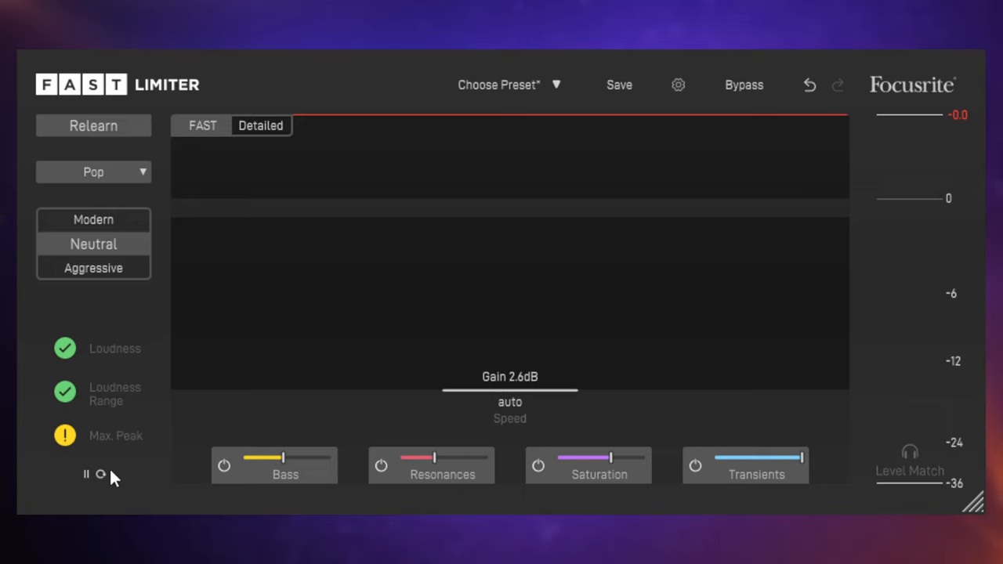
pyautogui.moveTo(110, 391)
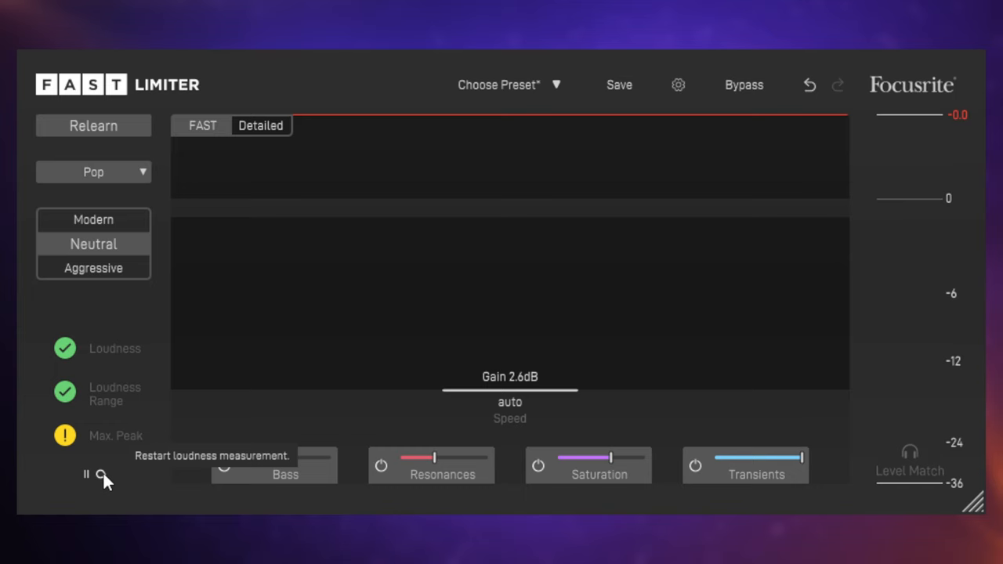
pyautogui.click(100, 474)
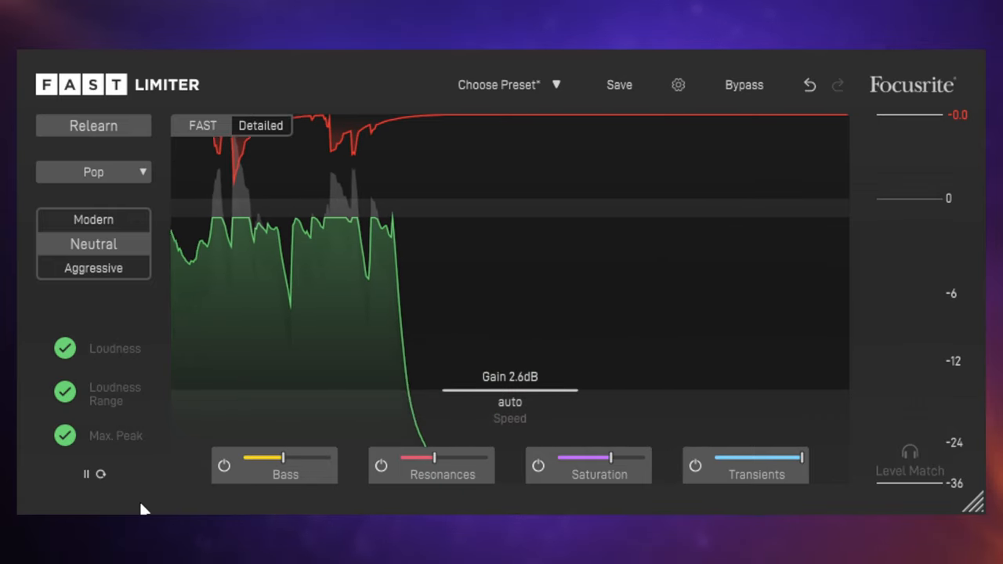
pyautogui.moveTo(94, 321)
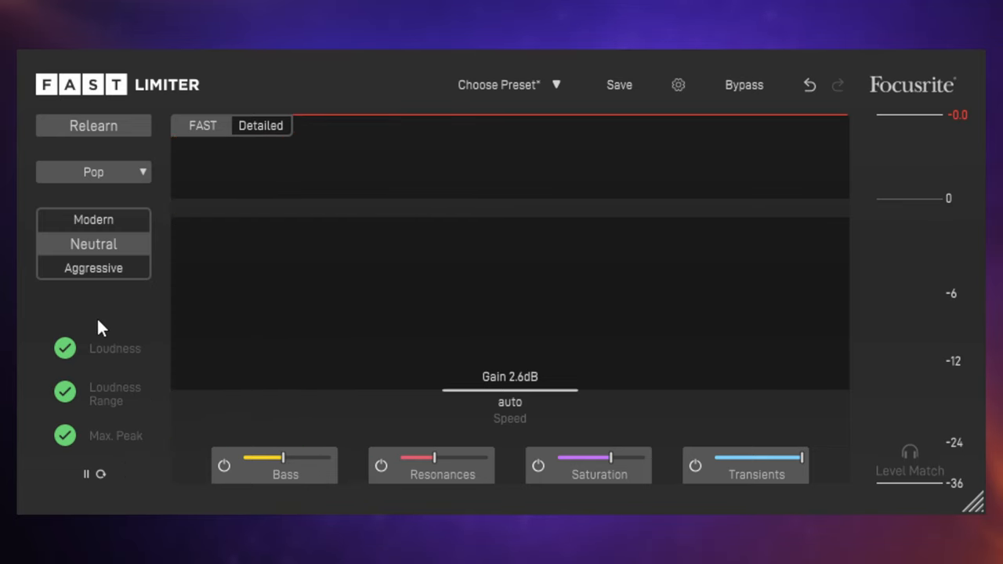
# Set the limiting character to Modern instead of Neutral.
pyautogui.click(93, 219)
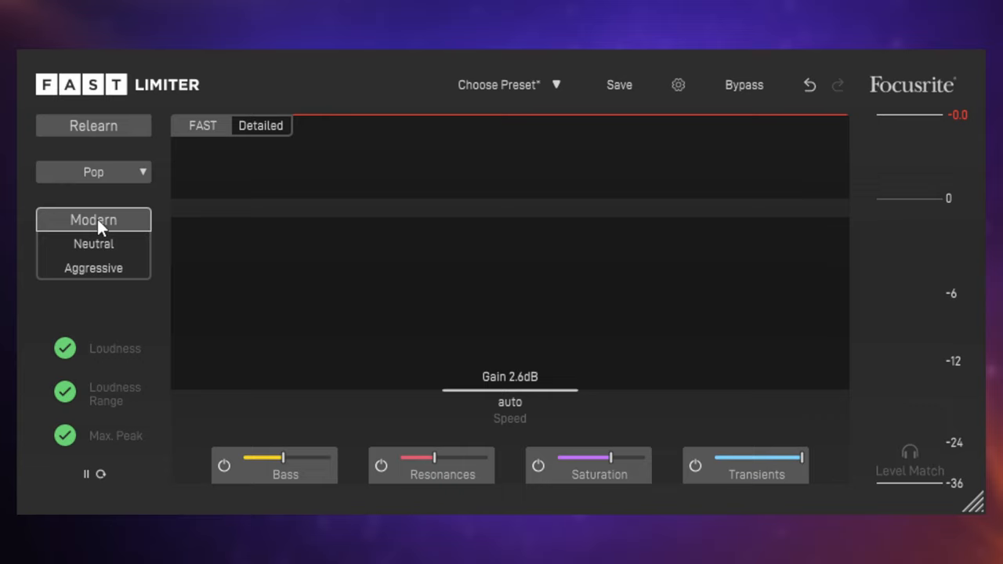
pyautogui.moveTo(93, 268)
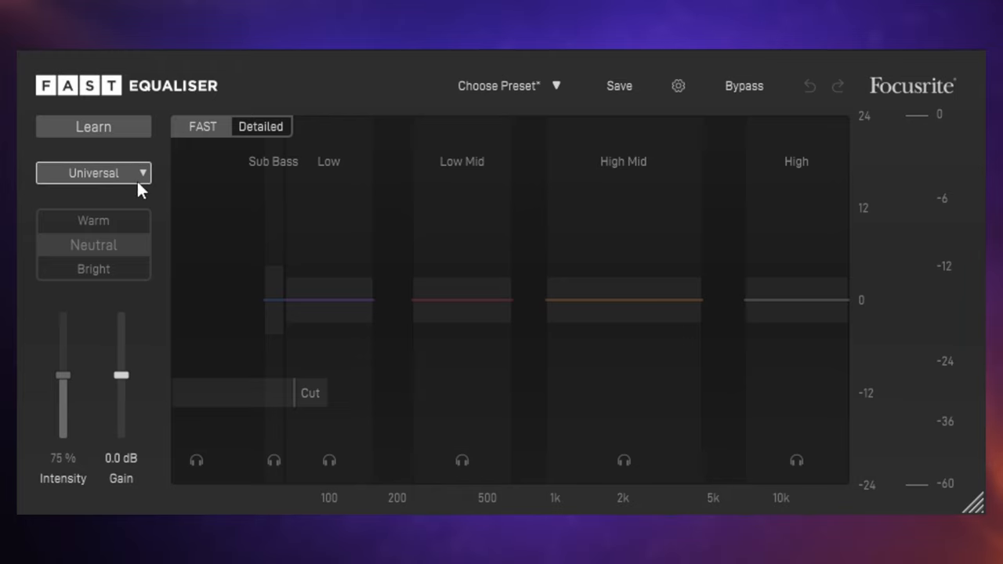
# Choose the Acoustic Guitar profile and start learning the track's frequency balance.
pyautogui.click(92, 173)
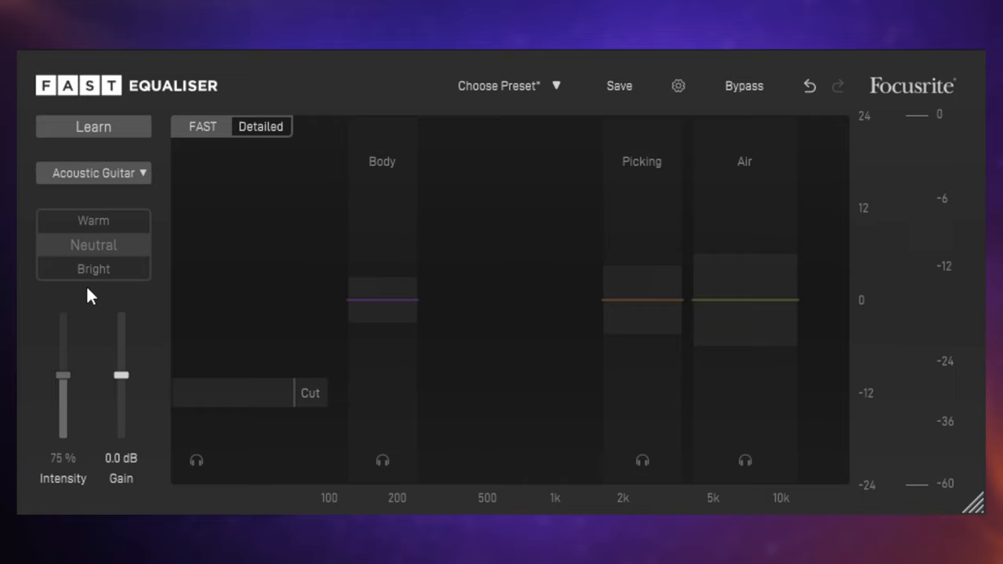
pyautogui.moveTo(93, 127)
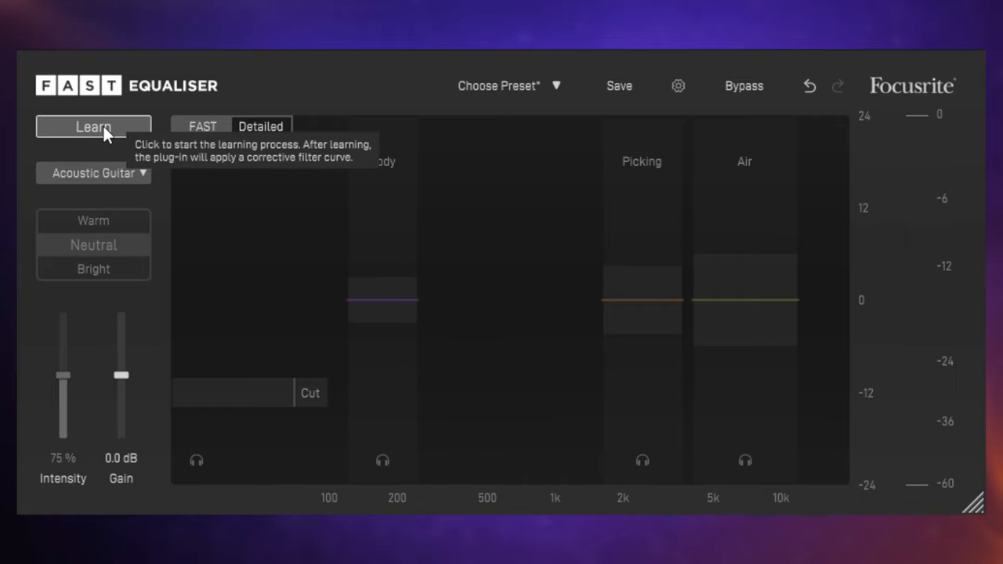
pyautogui.click(92, 127)
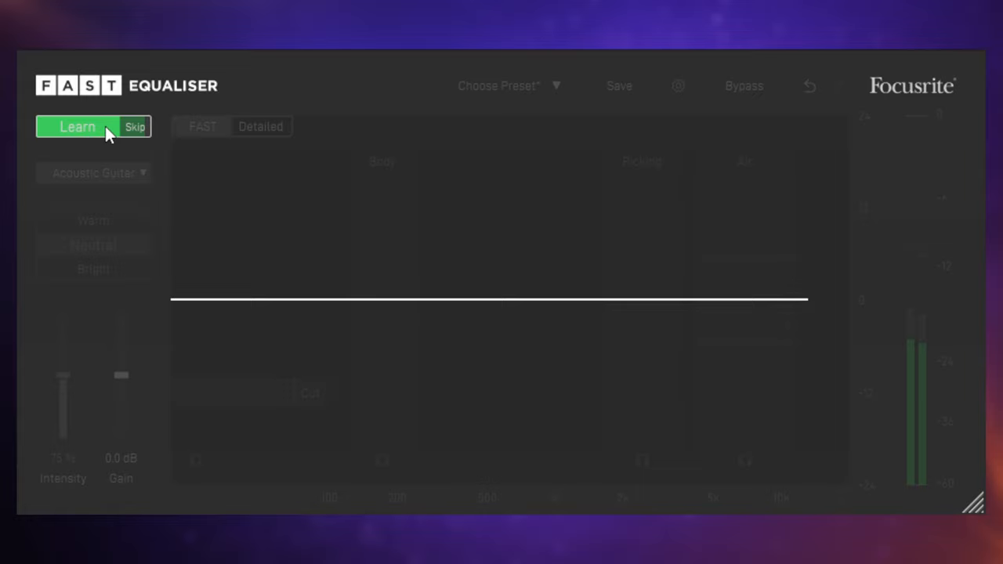
# Apply the learned corrective curve, then boost the Body and Air zones.
pyautogui.click(77, 126)
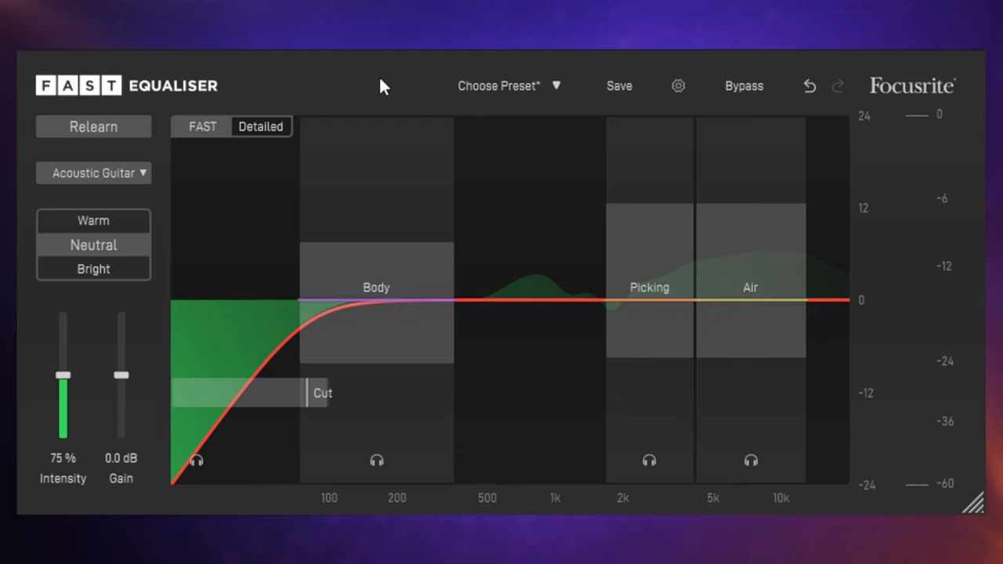
pyautogui.moveTo(376, 94)
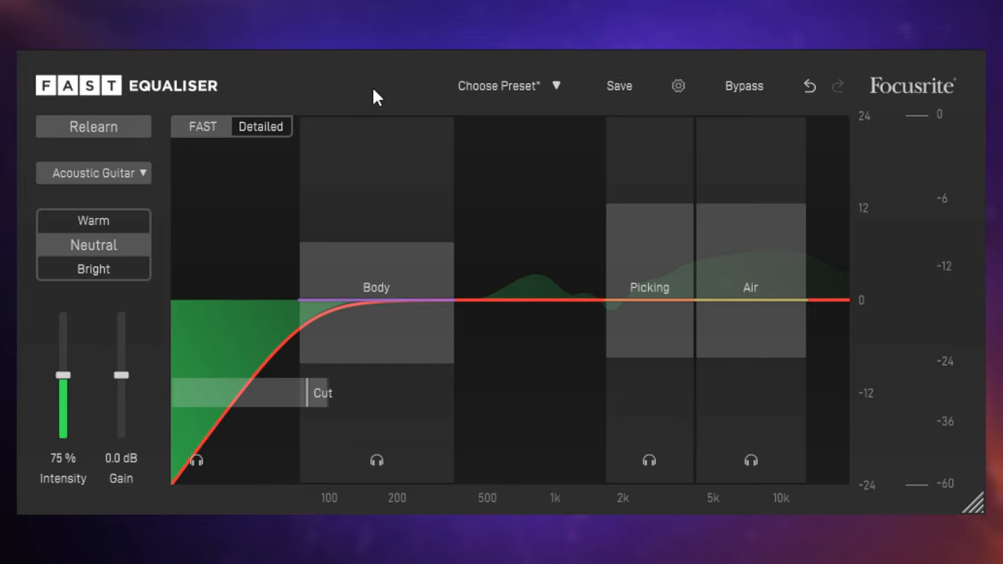
pyautogui.moveTo(402, 257)
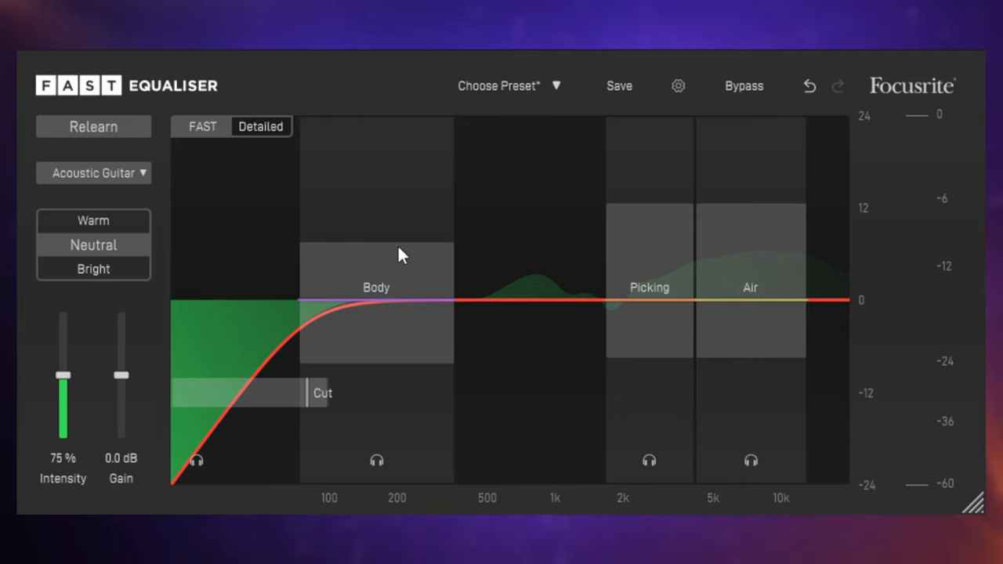
pyautogui.moveTo(382, 287)
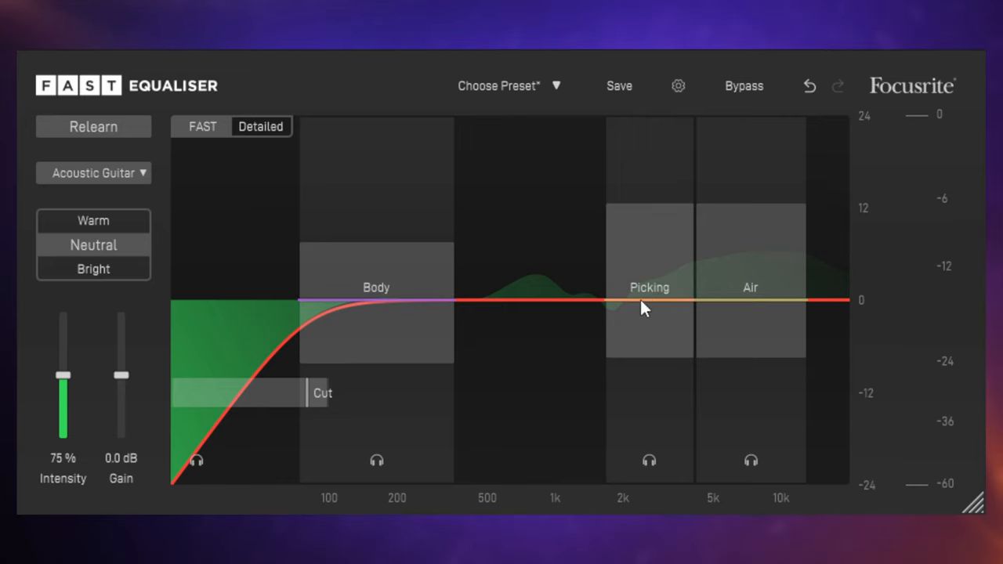
pyautogui.moveTo(748, 323)
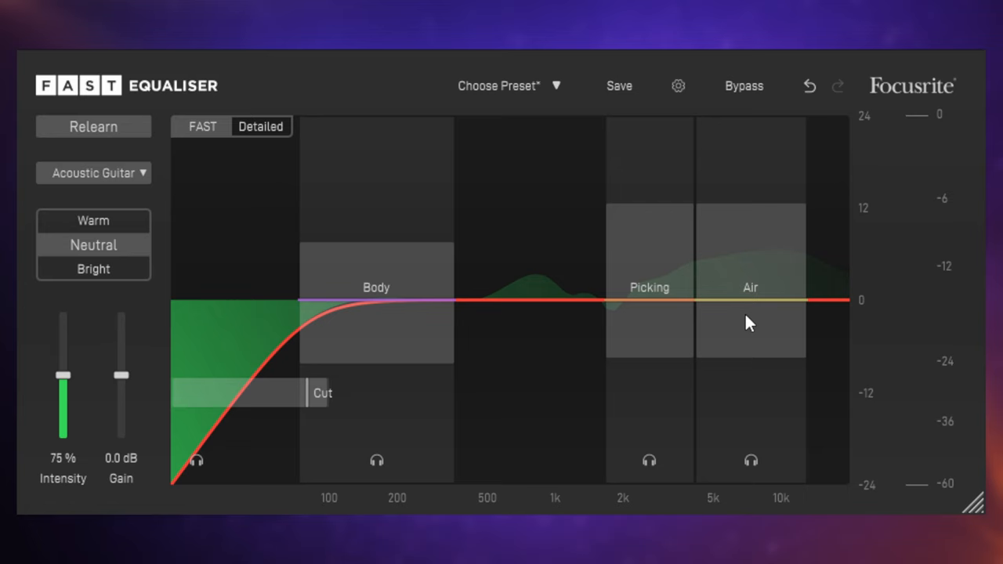
pyautogui.moveTo(752, 303)
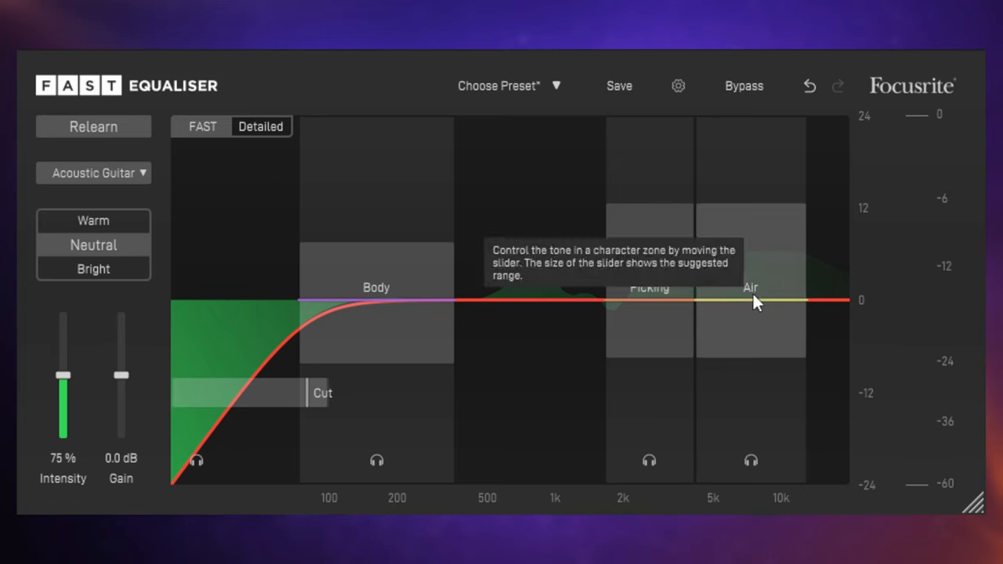
pyautogui.moveTo(751, 303)
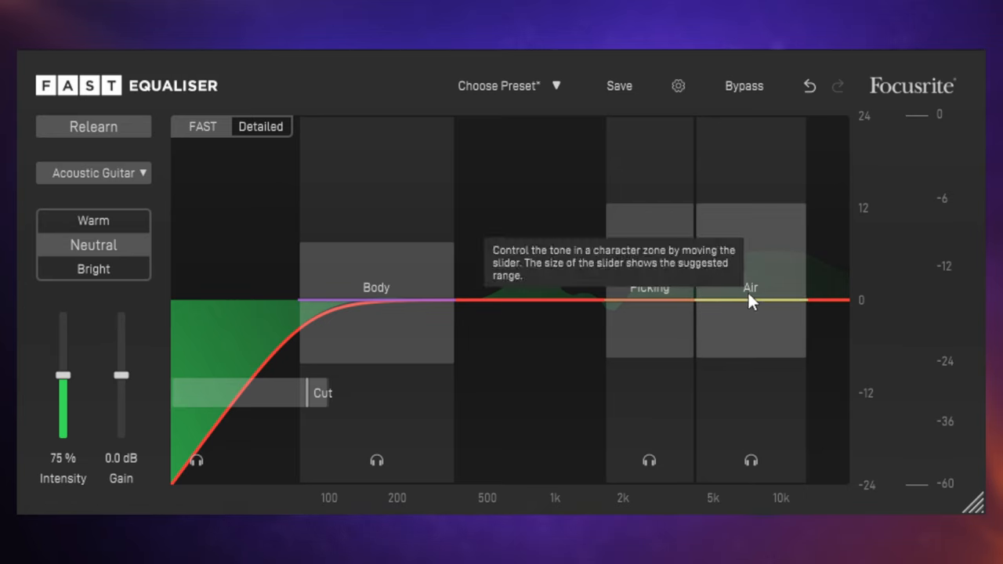
pyautogui.moveTo(758, 307)
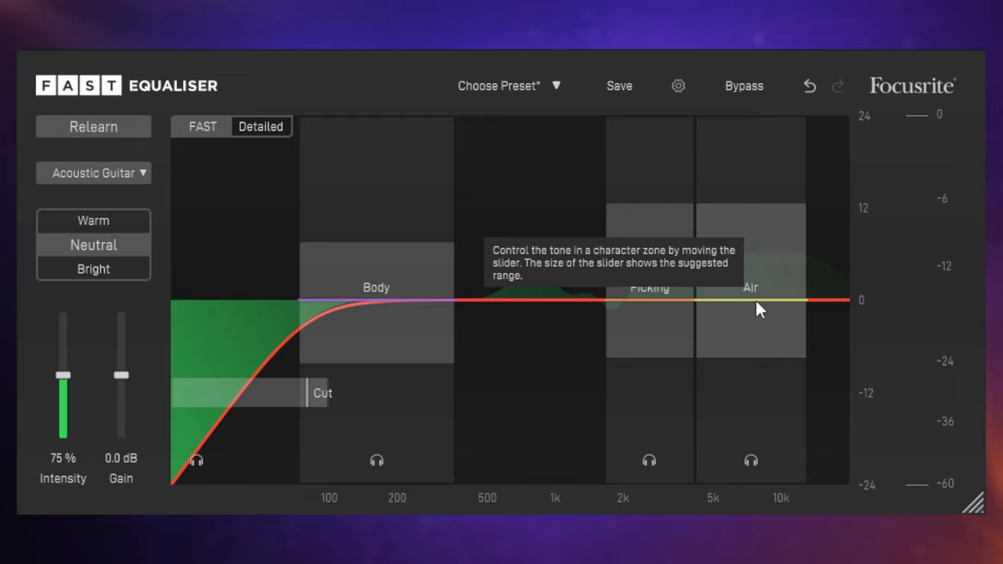
pyautogui.moveTo(374, 304)
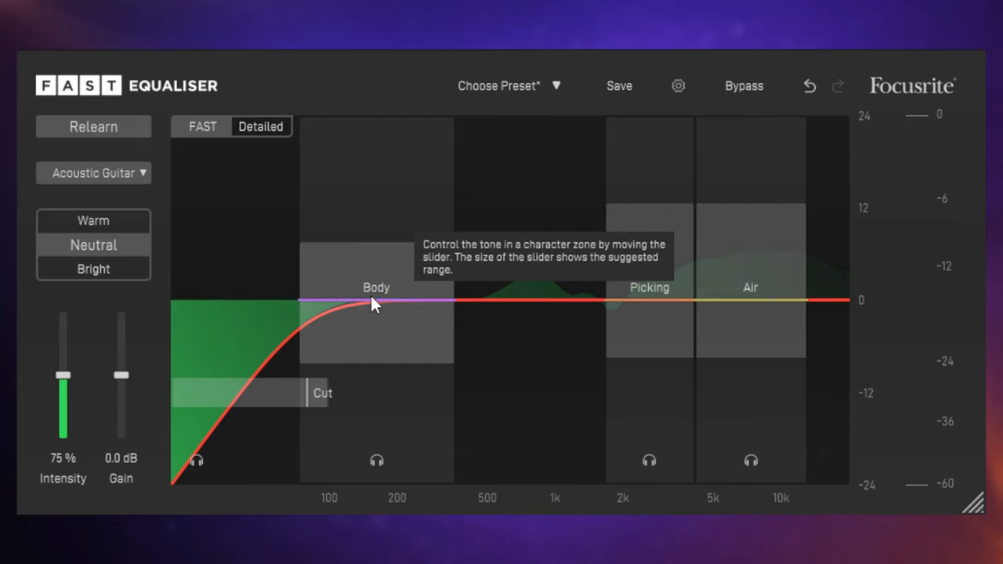
pyautogui.moveTo(382, 300)
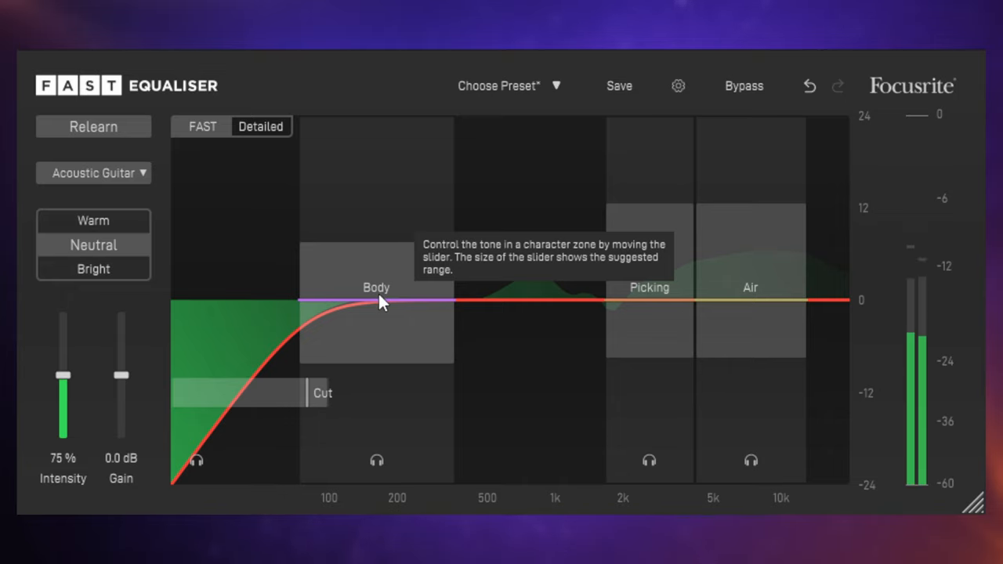
pyautogui.moveTo(376, 300); pyautogui.dragTo(384, 270)
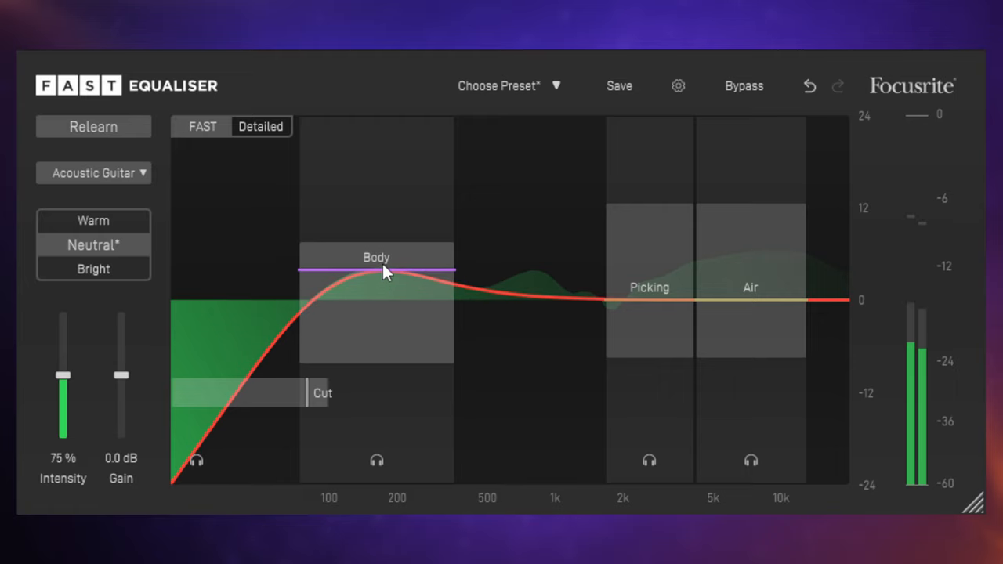
pyautogui.moveTo(654, 306)
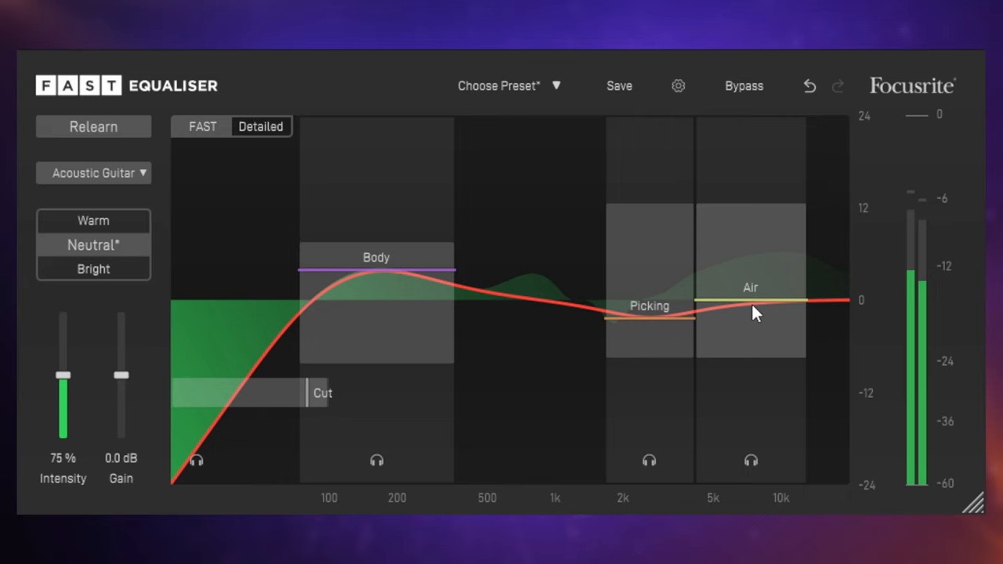
pyautogui.moveTo(750, 313); pyautogui.dragTo(750, 282)
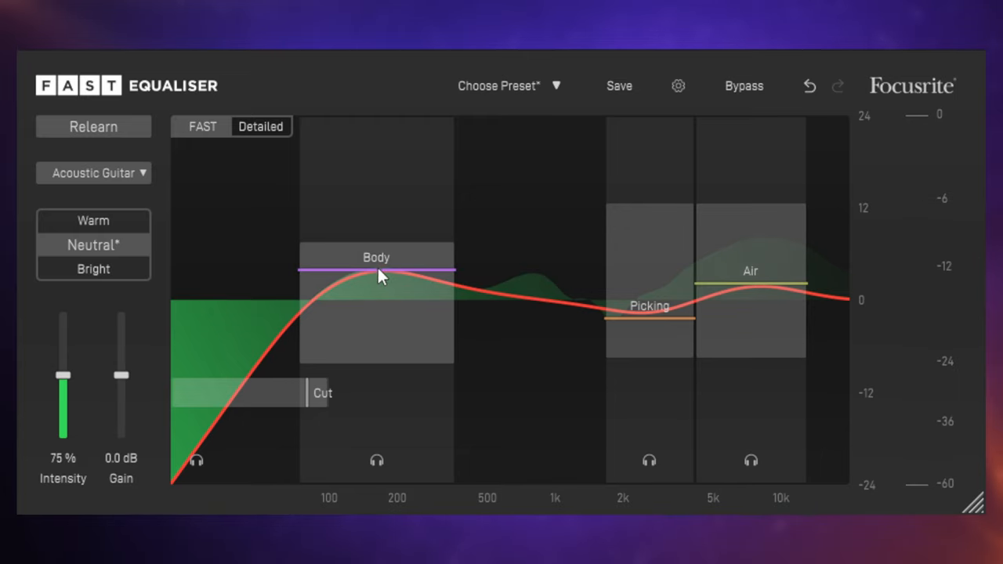
pyautogui.moveTo(384, 278)
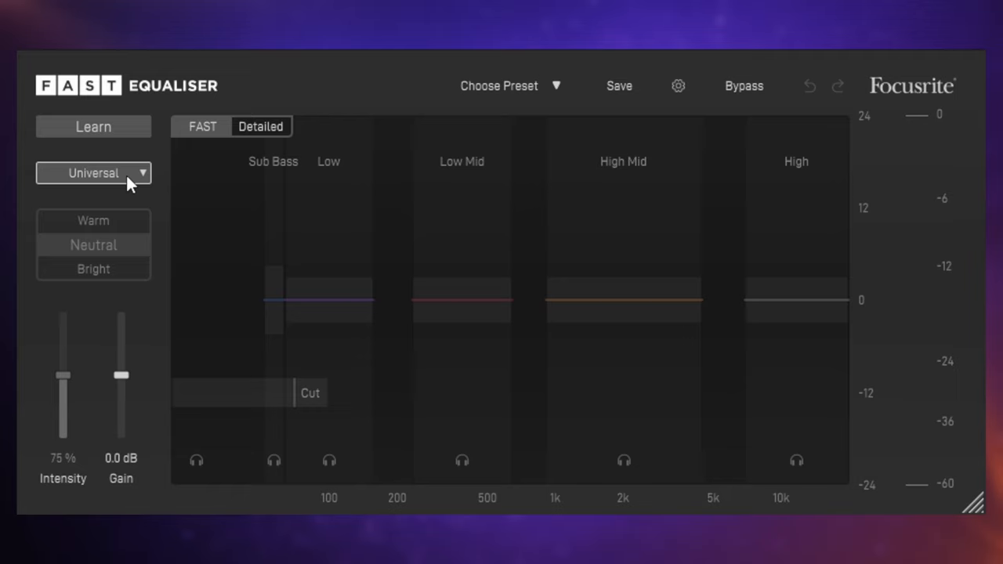
# Choose the Vocal High profile and run Learn on the vocal track until the curve is produced.
pyautogui.click(93, 173)
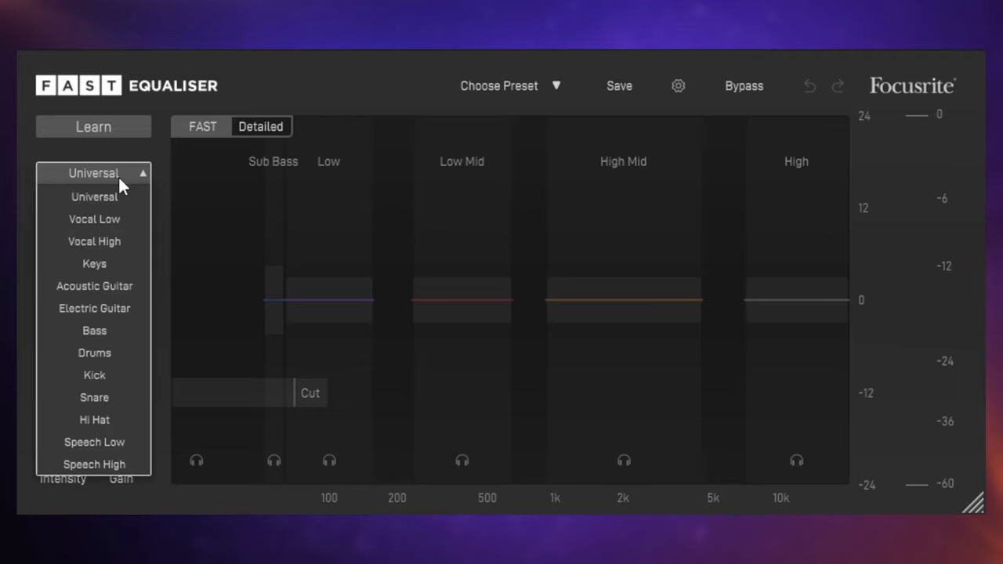
pyautogui.moveTo(117, 249)
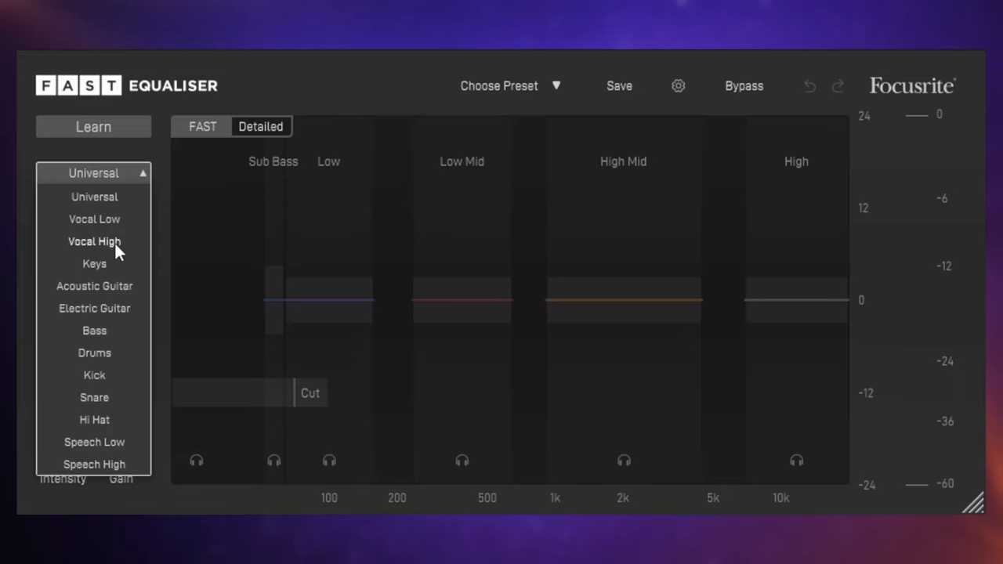
pyautogui.click(94, 241)
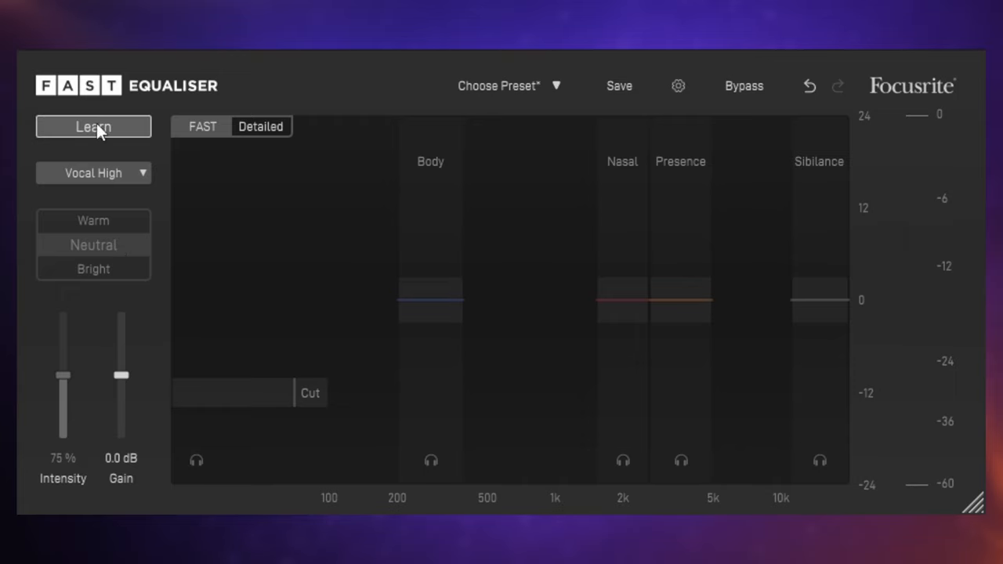
pyautogui.click(79, 126)
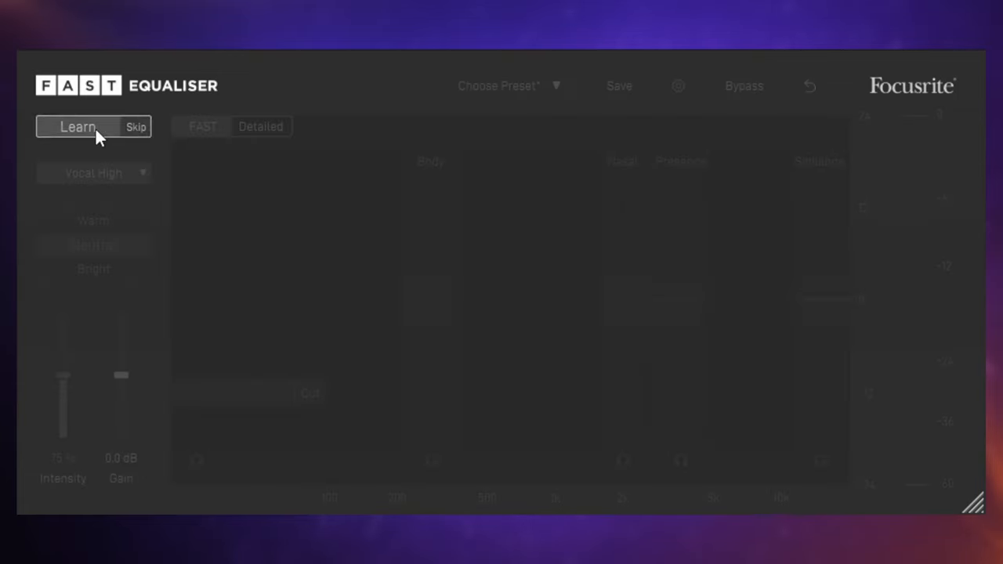
pyautogui.click(78, 126)
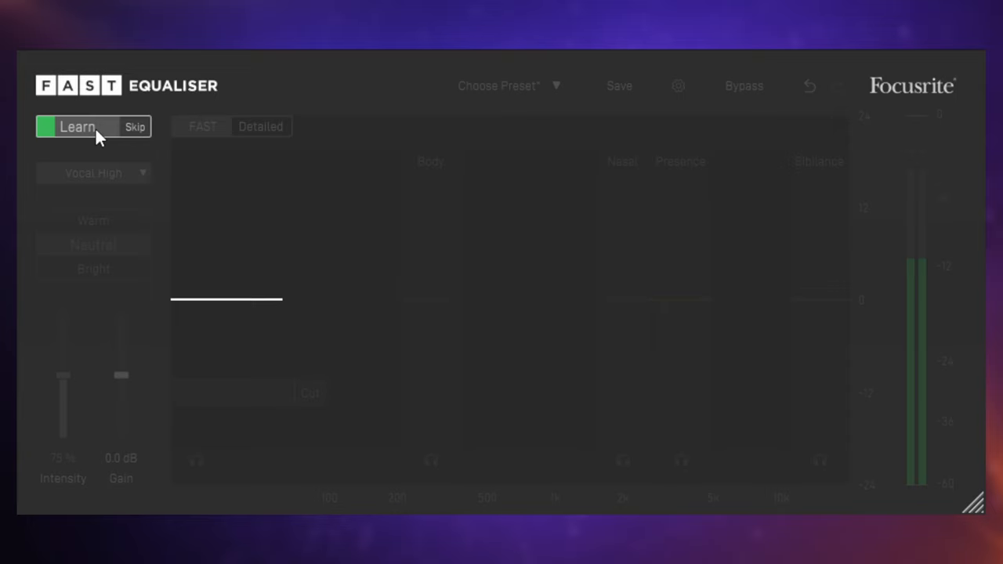
pyautogui.click(77, 126)
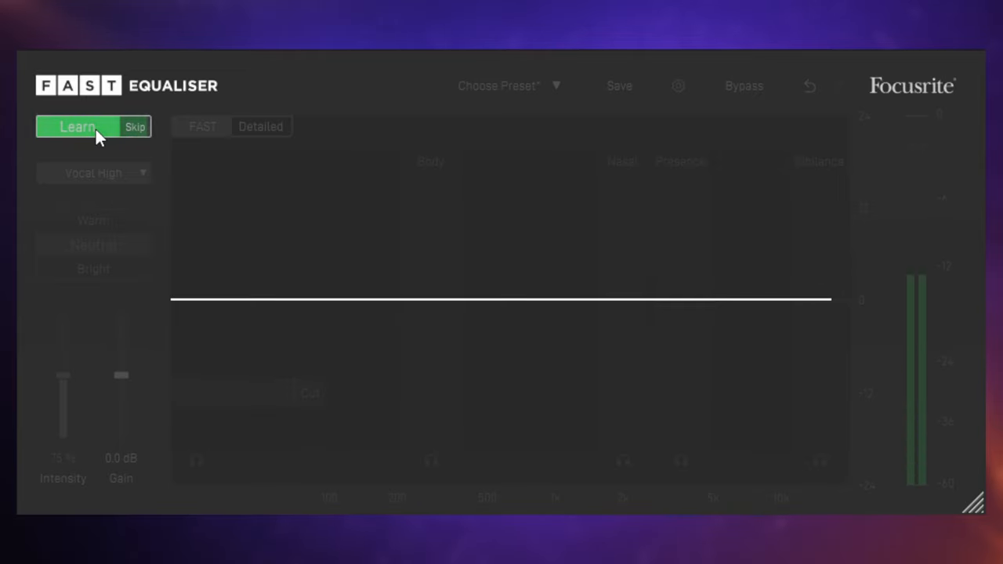
pyautogui.click(77, 126)
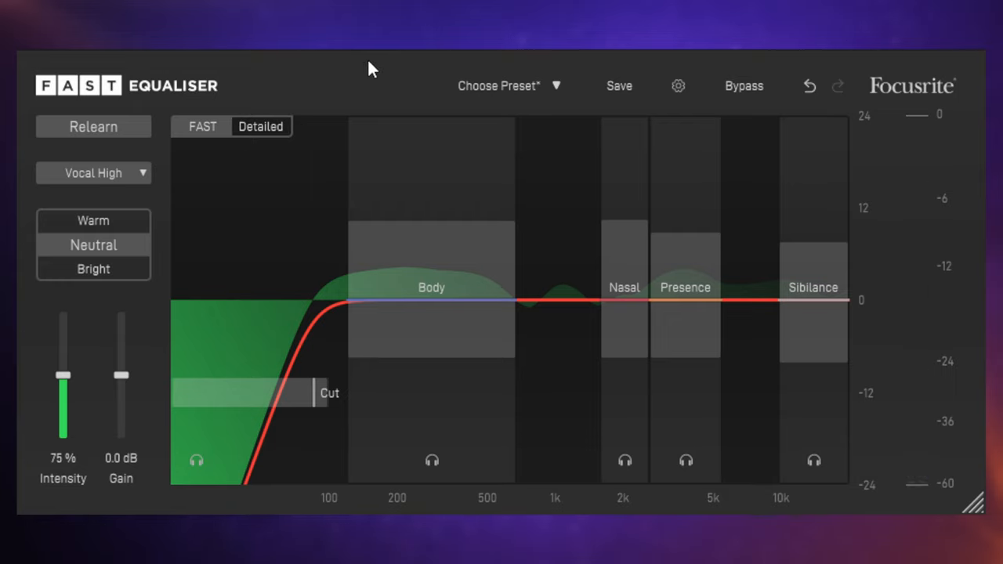
pyautogui.moveTo(435, 304)
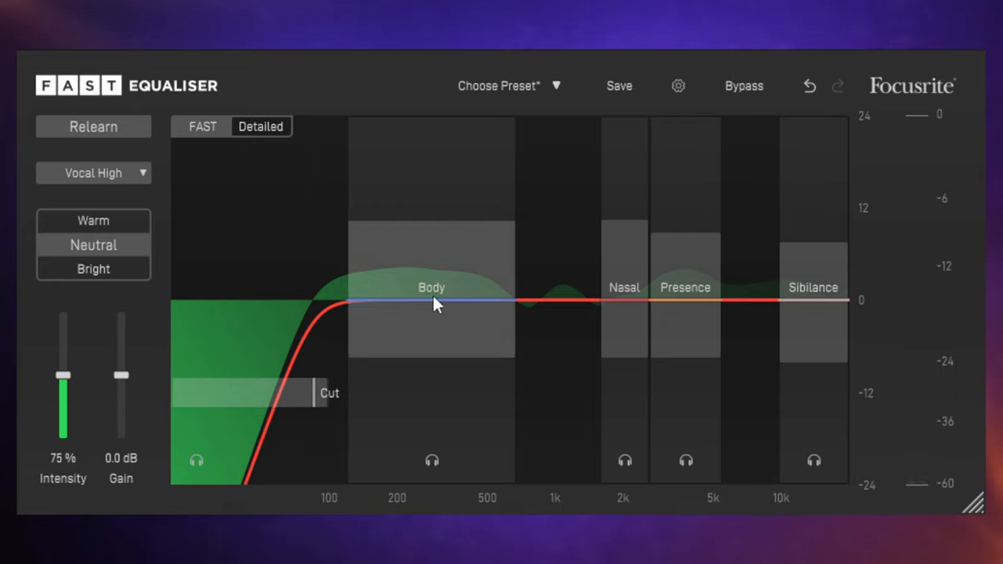
pyautogui.moveTo(384, 345)
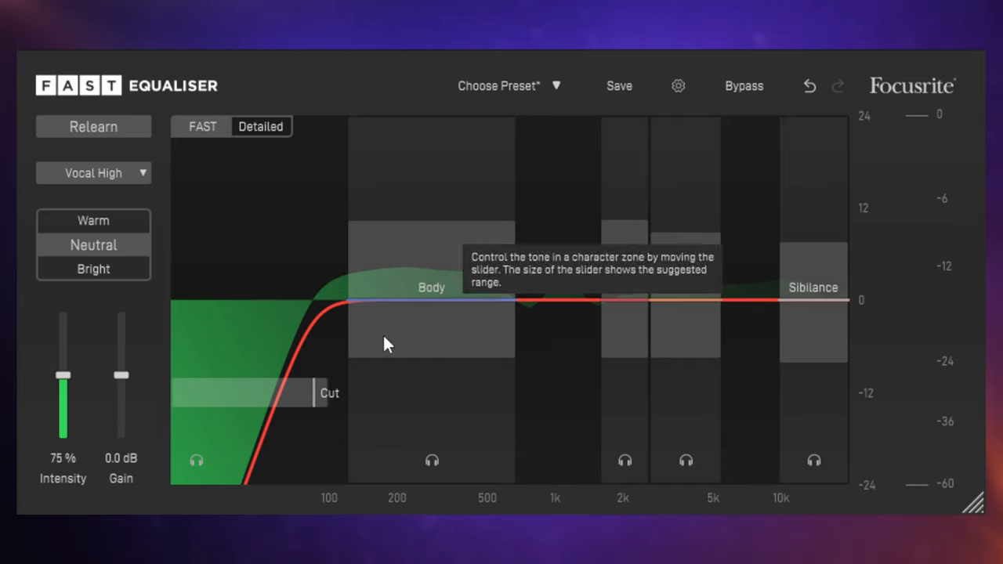
pyautogui.moveTo(626, 304)
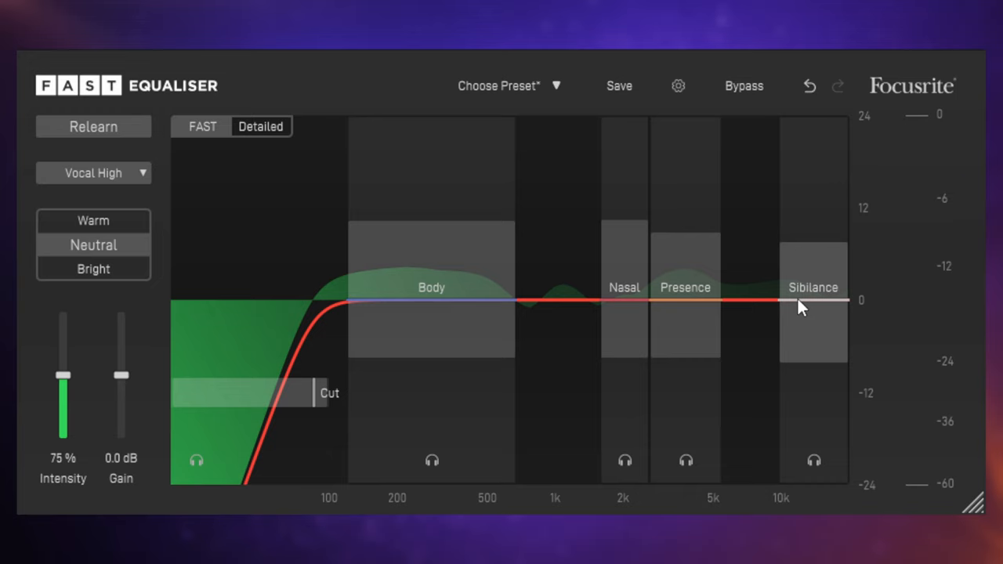
pyautogui.moveTo(439, 311)
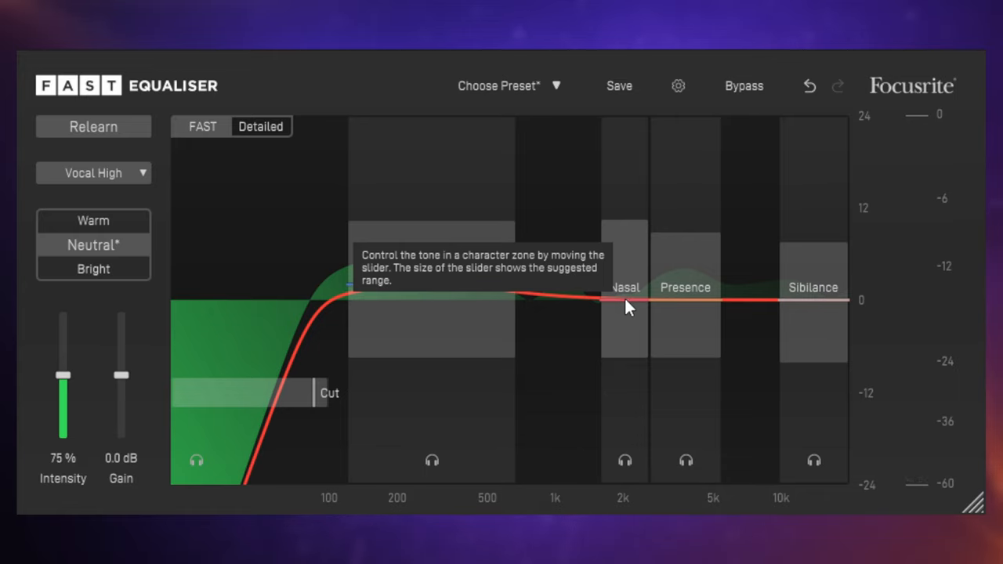
# Pull the Nasal zone down slightly on the vocal curve.
pyautogui.moveTo(625, 304); pyautogui.dragTo(625, 353)
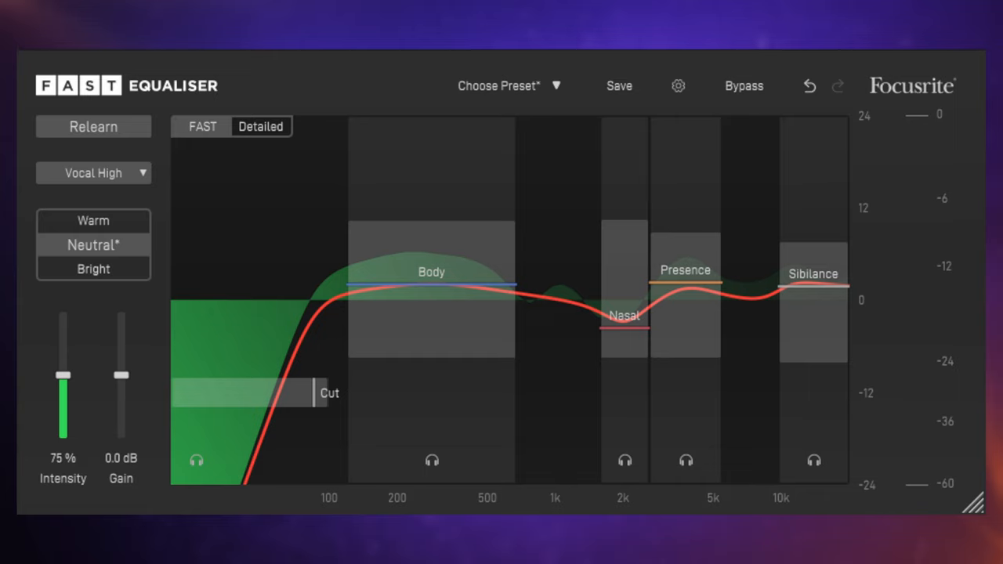
pyautogui.moveTo(382, 77)
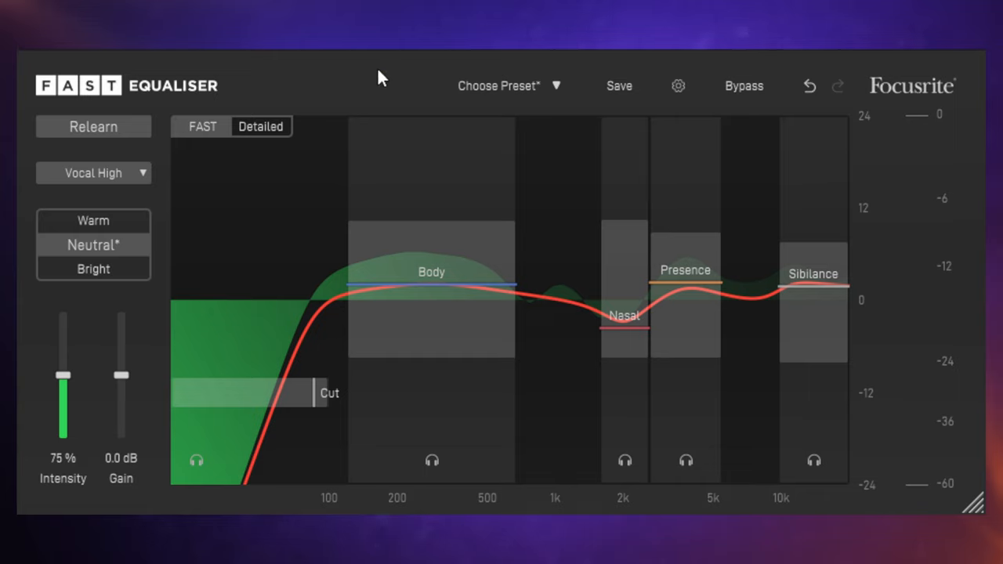
pyautogui.moveTo(340, 202)
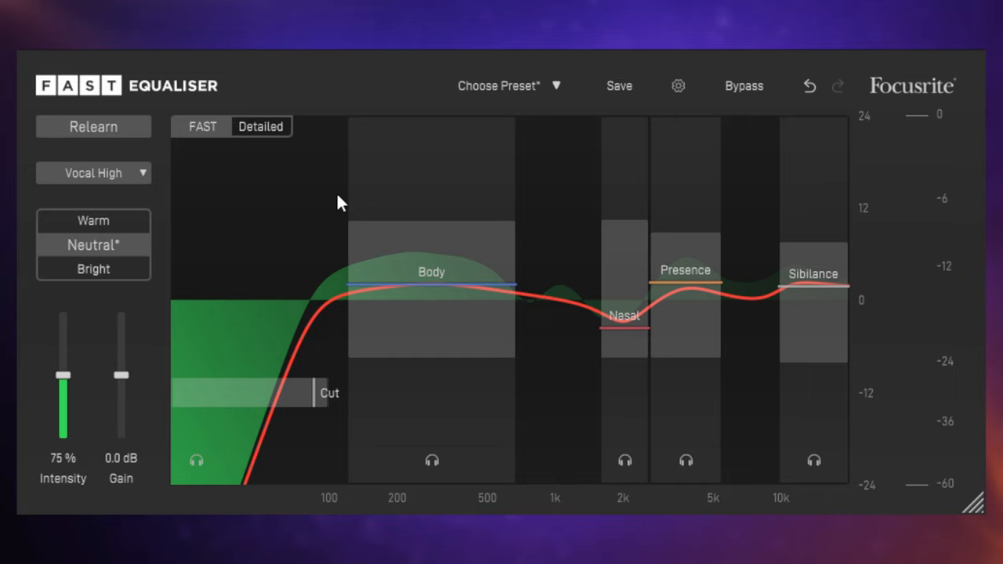
pyautogui.moveTo(395, 303)
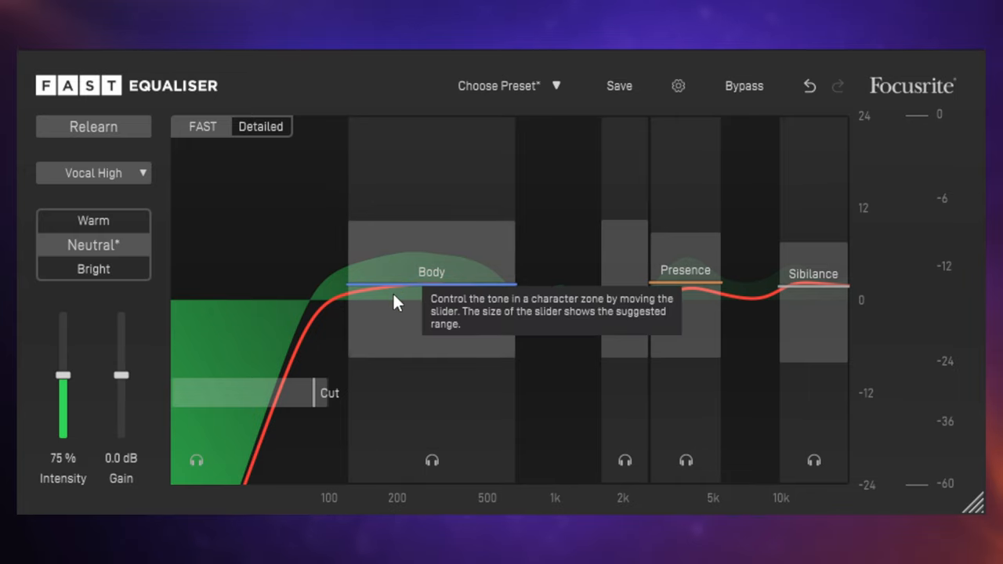
pyautogui.moveTo(428, 298)
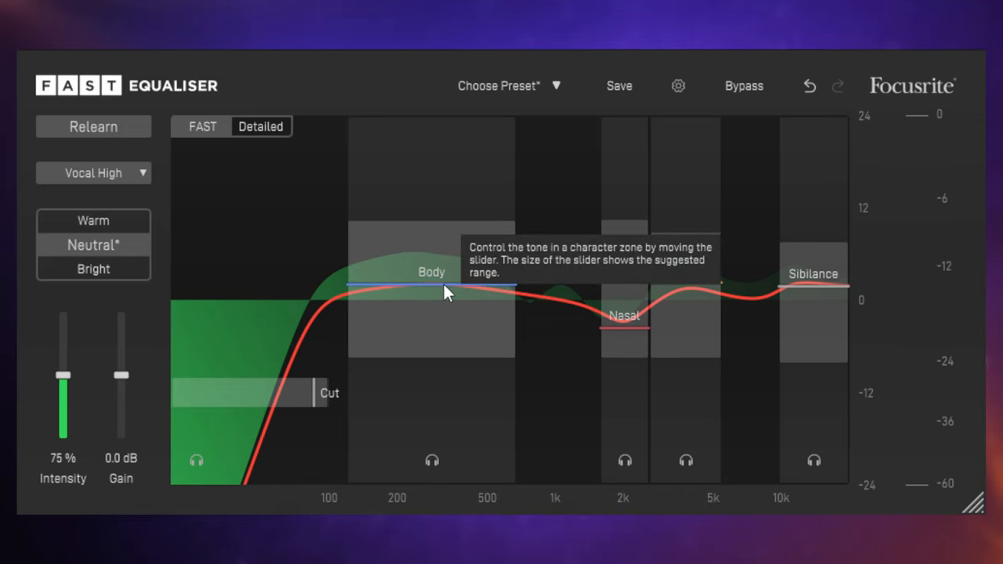
pyautogui.moveTo(282, 192)
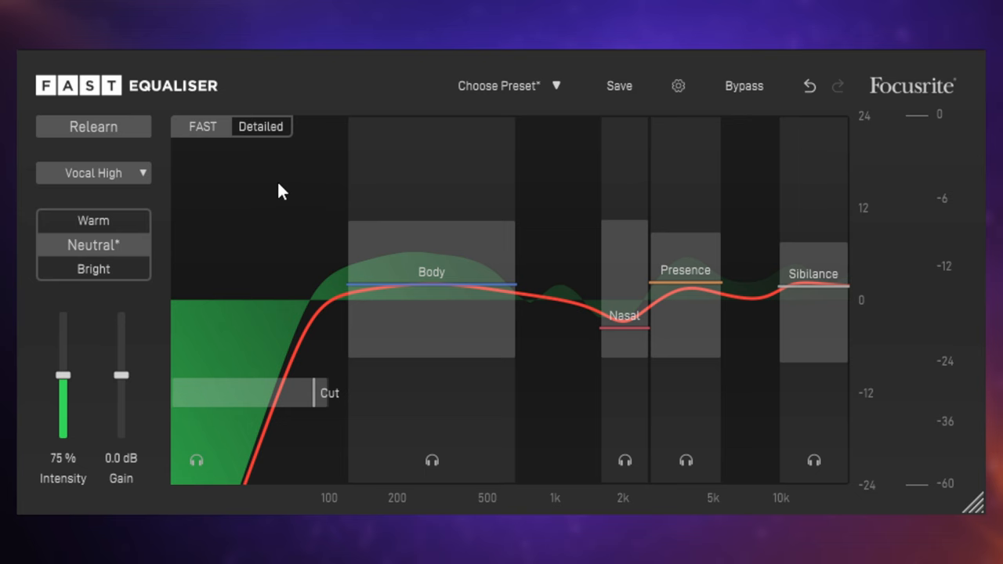
# Lower the high-pass cutoff and set the mid band to about 976 Hz at -0.7 dB.
pyautogui.click(261, 126)
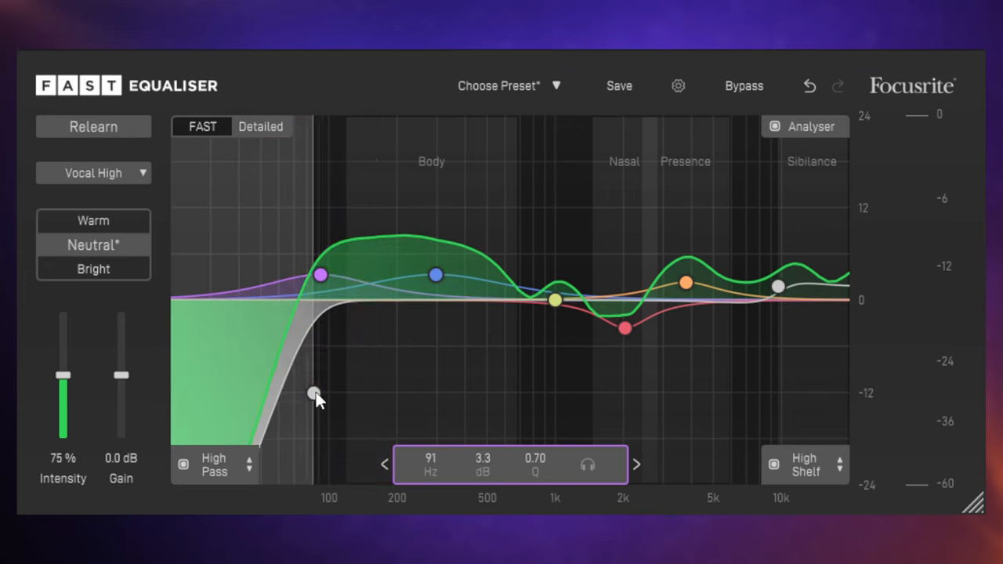
pyautogui.moveTo(556, 300); pyautogui.dragTo(529, 336)
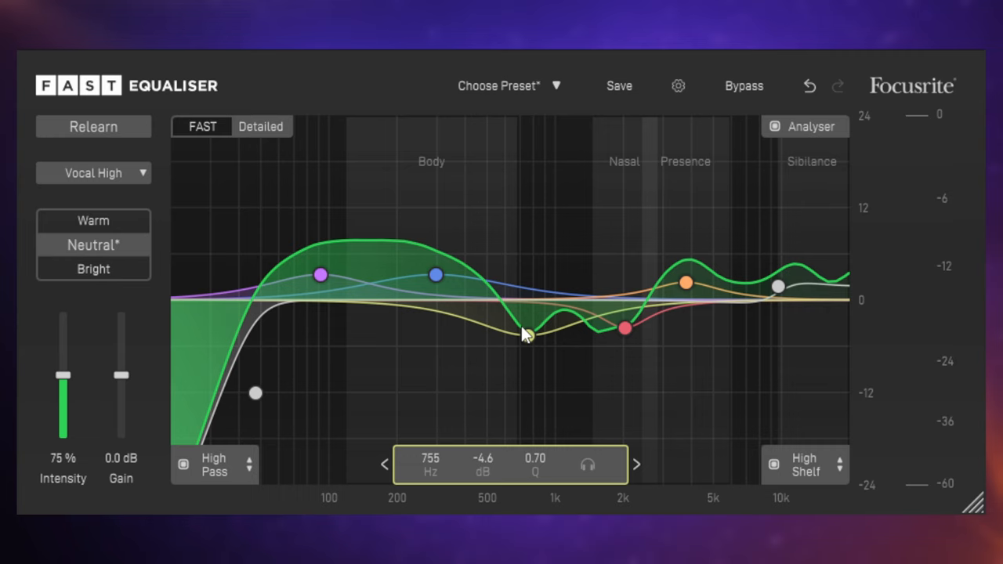
pyautogui.moveTo(526, 334); pyautogui.dragTo(554, 304)
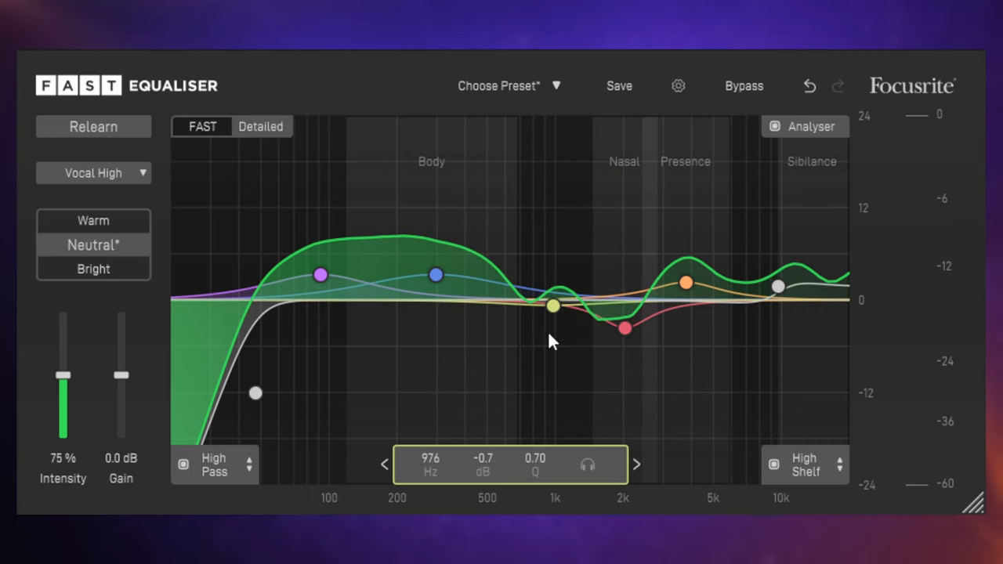
pyautogui.moveTo(392, 368)
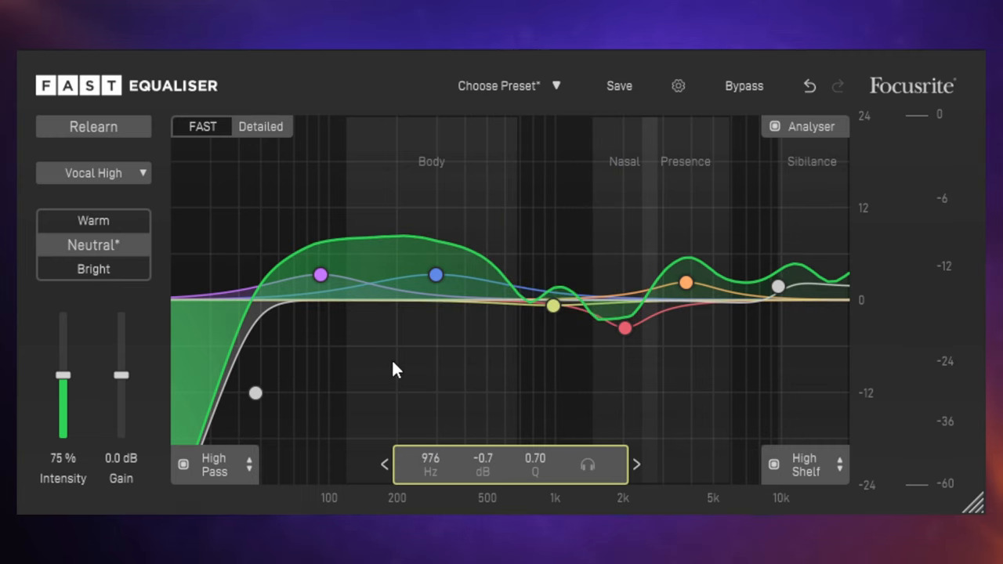
pyautogui.click(261, 127)
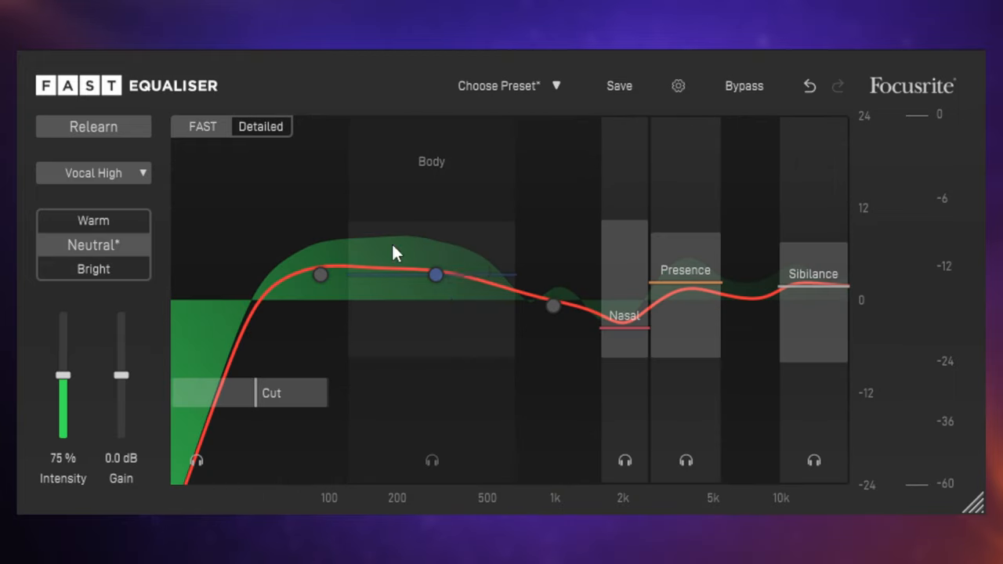
pyautogui.moveTo(560, 400)
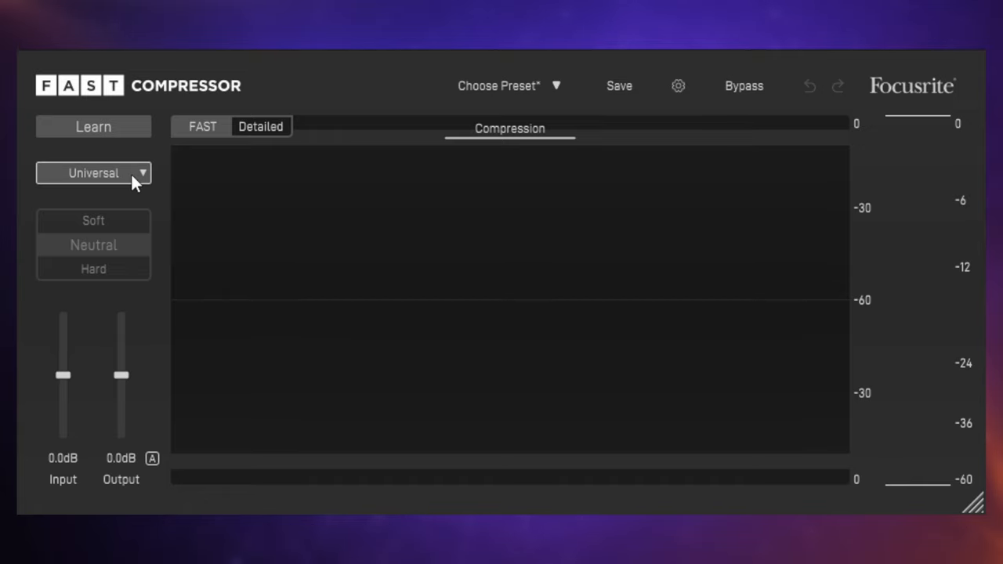
# Choose the Drums profile and learn compressor settings from the playing audio.
pyautogui.click(93, 173)
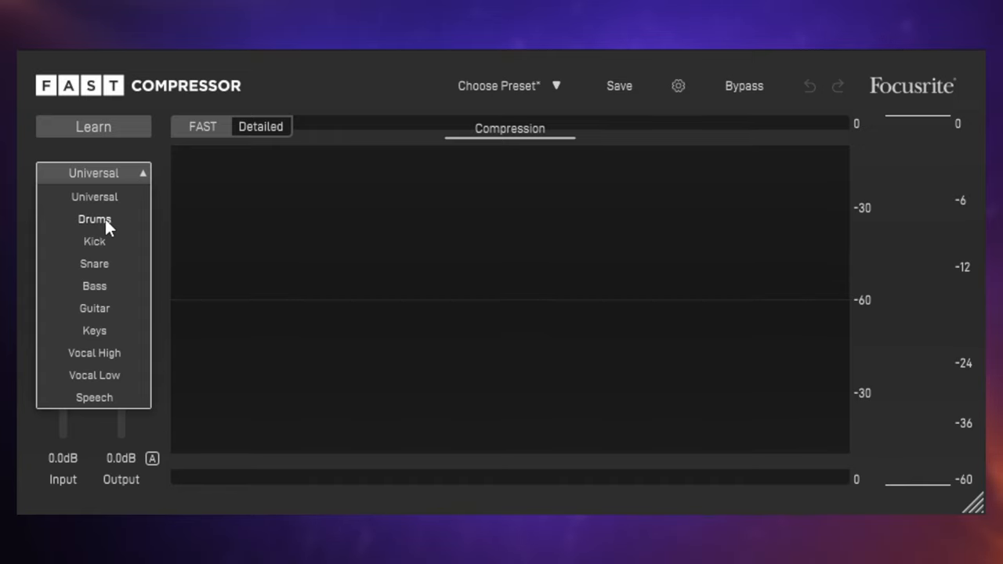
pyautogui.click(94, 219)
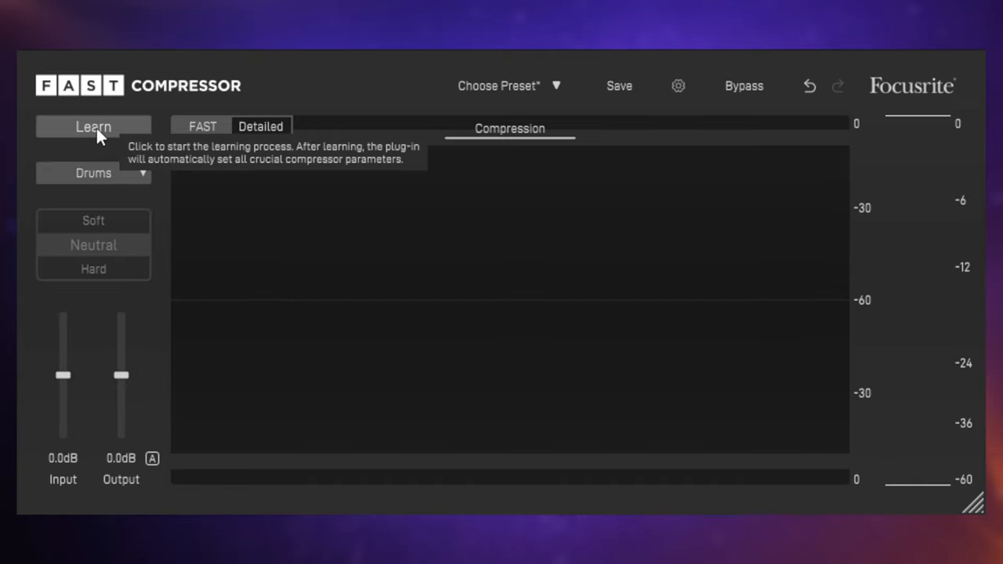
pyautogui.click(93, 126)
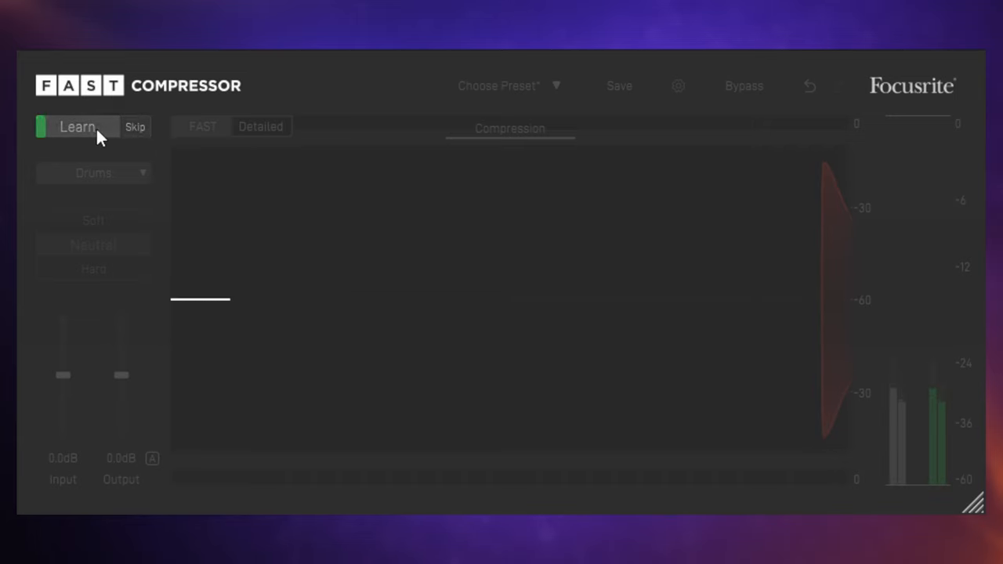
pyautogui.click(77, 126)
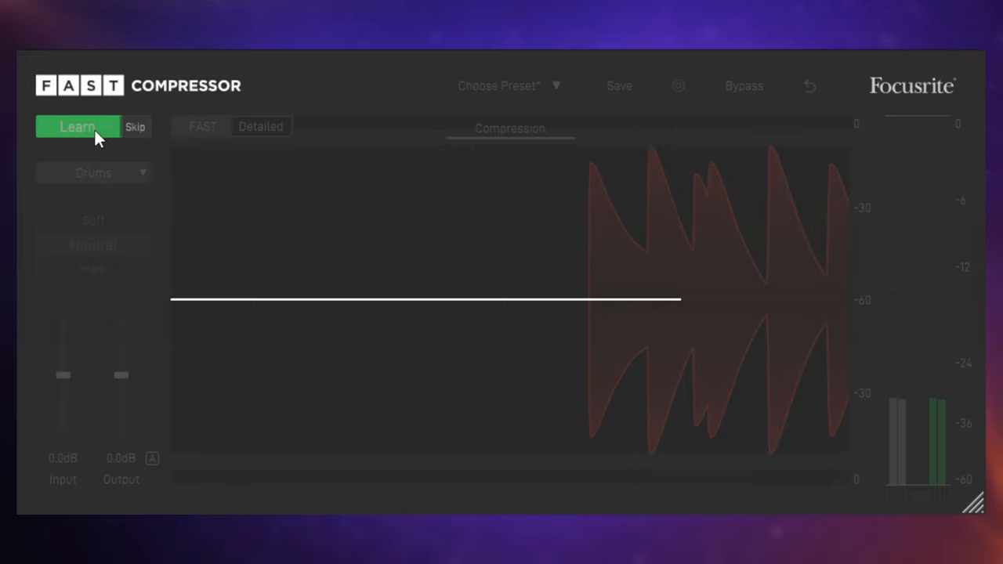
pyautogui.click(78, 126)
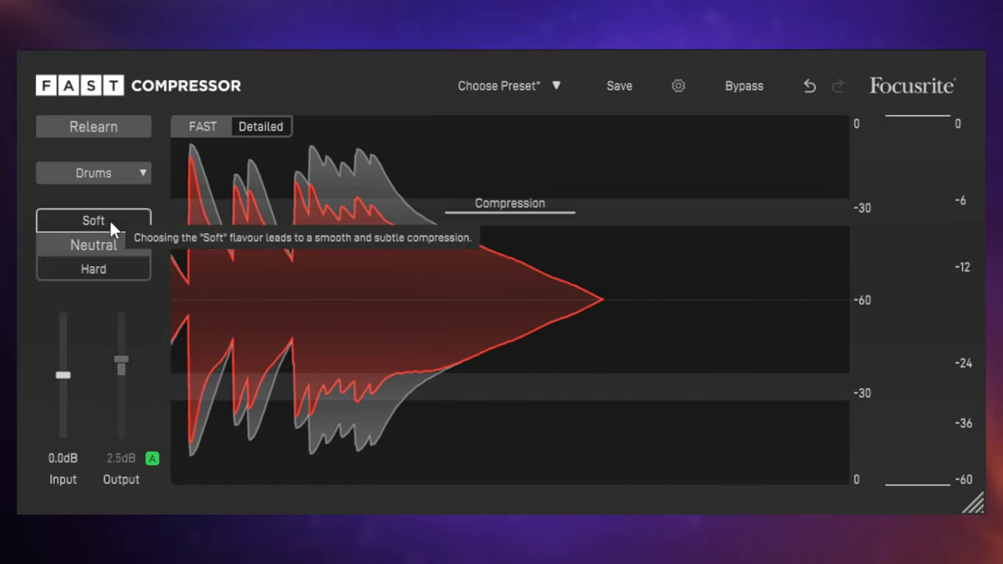
pyautogui.moveTo(93, 269)
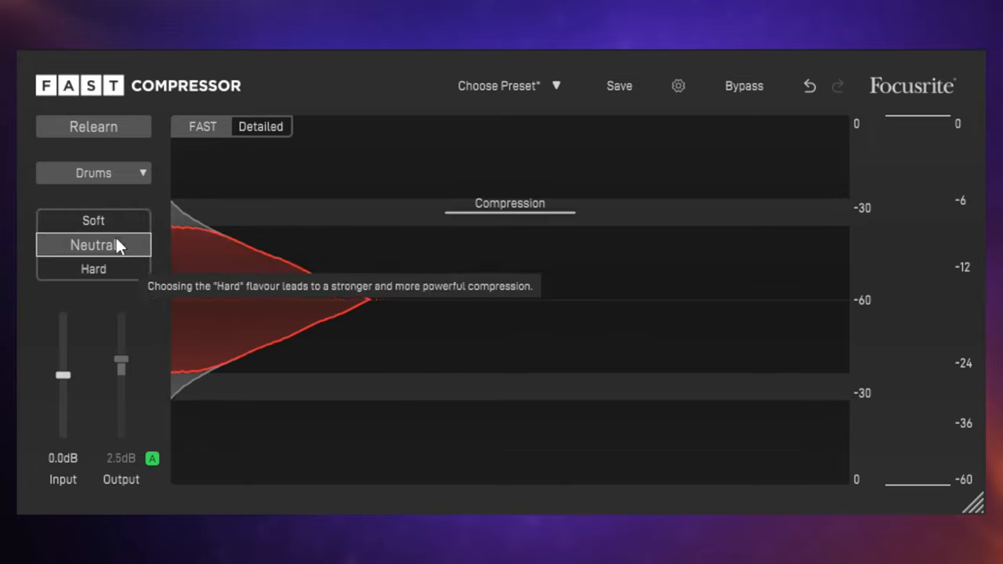
pyautogui.click(94, 220)
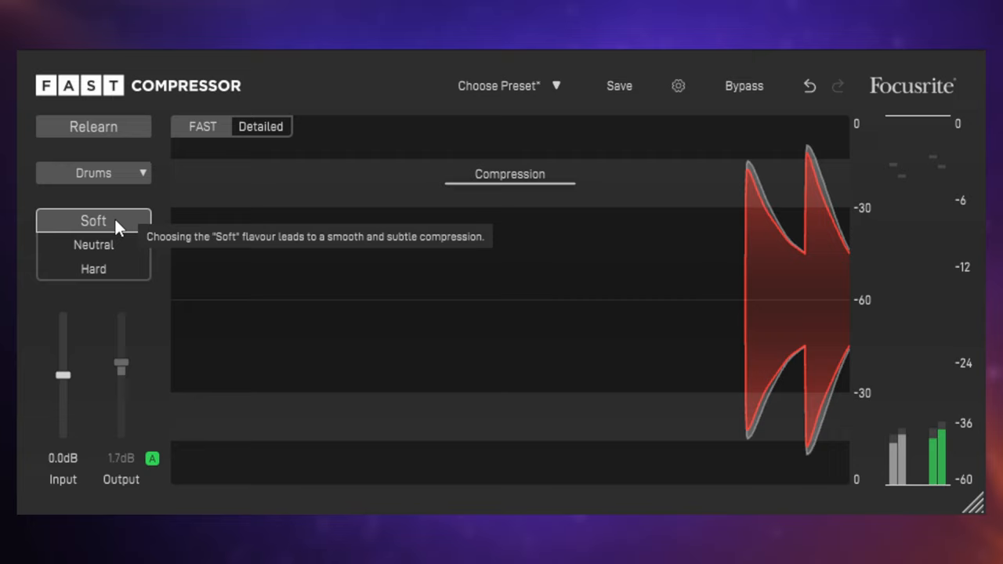
pyautogui.click(93, 244)
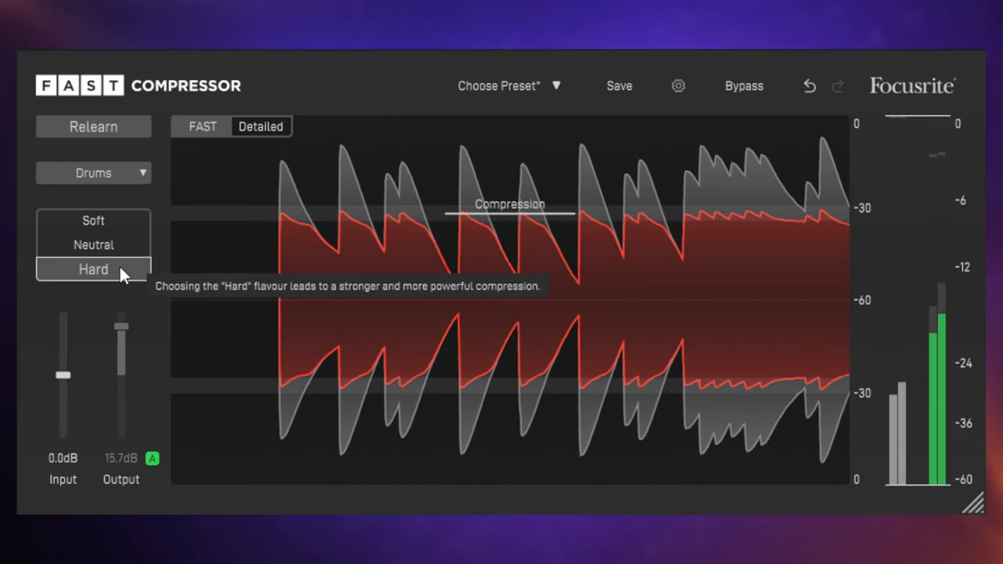
pyautogui.click(93, 244)
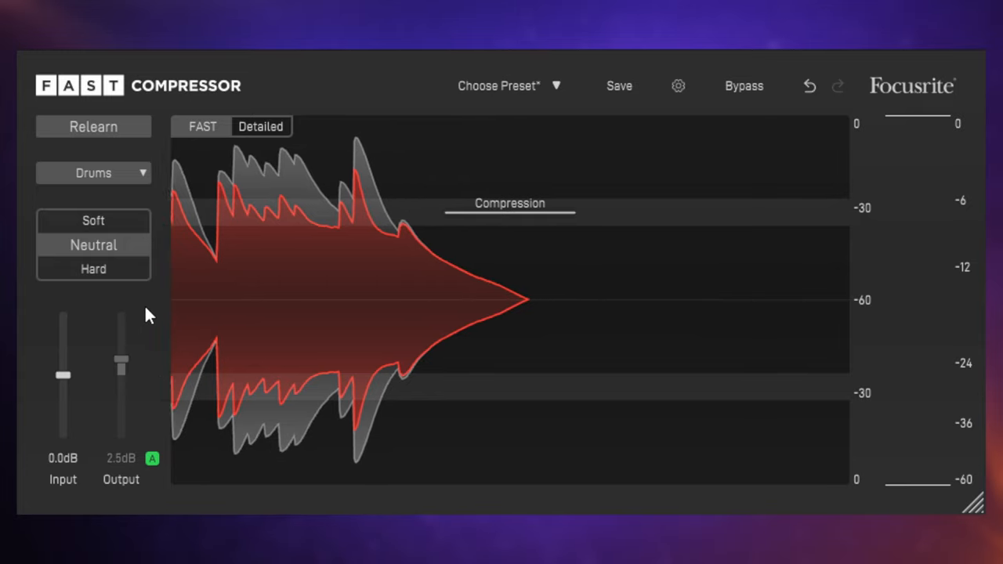
pyautogui.moveTo(153, 458)
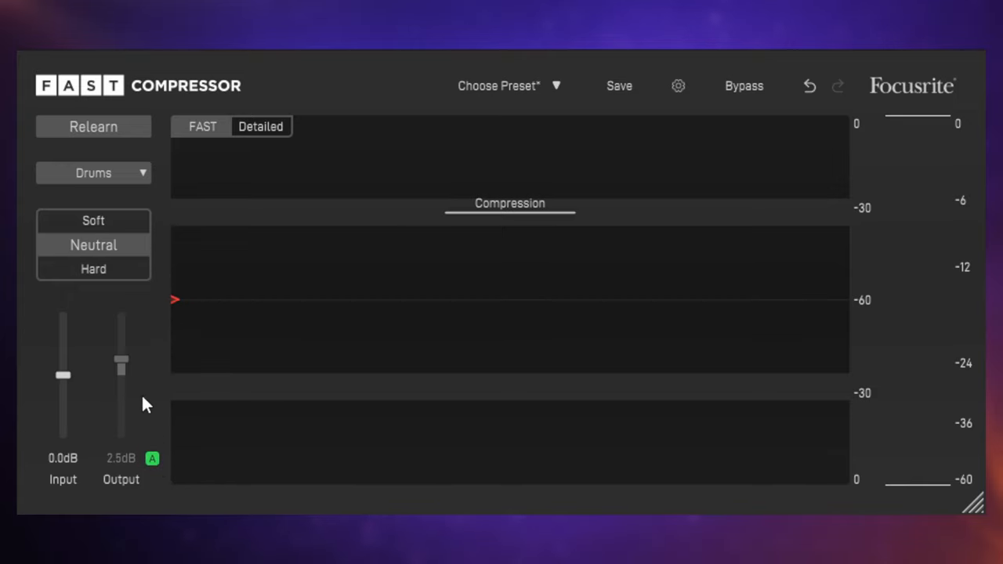
pyautogui.moveTo(110, 249)
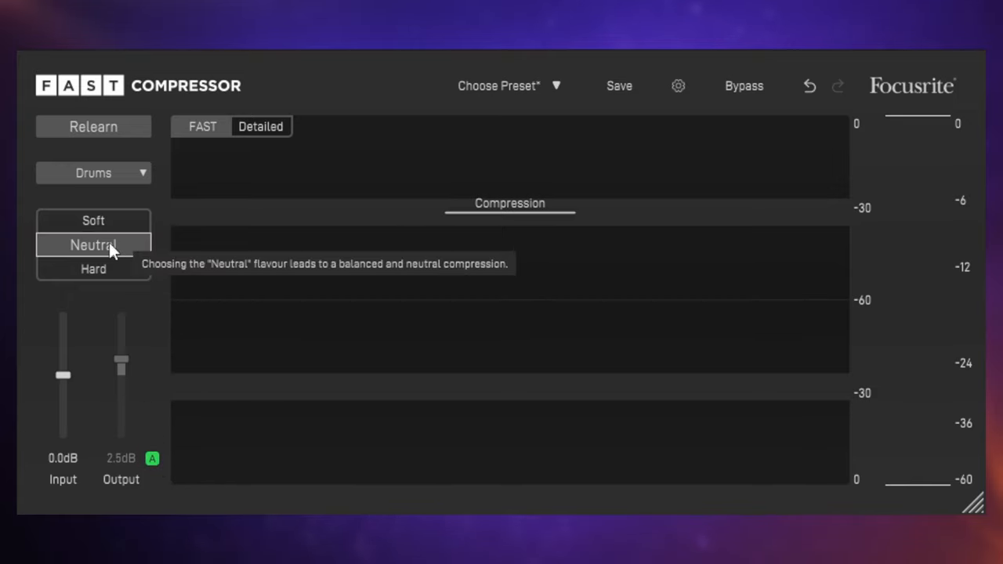
pyautogui.moveTo(141, 425)
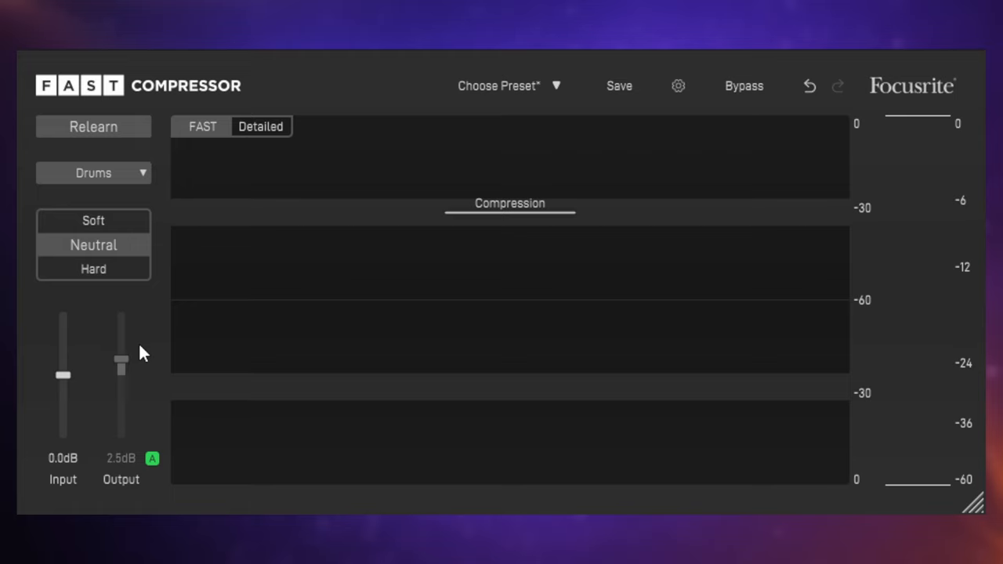
pyautogui.moveTo(155, 361)
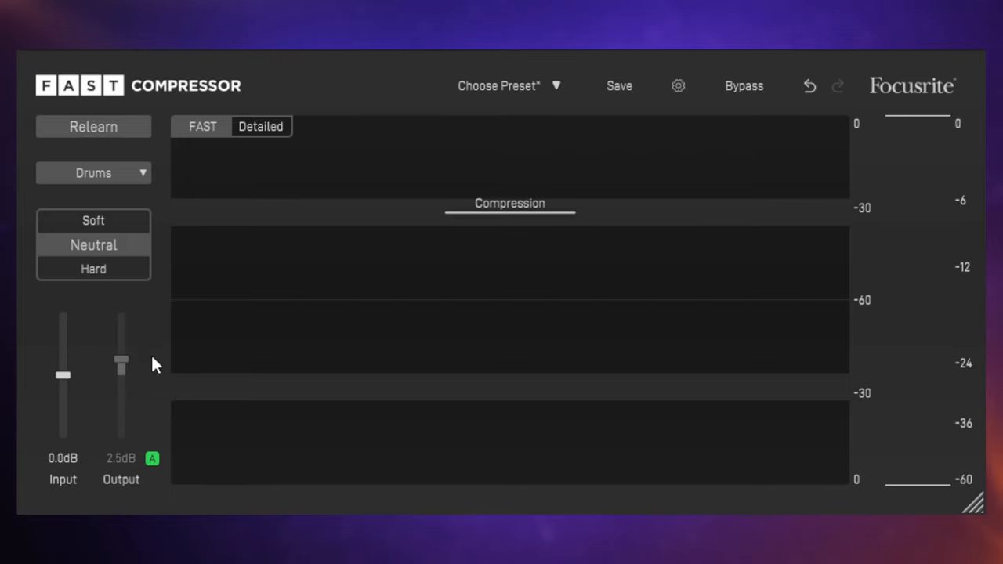
pyautogui.moveTo(153, 350)
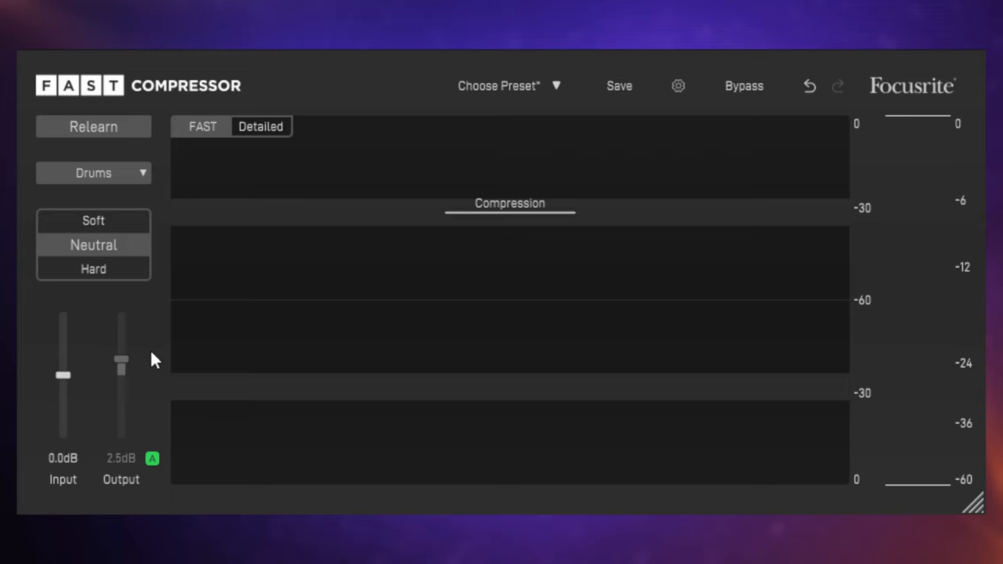
pyautogui.moveTo(151, 361)
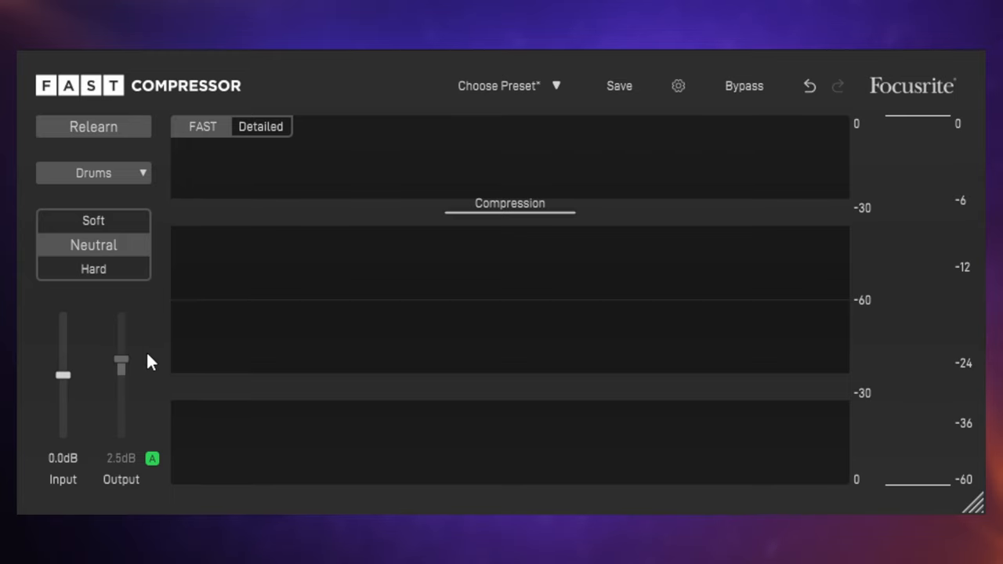
pyautogui.moveTo(794, 75)
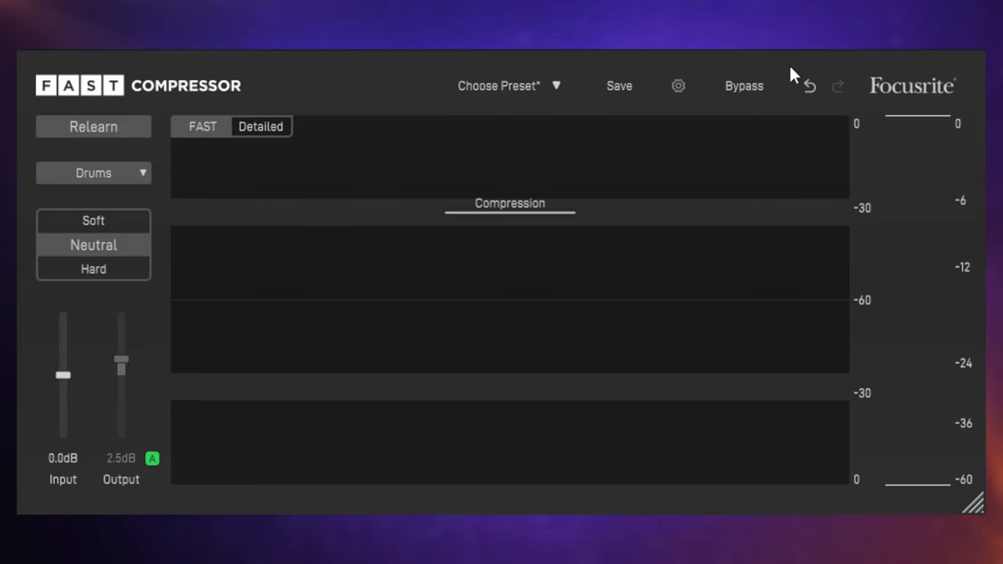
pyautogui.moveTo(744, 85)
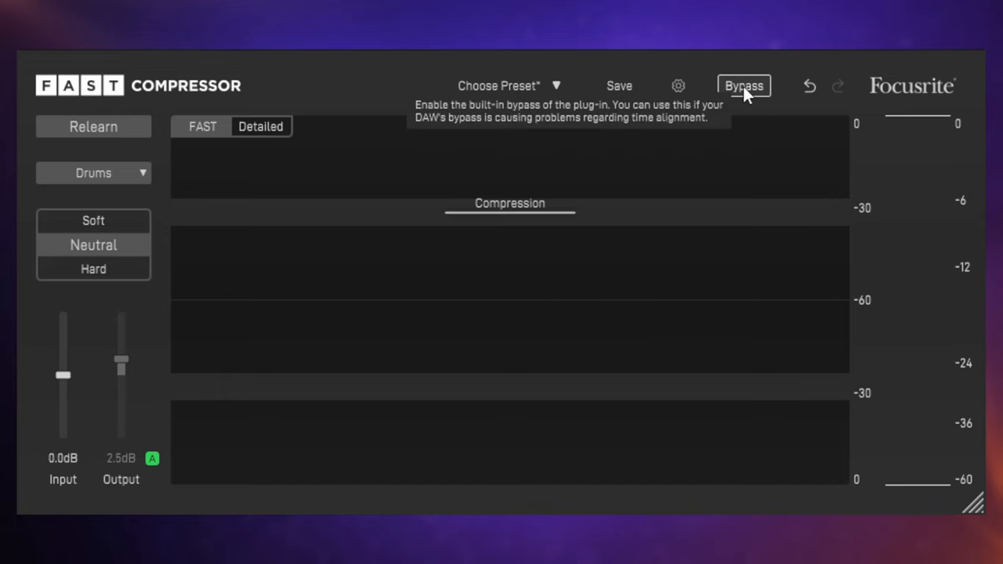
pyautogui.click(743, 86)
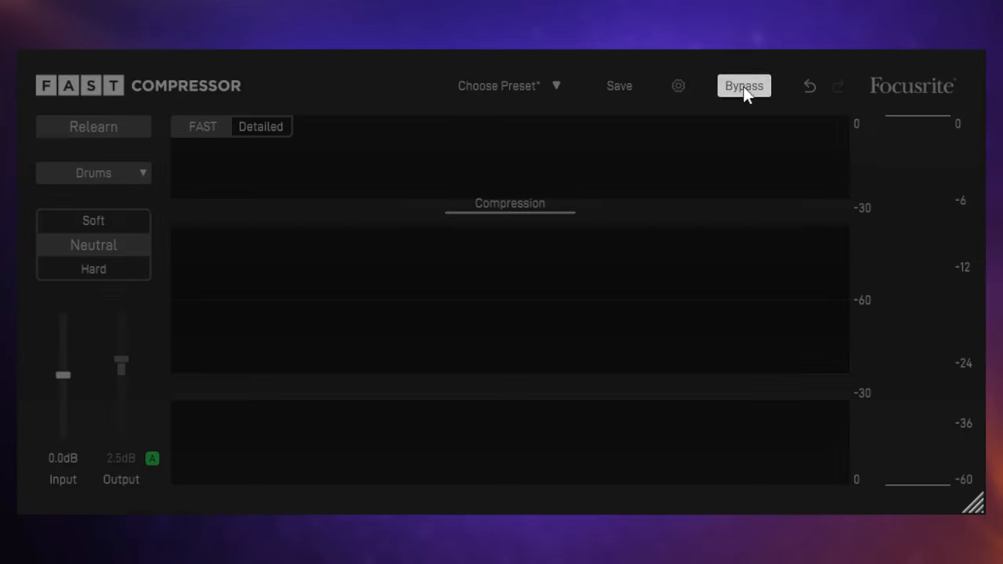
pyautogui.moveTo(744, 86)
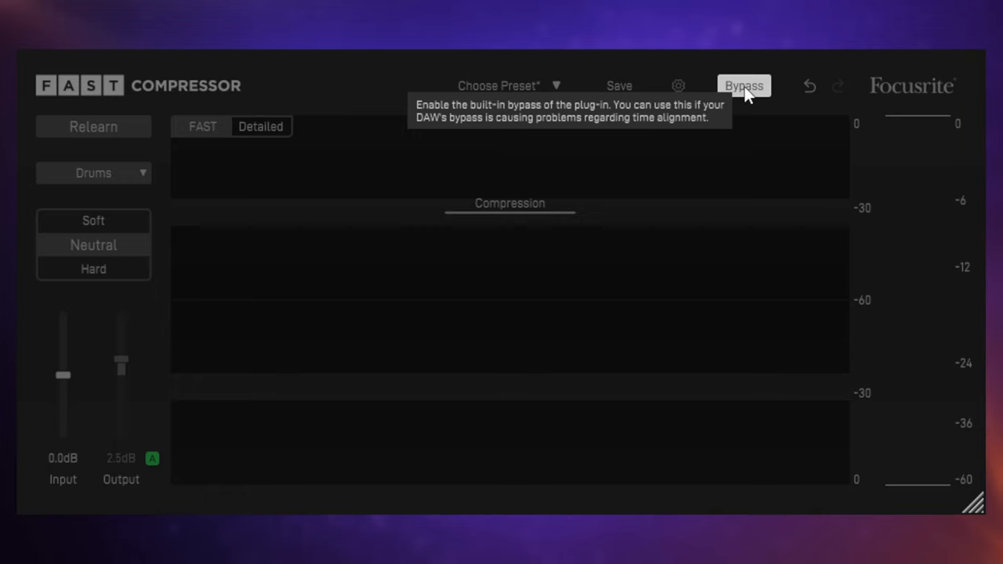
pyautogui.moveTo(751, 90)
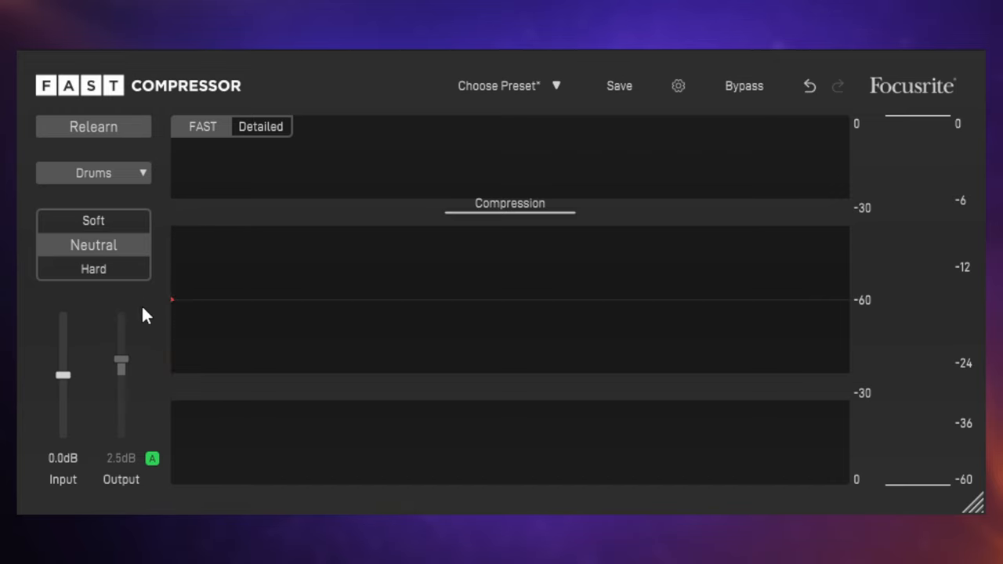
pyautogui.click(260, 126)
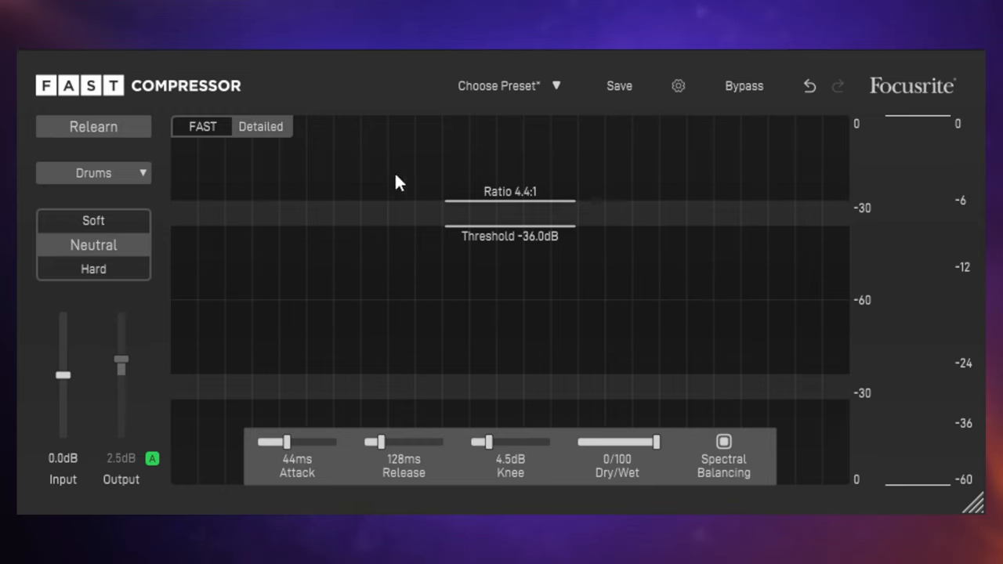
pyautogui.moveTo(488, 187)
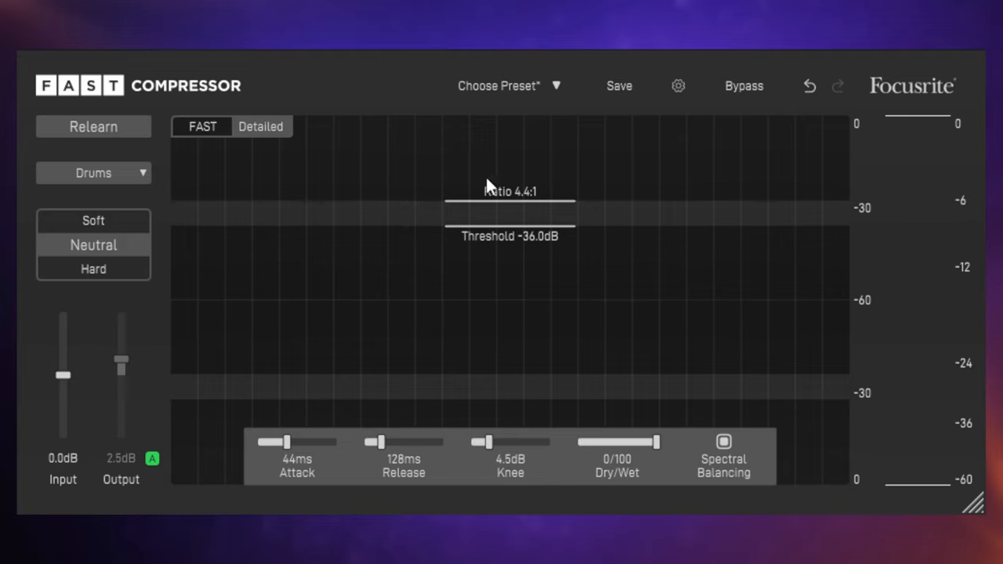
pyautogui.moveTo(513, 213)
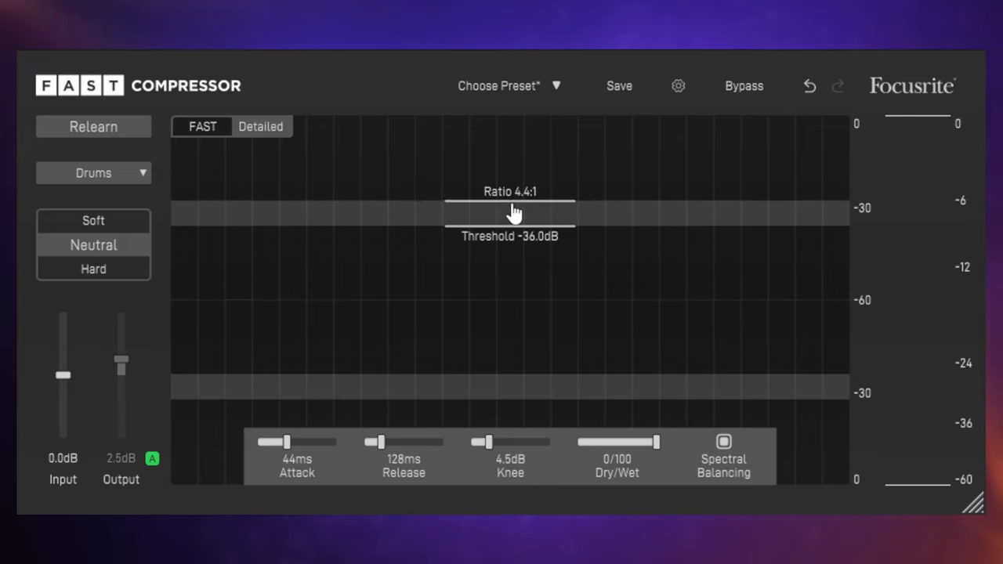
# Set the threshold to -47.4 dB at a 2.0:1 ratio on the Ratio/Threshold band.
pyautogui.moveTo(510, 213); pyautogui.dragTo(510, 239)
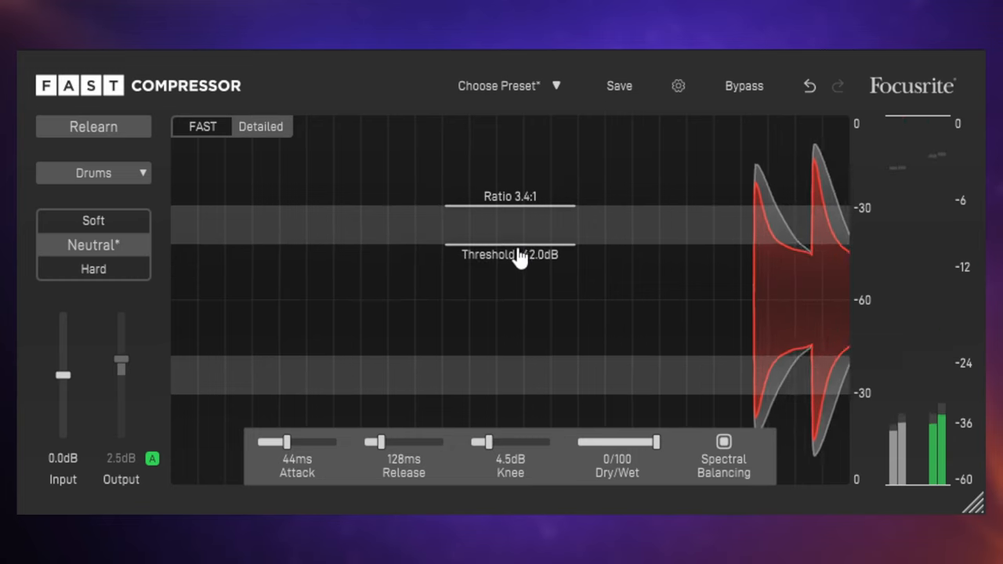
pyautogui.moveTo(513, 255); pyautogui.dragTo(514, 227)
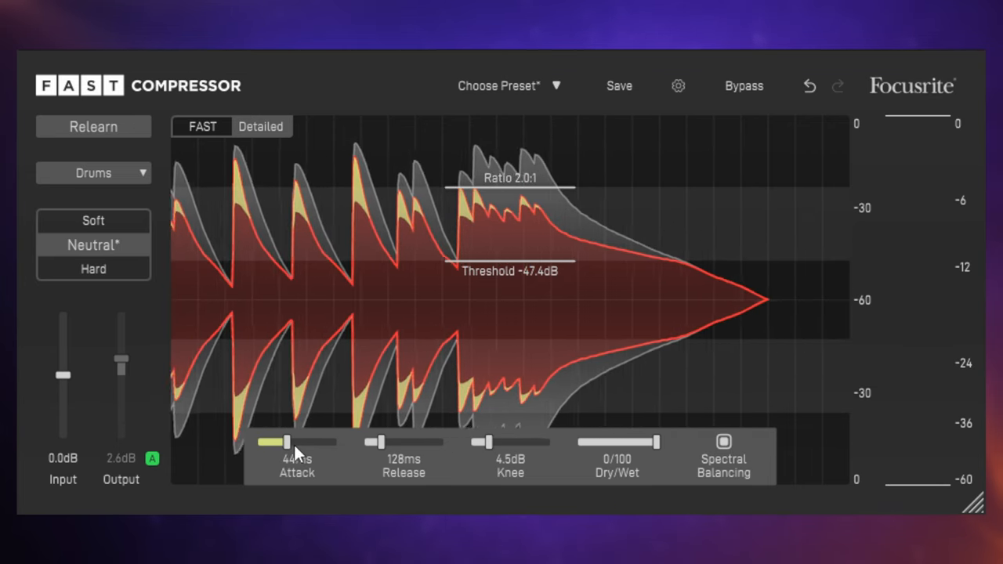
# Shorten the attack to a few milliseconds and lengthen the release time.
pyautogui.moveTo(288, 442); pyautogui.dragTo(291, 442)
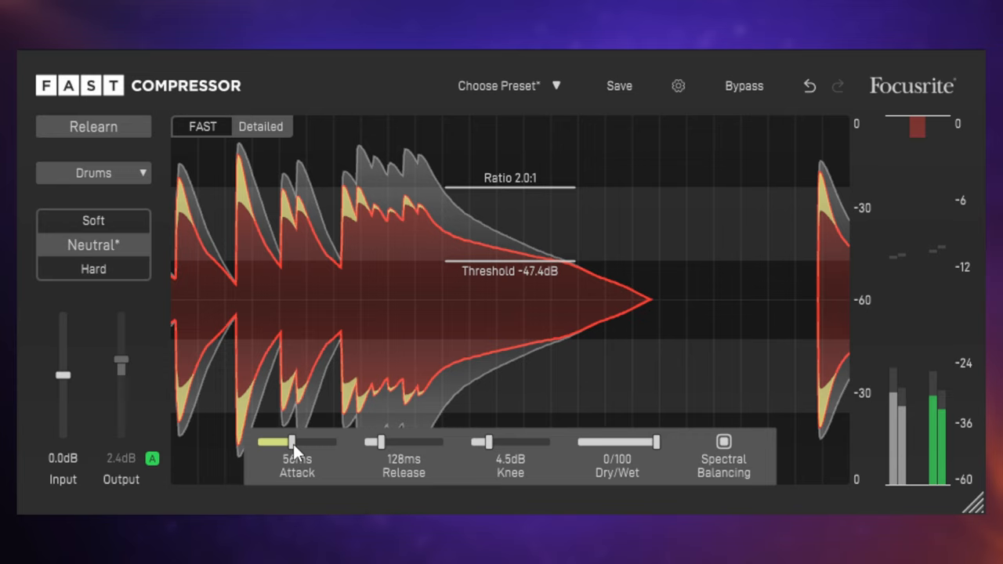
pyautogui.moveTo(290, 442); pyautogui.dragTo(329, 442)
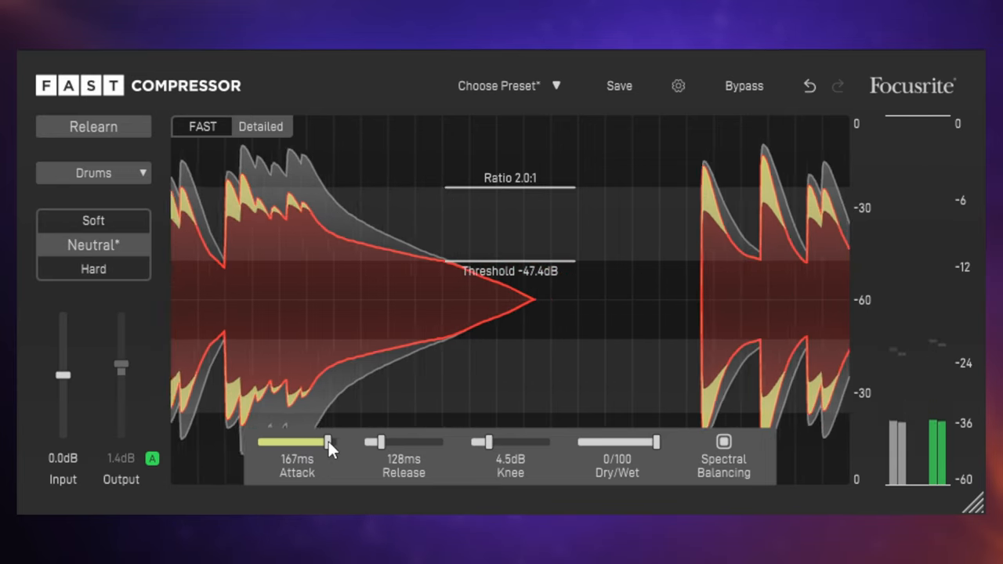
pyautogui.moveTo(329, 443); pyautogui.dragTo(263, 443)
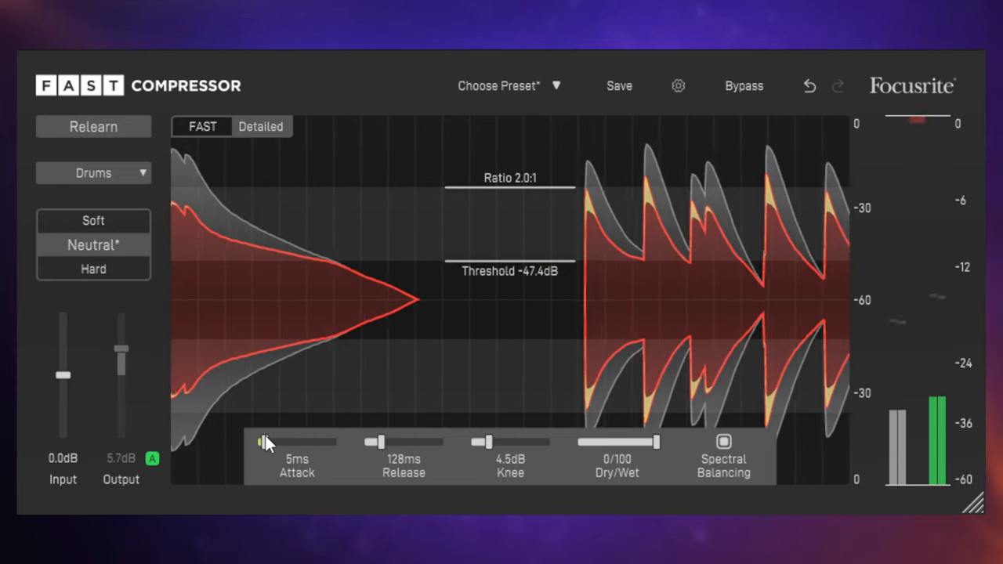
pyautogui.moveTo(372, 442); pyautogui.dragTo(401, 442)
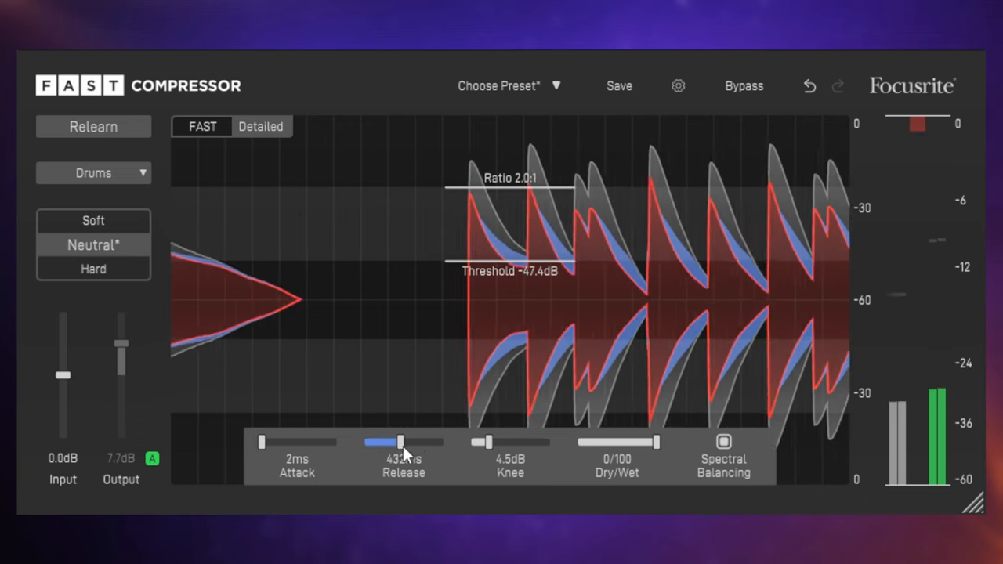
pyautogui.moveTo(400, 442); pyautogui.dragTo(413, 443)
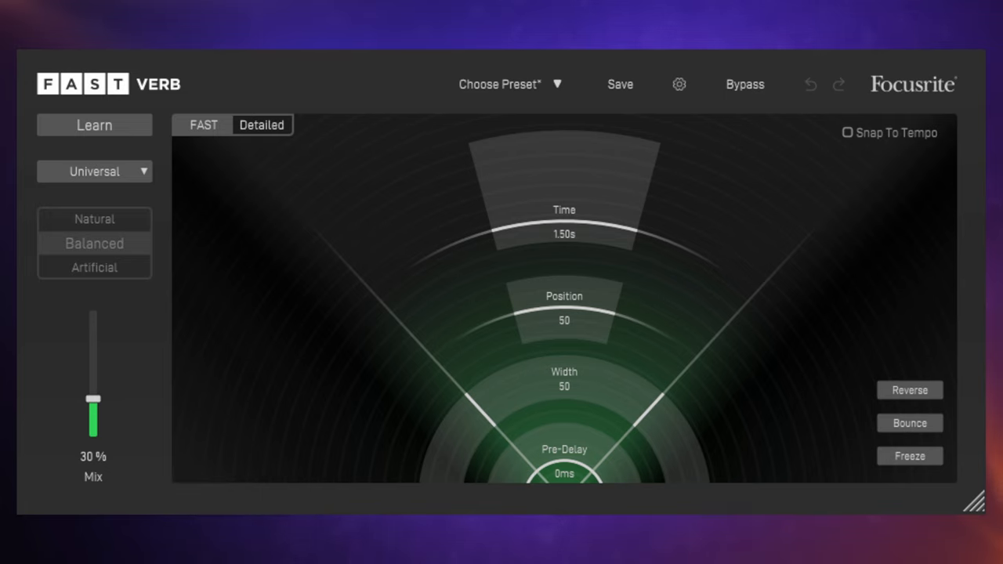
pyautogui.moveTo(233, 269)
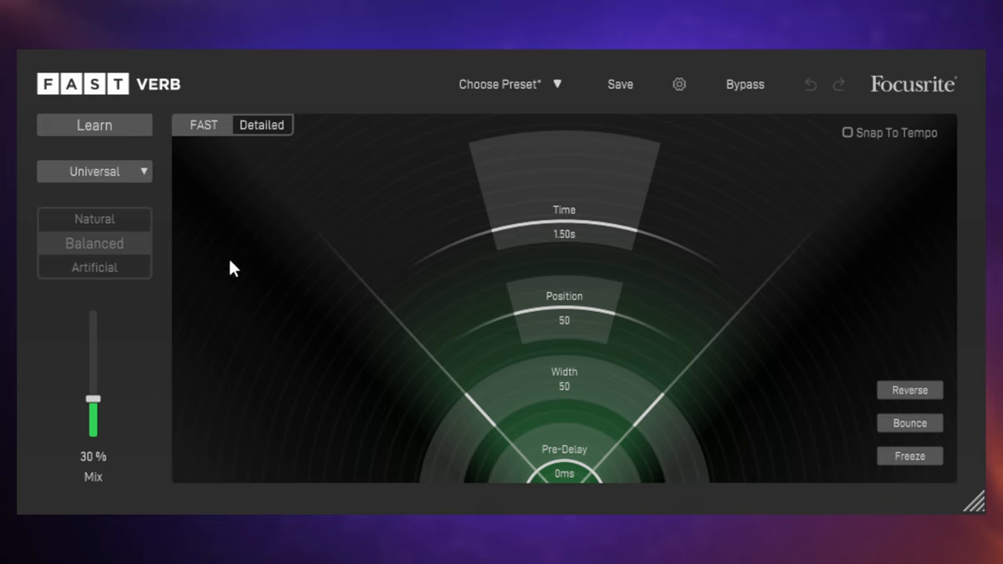
pyautogui.moveTo(93, 403)
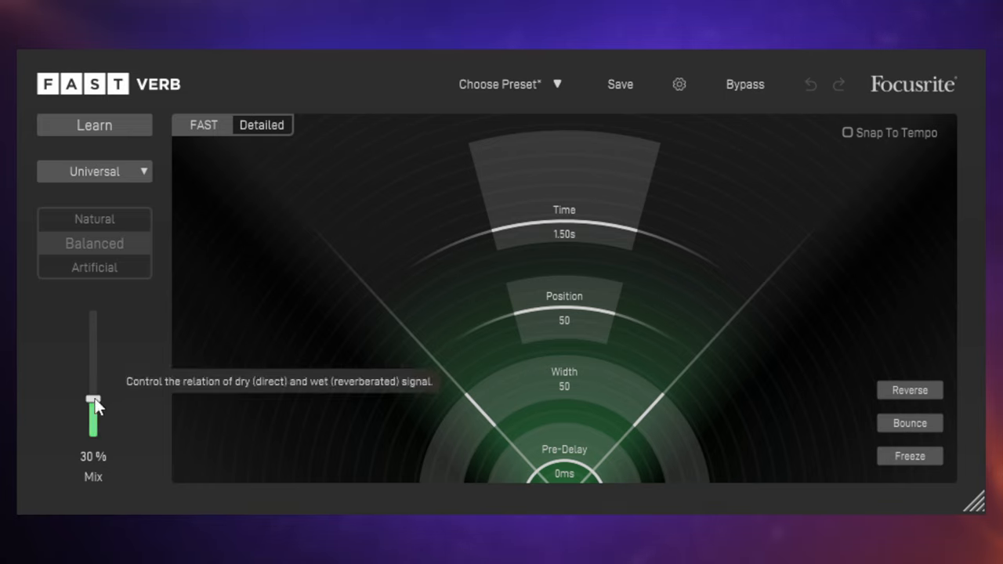
# Raise the reverb Mix fader from 30% to 100% wet.
pyautogui.moveTo(92, 400); pyautogui.dragTo(93, 311)
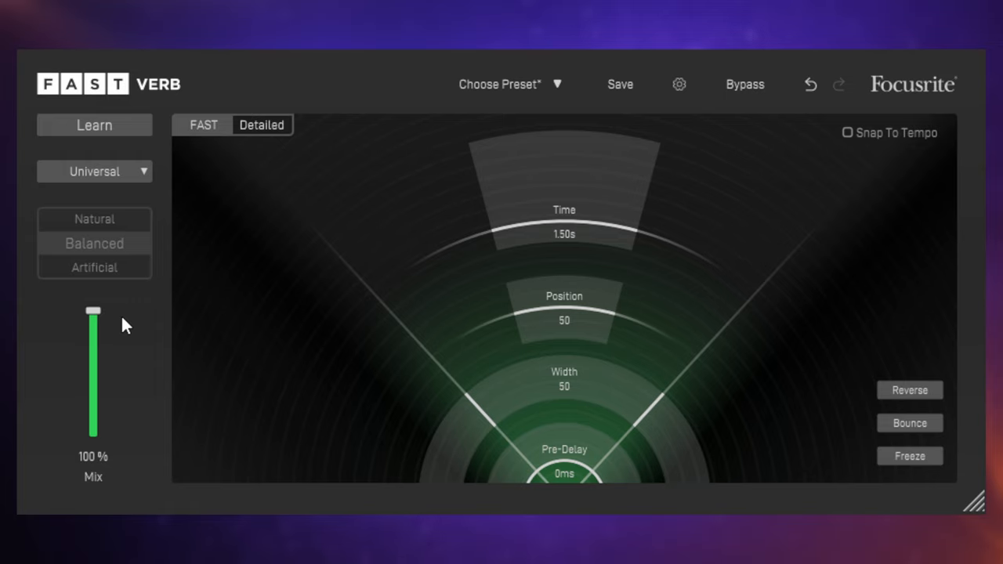
pyautogui.moveTo(140, 324)
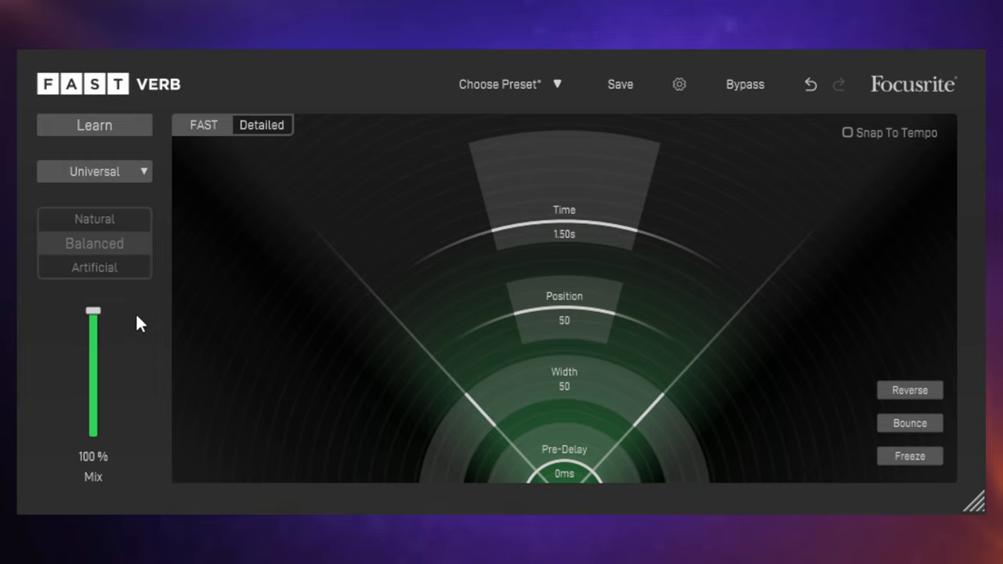
# Choose the Vocals profile and learn from the audio, giving a 1.31 s reverb time.
pyautogui.click(94, 170)
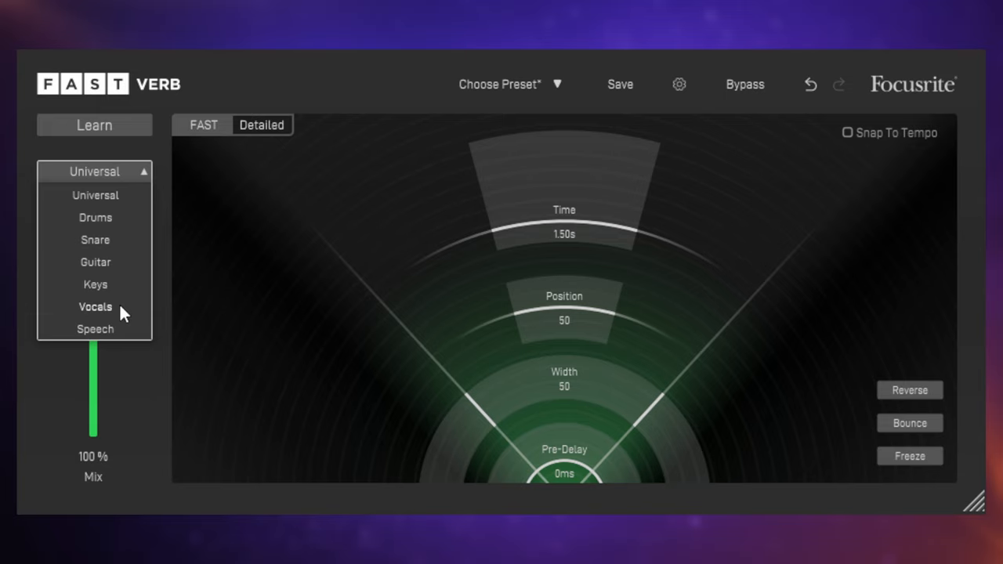
pyautogui.click(95, 306)
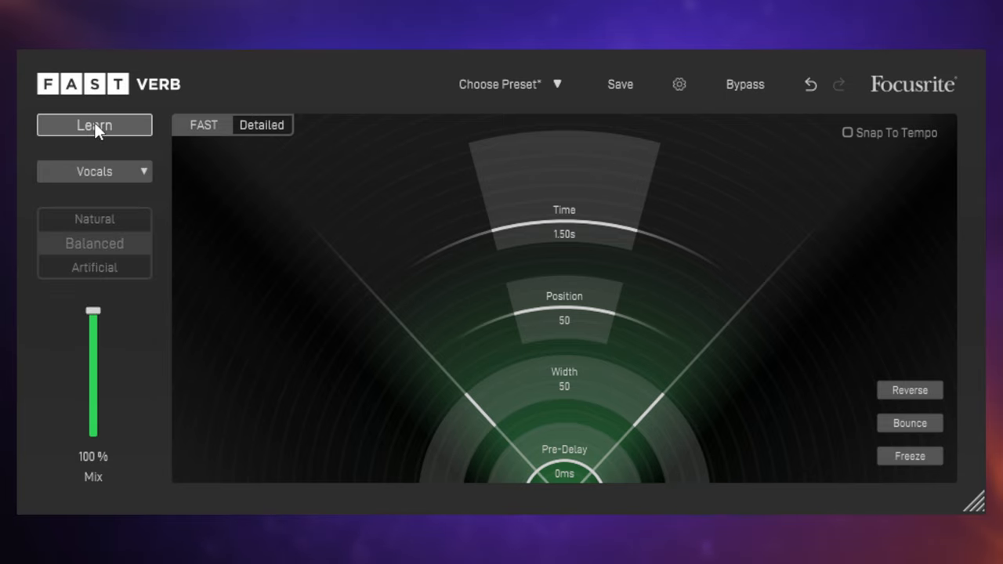
pyautogui.click(94, 125)
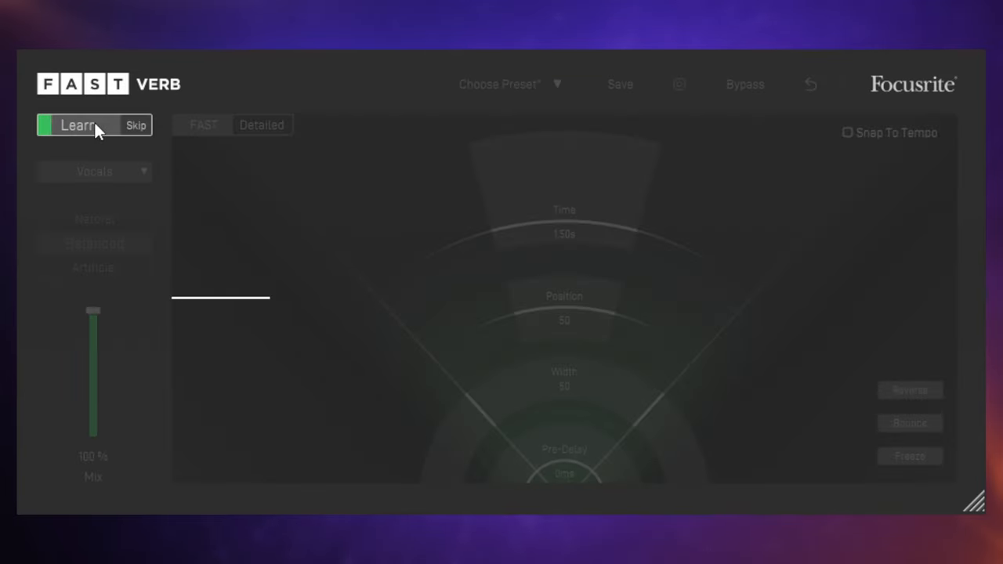
pyautogui.click(75, 126)
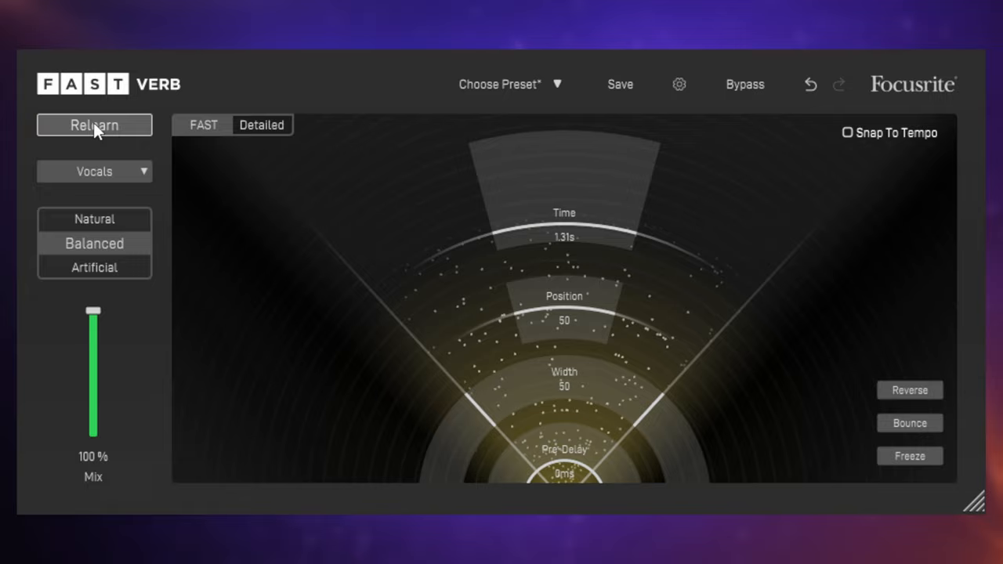
pyautogui.moveTo(94, 126)
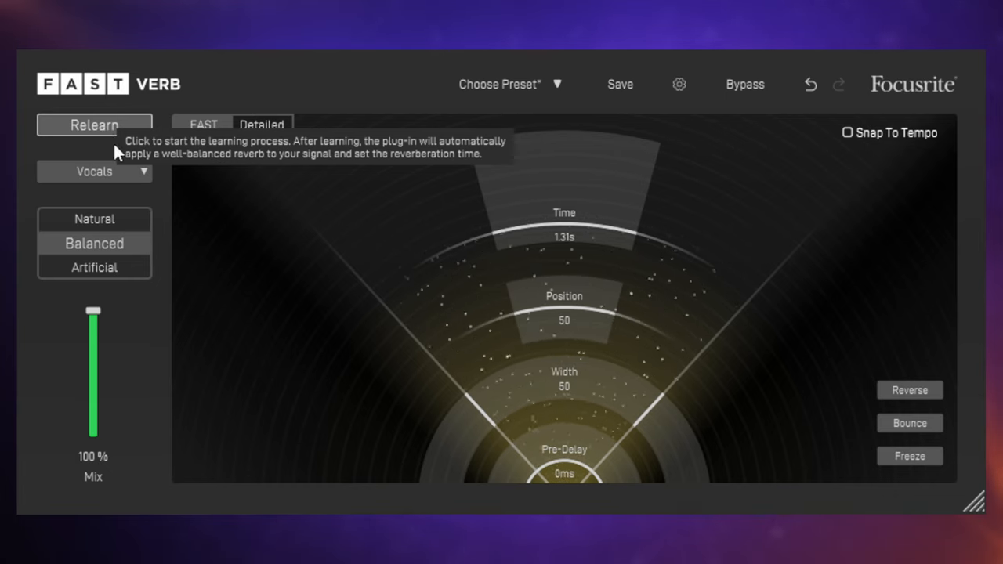
pyautogui.moveTo(144, 359)
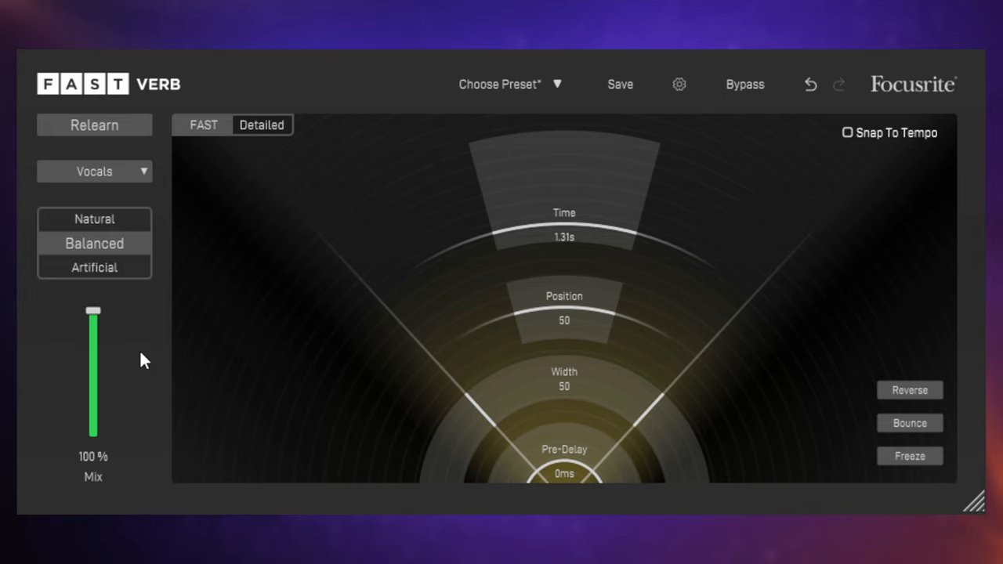
pyautogui.moveTo(117, 340)
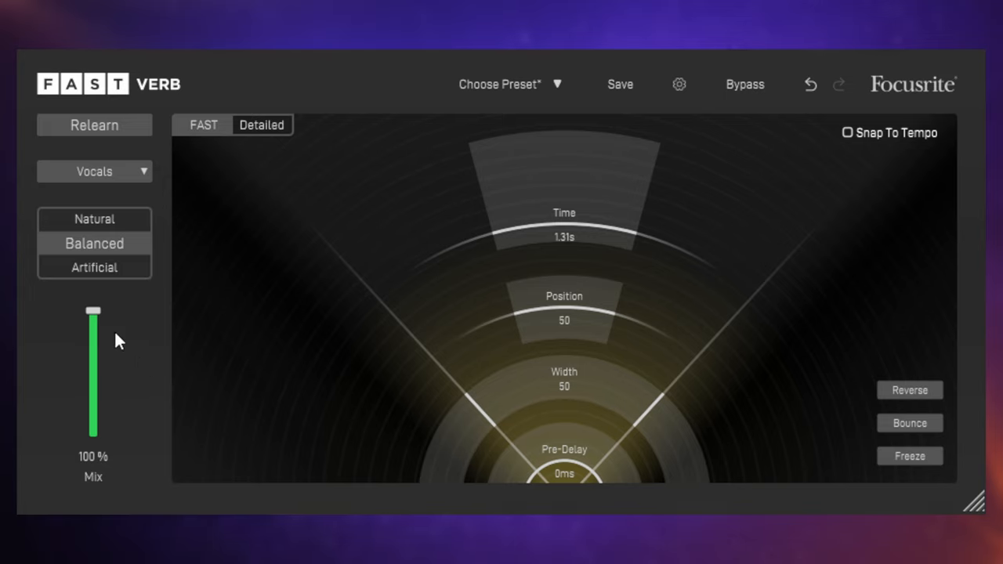
pyautogui.moveTo(564, 227)
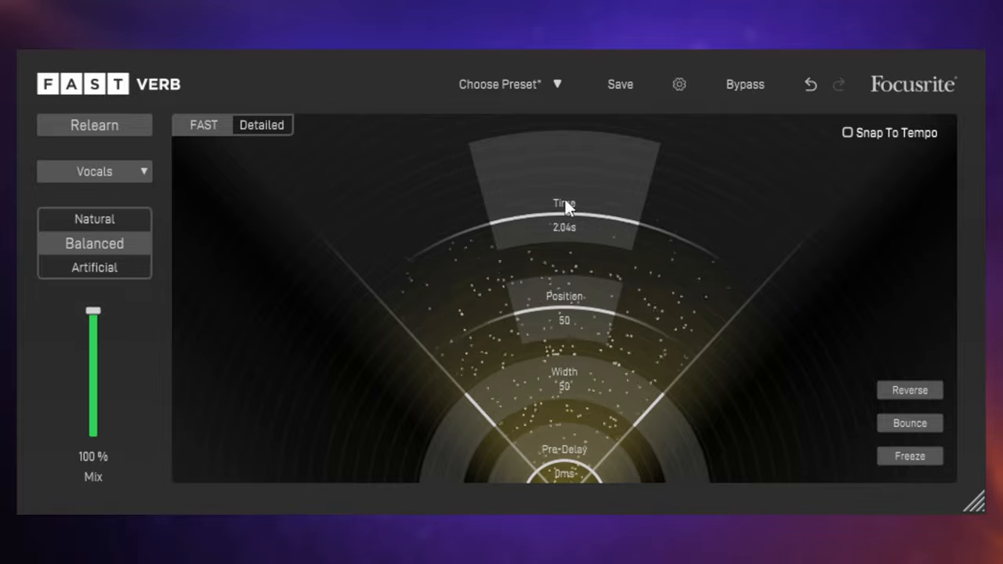
# Adjust reverb decay to 1.15 s, set Position to 53 and narrow Width to 43.
pyautogui.moveTo(564, 207); pyautogui.dragTo(570, 145)
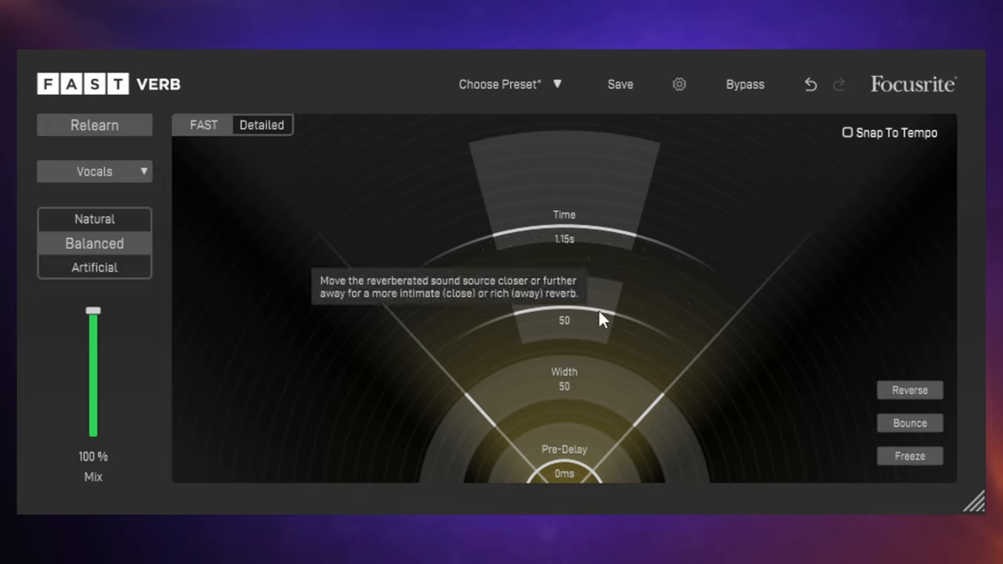
pyautogui.moveTo(613, 293)
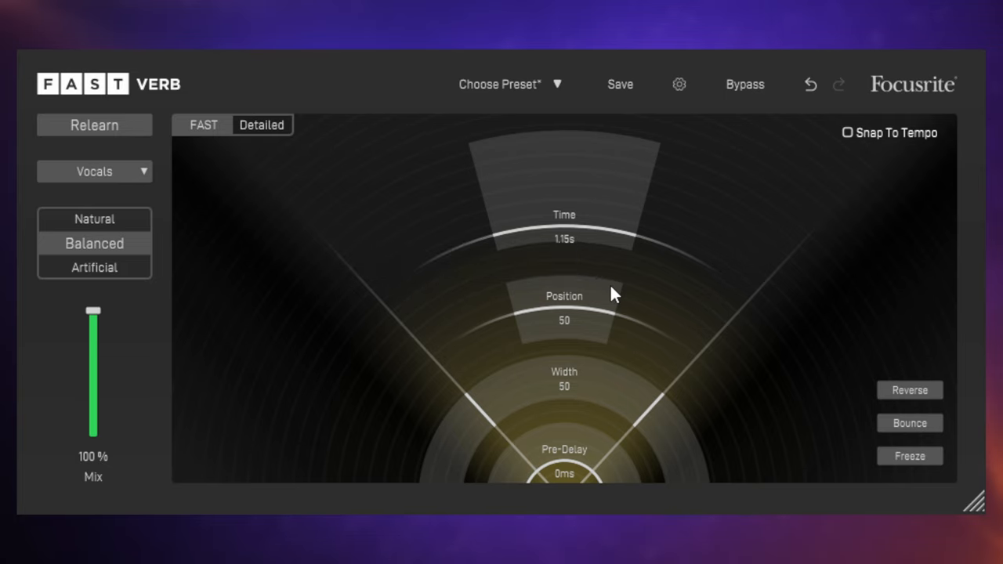
pyautogui.moveTo(604, 314)
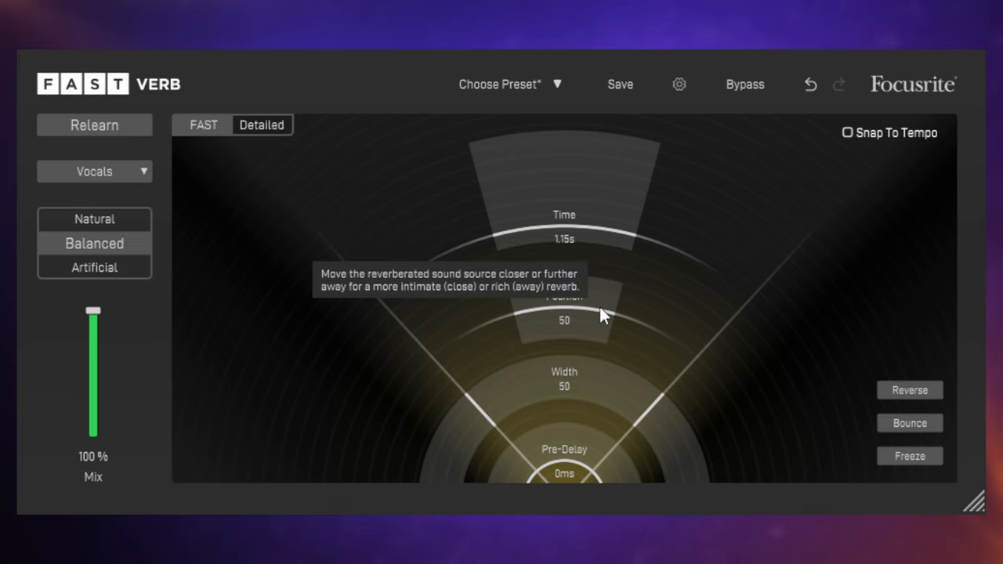
pyautogui.moveTo(602, 315); pyautogui.dragTo(593, 416)
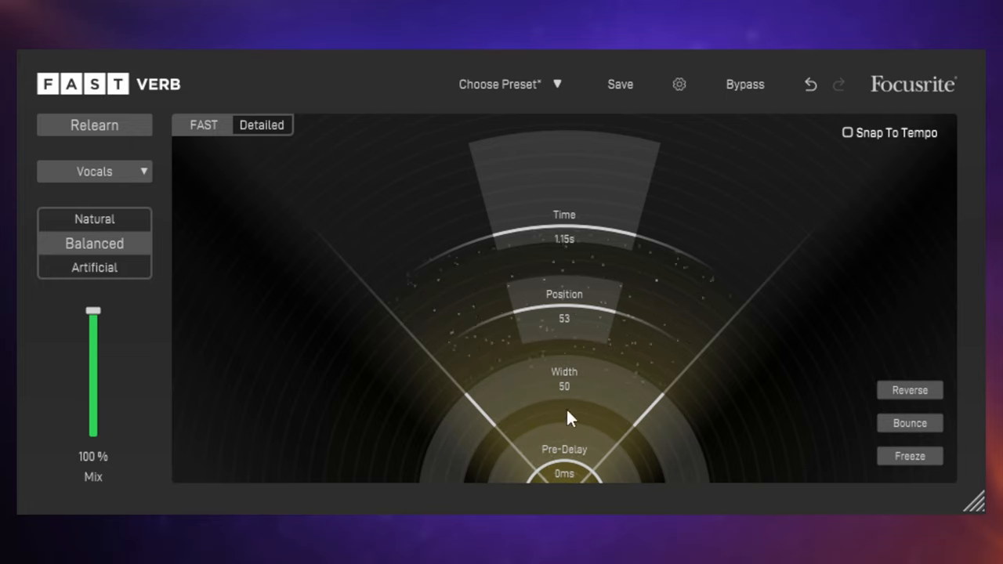
pyautogui.moveTo(569, 418); pyautogui.dragTo(569, 362)
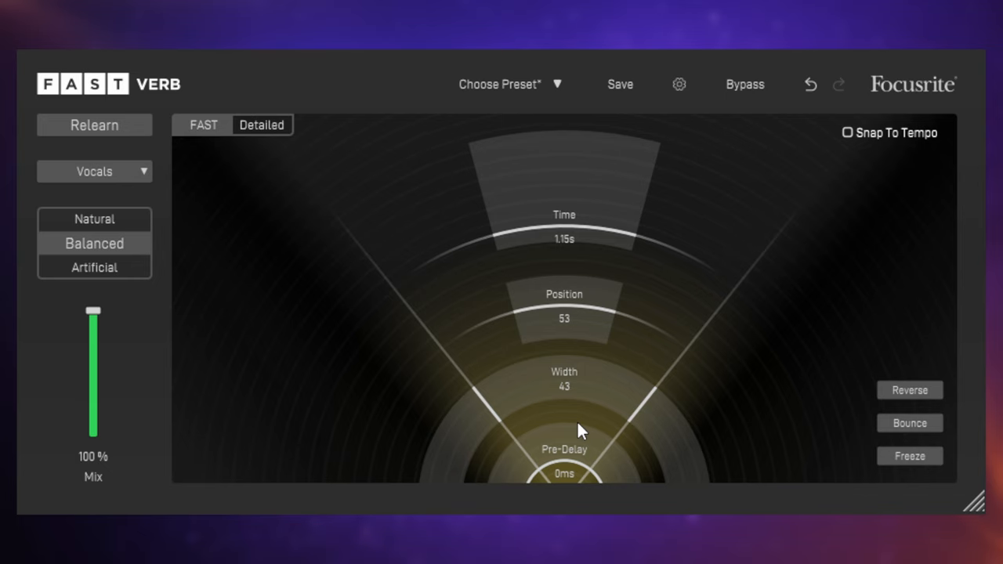
pyautogui.moveTo(570, 452)
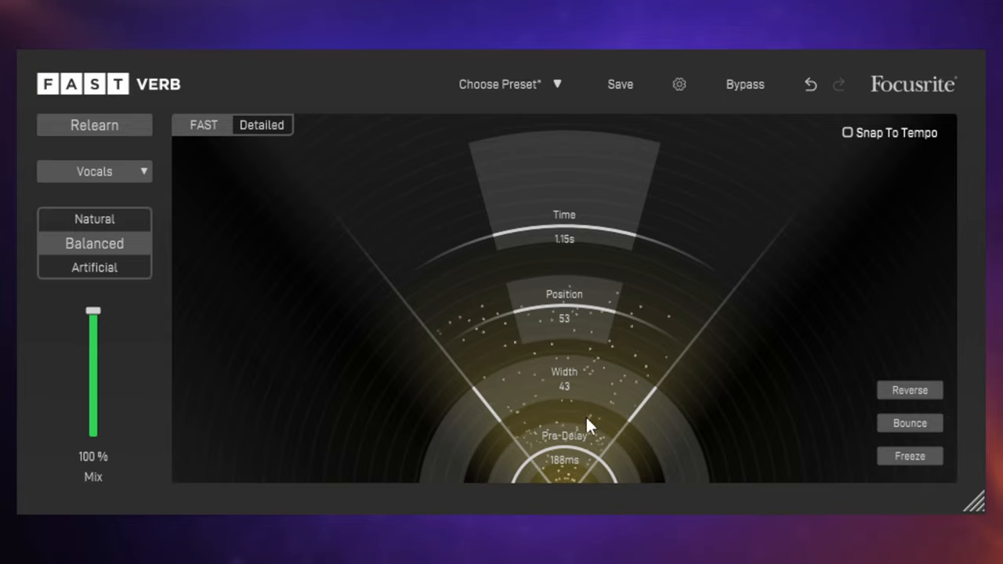
pyautogui.moveTo(572, 442)
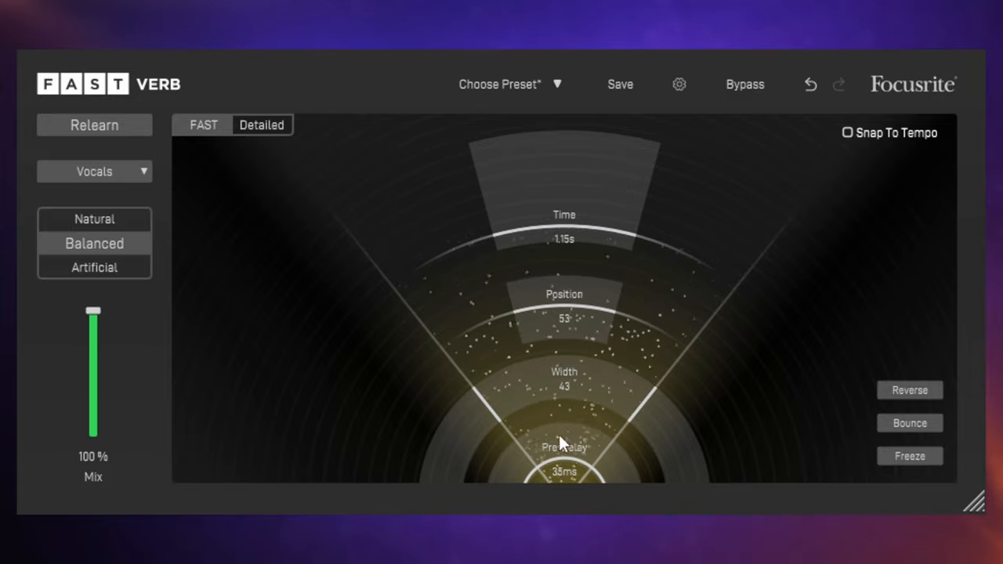
pyautogui.moveTo(654, 460)
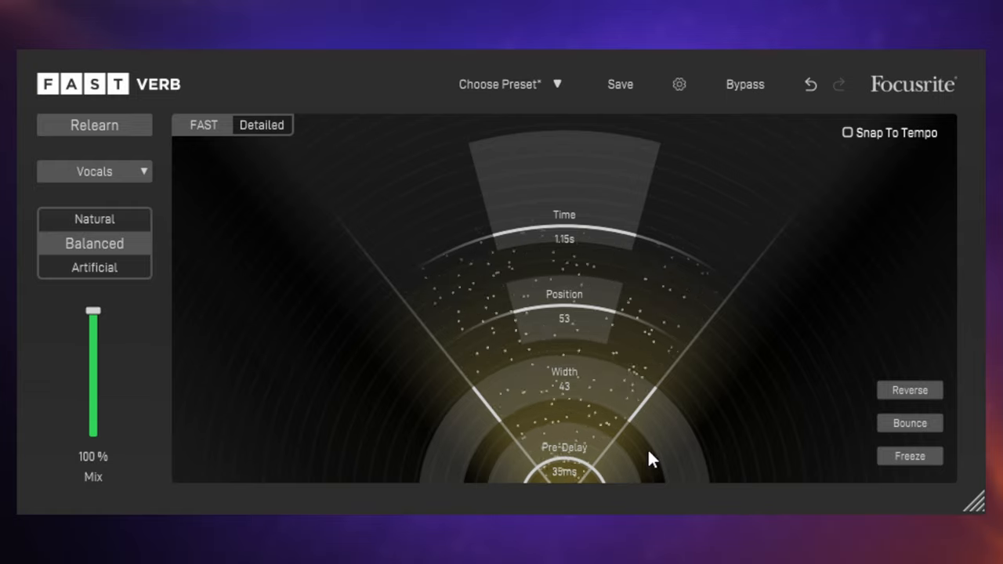
pyautogui.moveTo(623, 353)
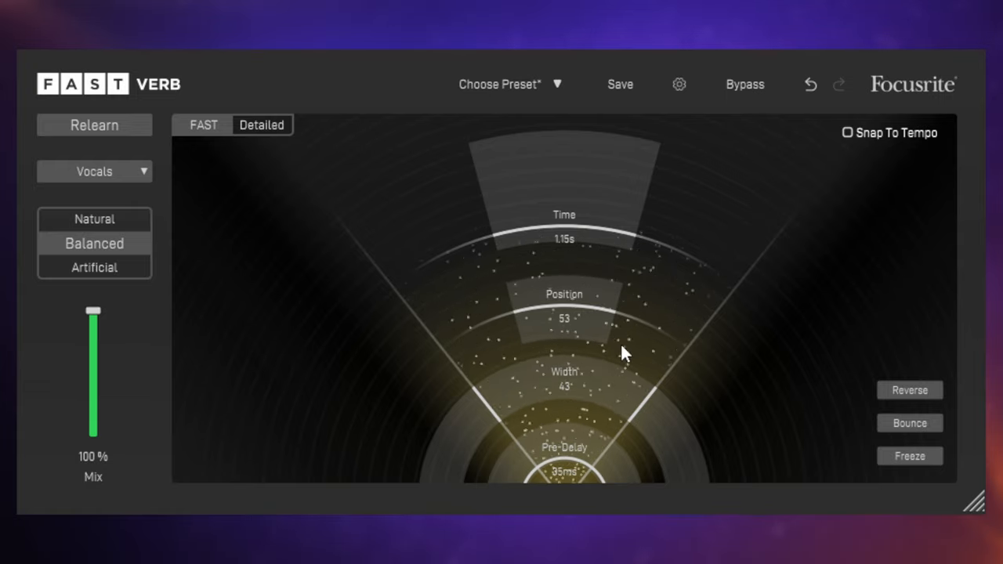
# Show the detailed reverb settings and raise Colour to 4.
pyautogui.click(261, 125)
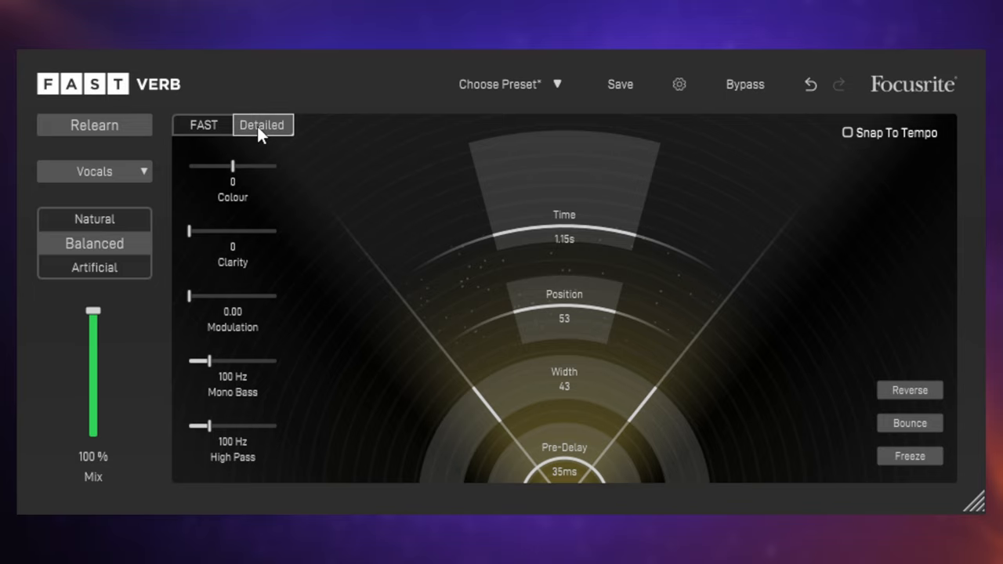
pyautogui.click(203, 125)
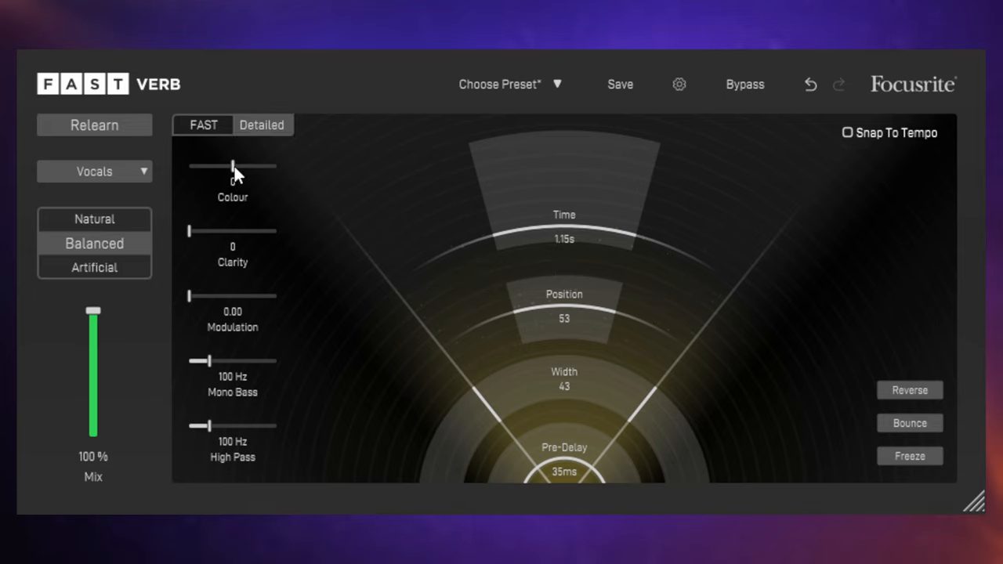
pyautogui.moveTo(232, 166); pyautogui.dragTo(235, 165)
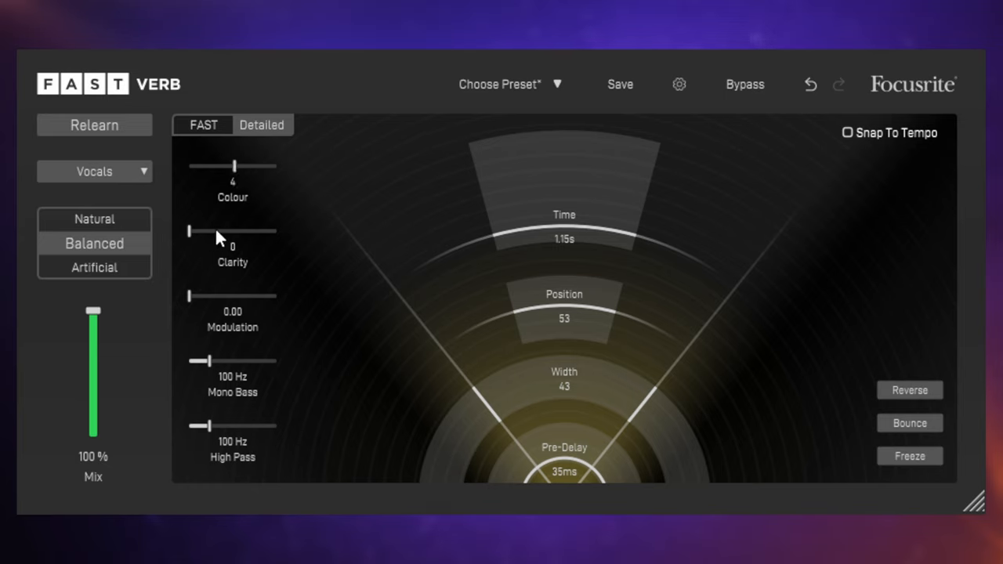
pyautogui.moveTo(216, 308)
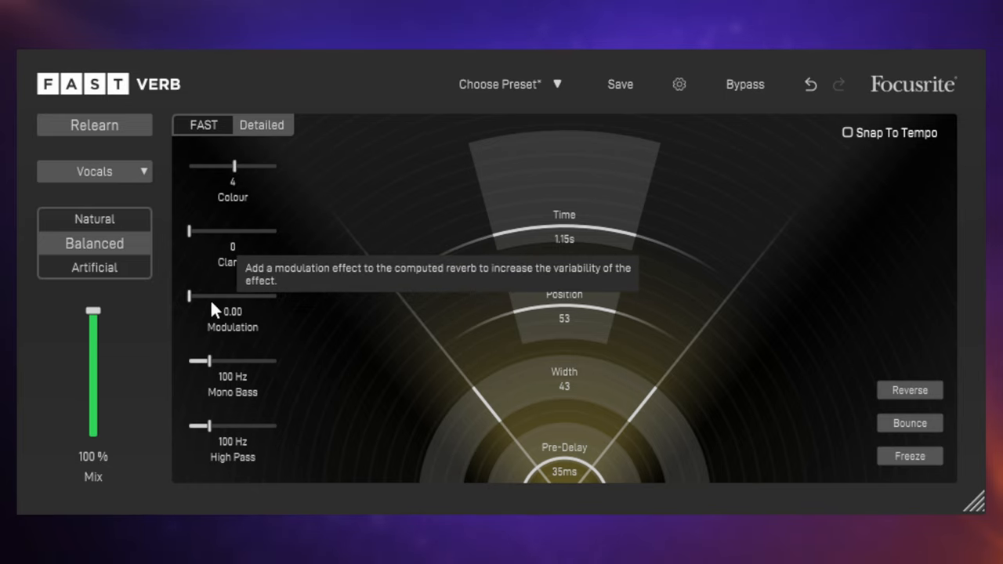
pyautogui.moveTo(223, 413)
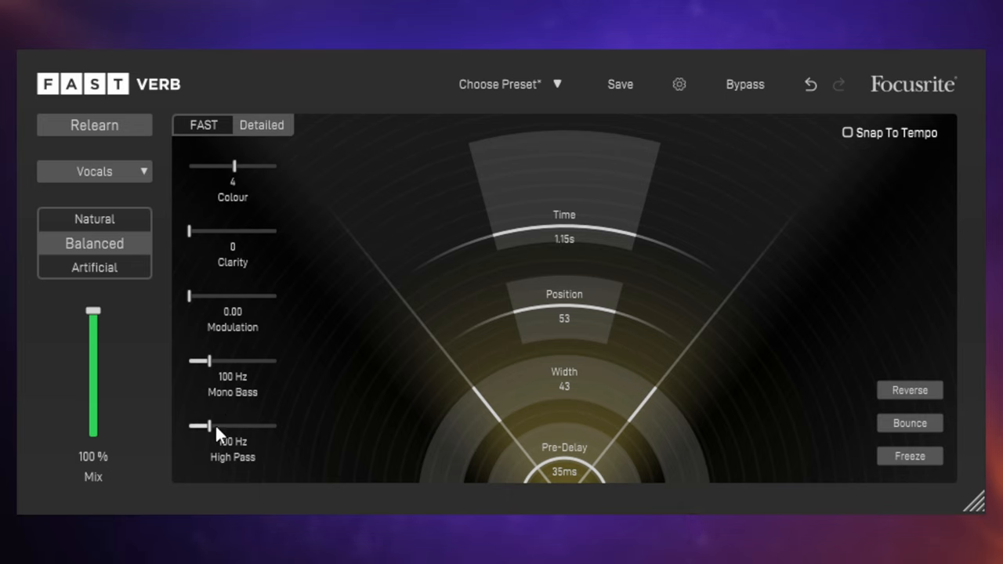
# Raise the reverb high-pass frequency above 100 Hz.
pyautogui.moveTo(198, 425); pyautogui.dragTo(194, 425)
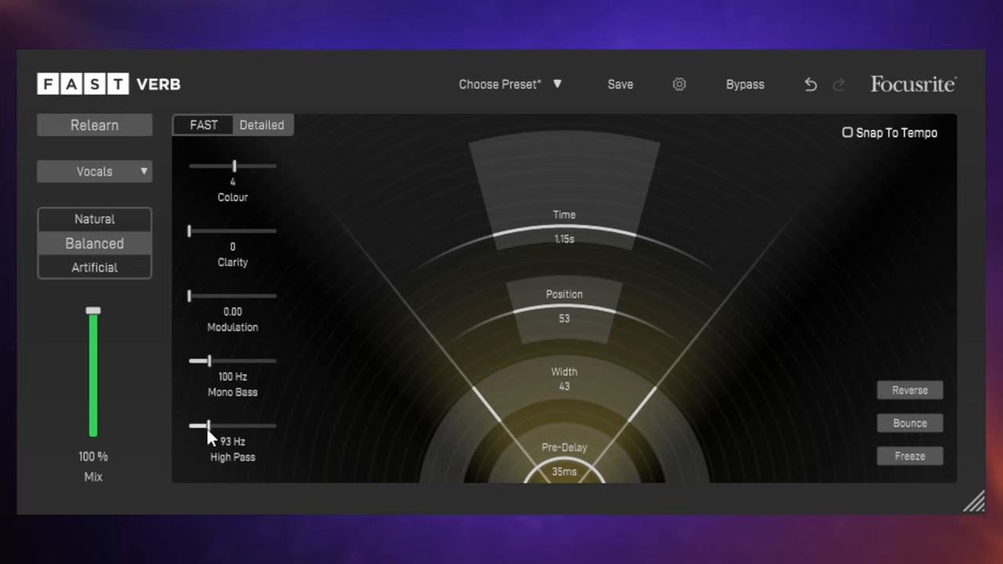
pyautogui.moveTo(200, 426); pyautogui.dragTo(231, 425)
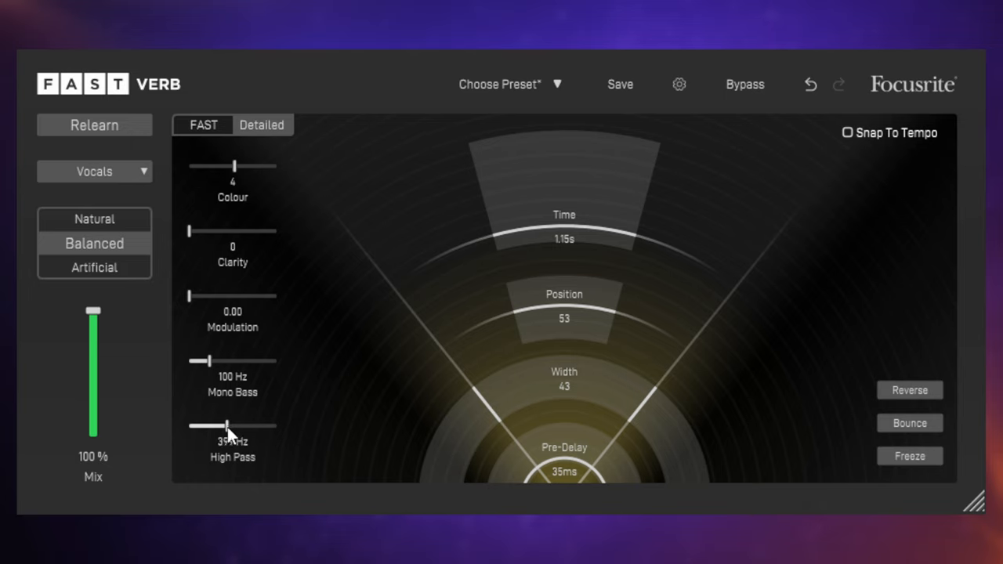
pyautogui.moveTo(227, 426); pyautogui.dragTo(239, 426)
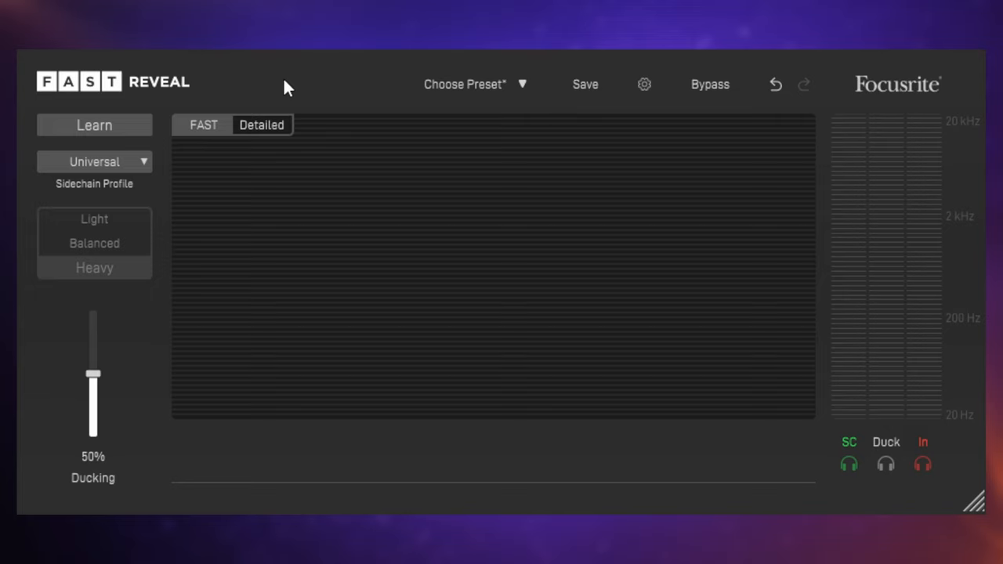
pyautogui.moveTo(200, 85)
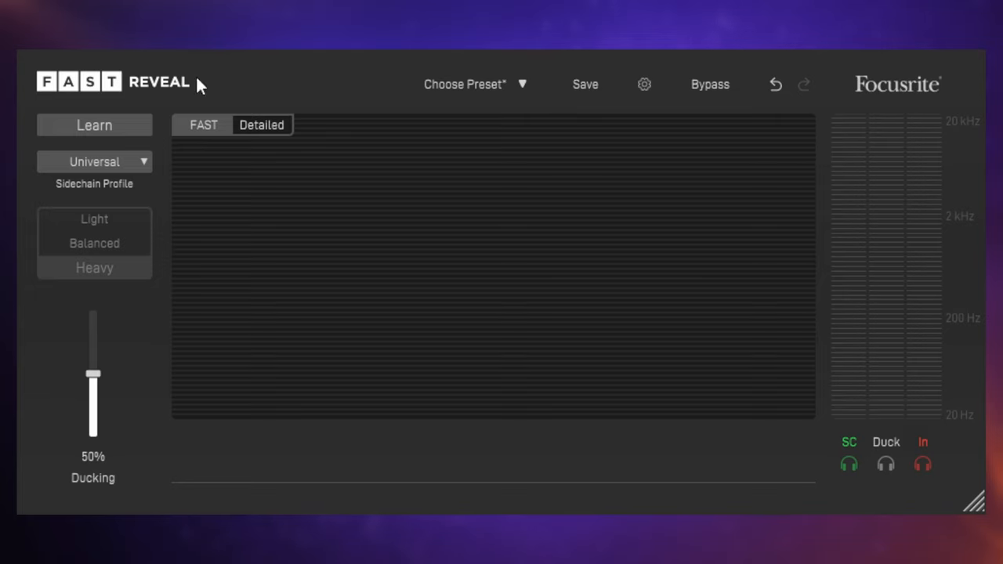
pyautogui.moveTo(296, 87)
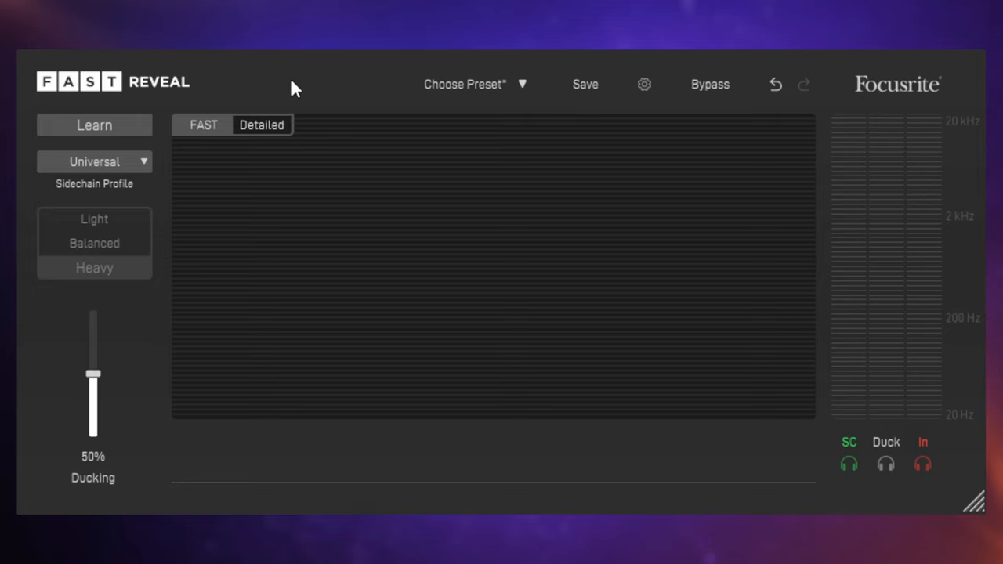
pyautogui.moveTo(282, 84)
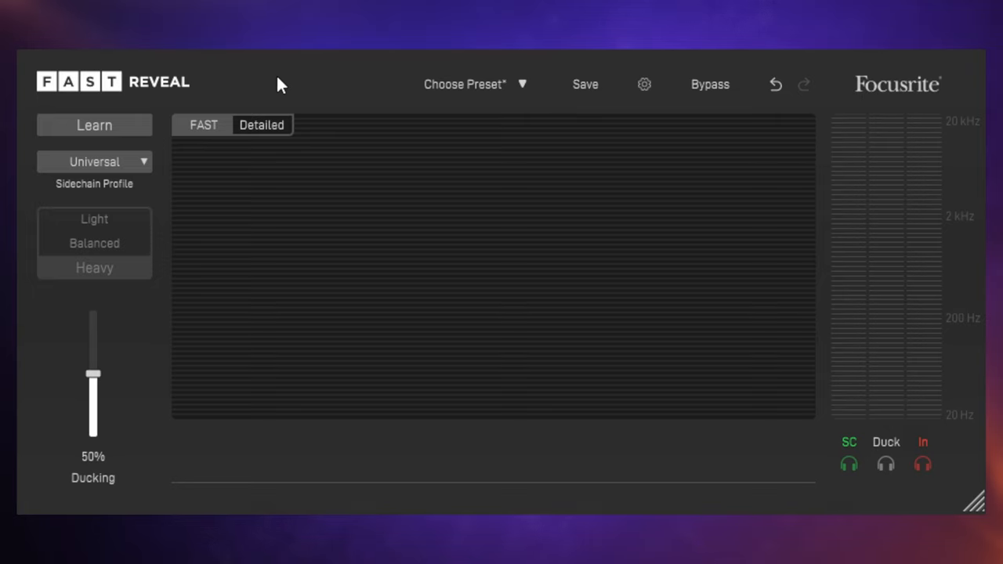
pyautogui.moveTo(270, 92)
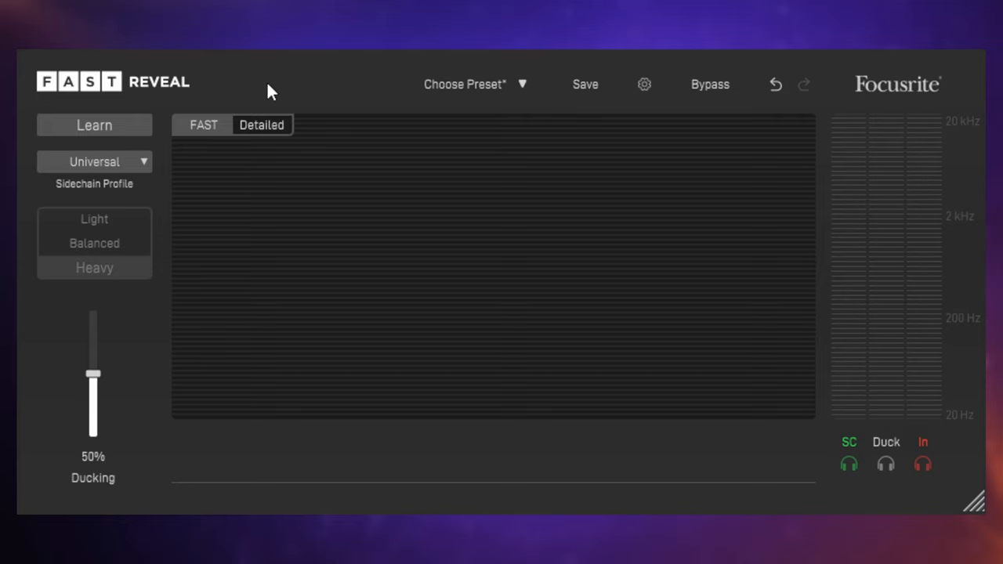
pyautogui.moveTo(282, 86)
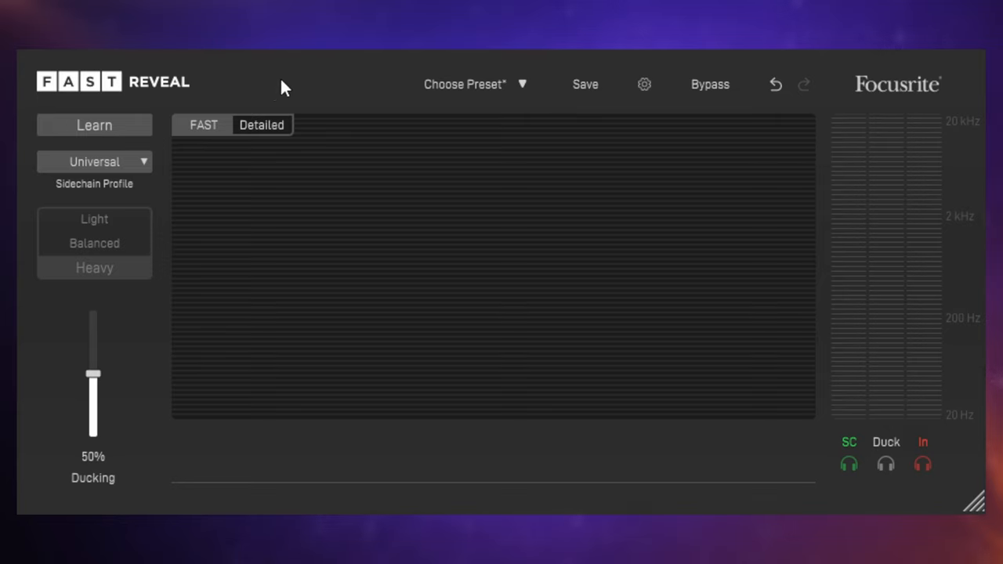
pyautogui.moveTo(290, 84)
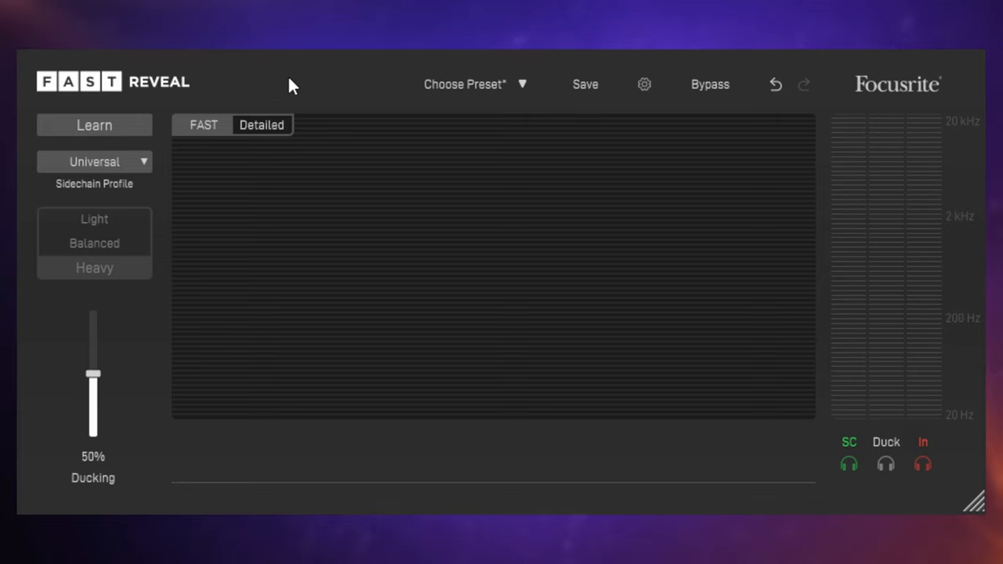
pyautogui.moveTo(291, 88)
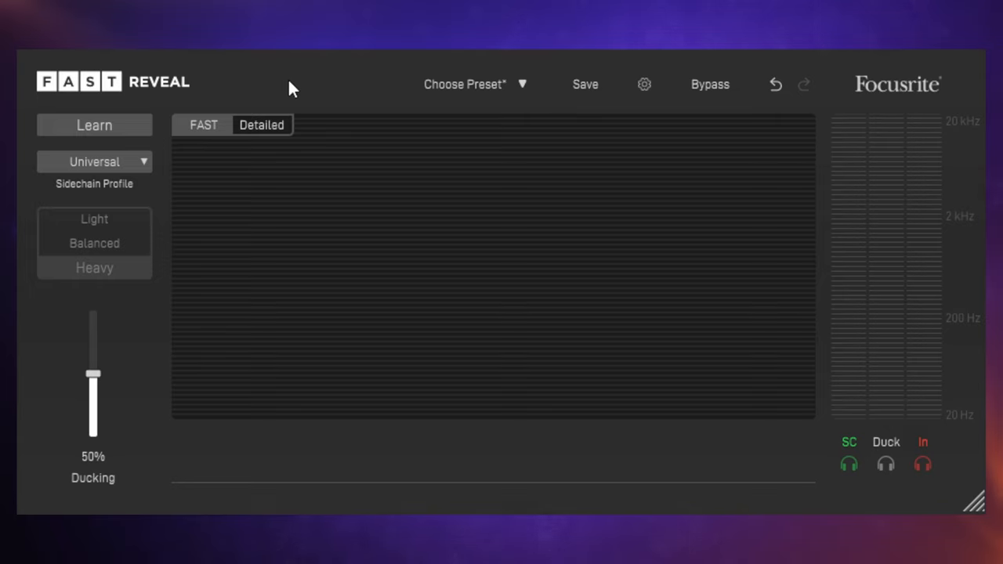
pyautogui.moveTo(298, 84)
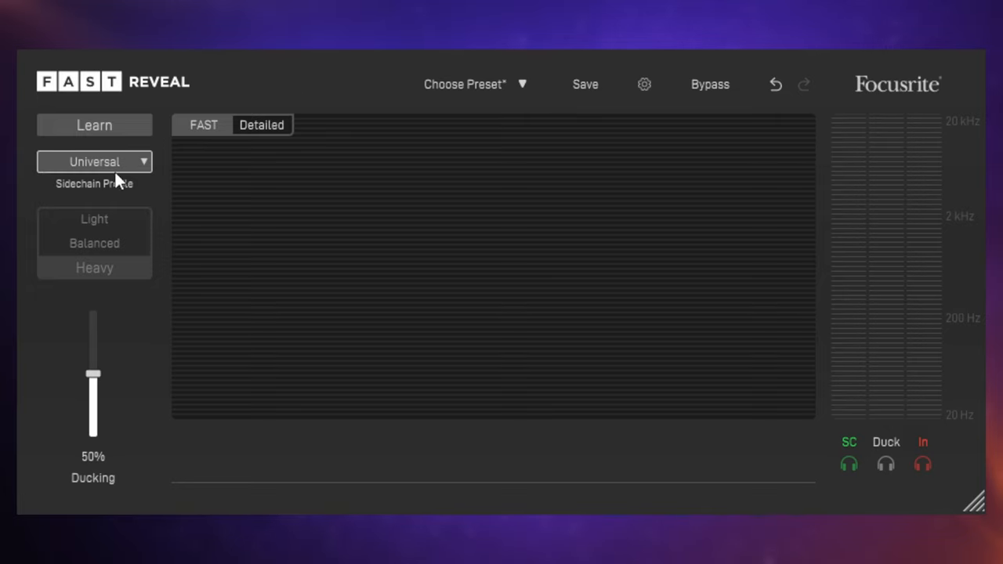
pyautogui.moveTo(102, 171)
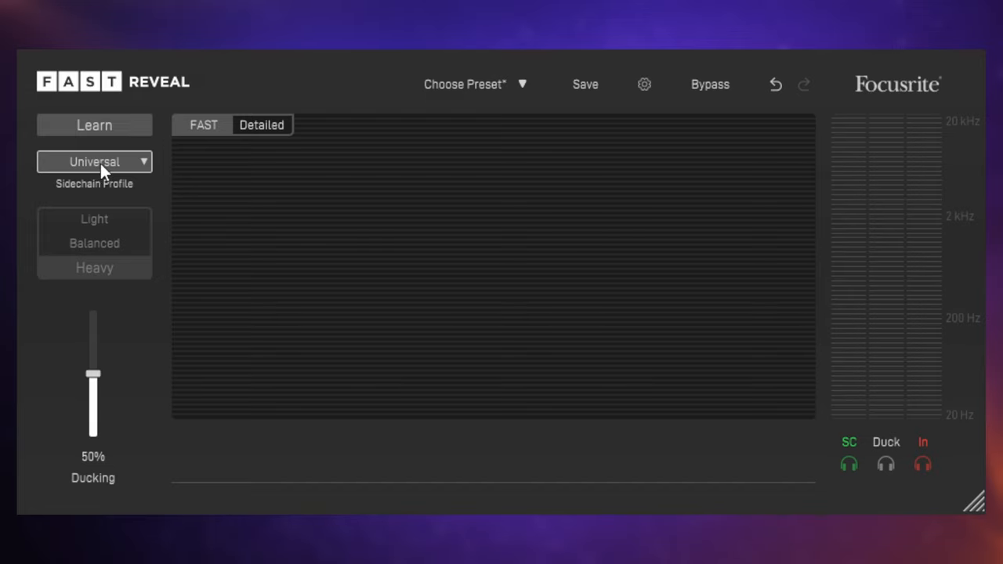
# Show the sidechain profile list with Universal, Speech, Vocals, Guitar, Bass, Kick and Drums.
pyautogui.click(94, 162)
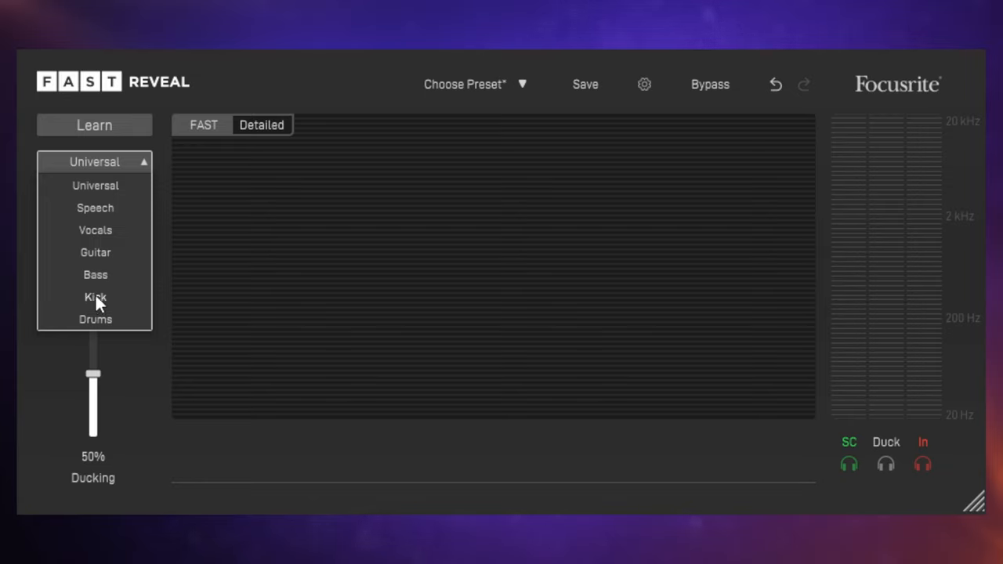
pyautogui.click(95, 297)
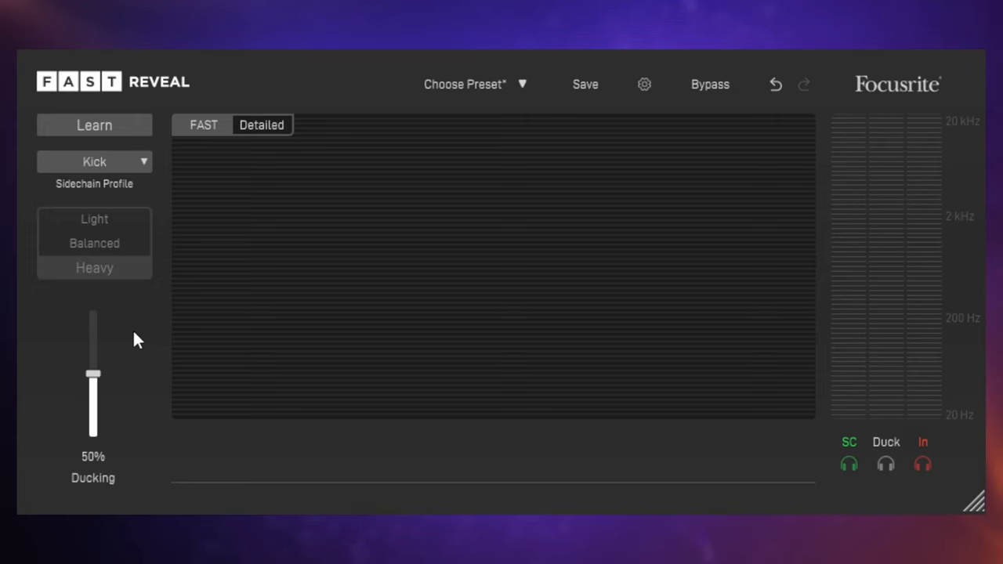
pyautogui.moveTo(131, 345)
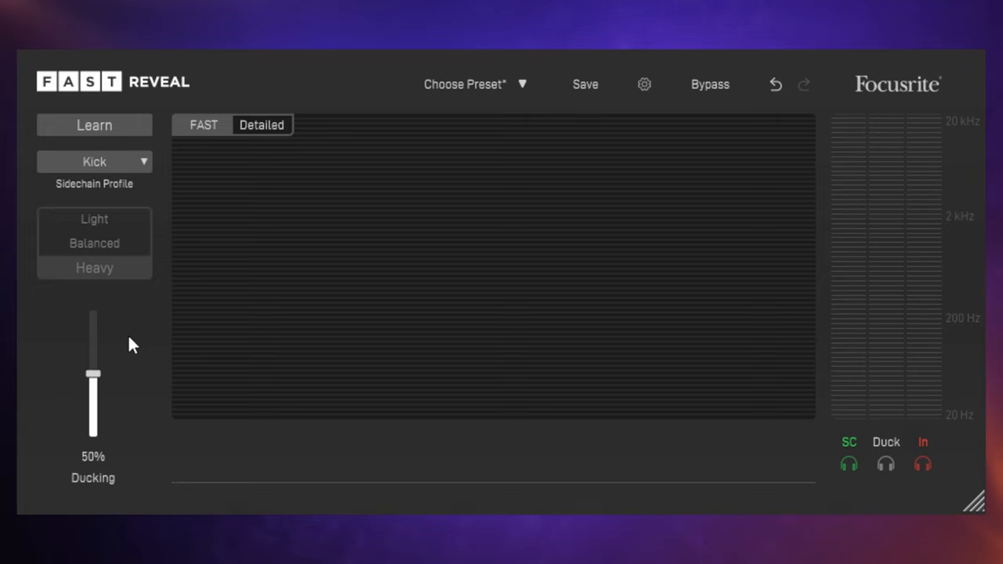
pyautogui.moveTo(130, 361)
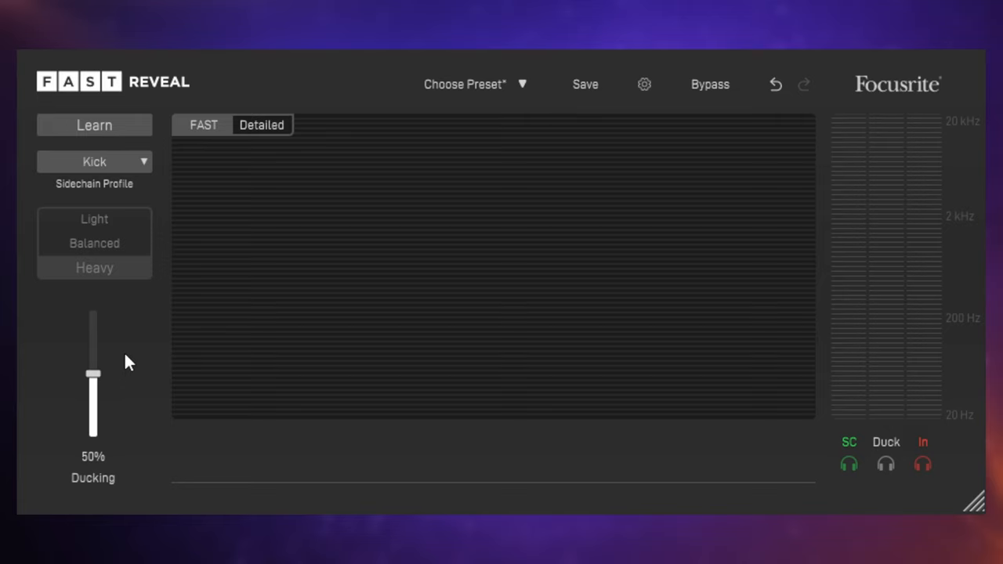
pyautogui.moveTo(132, 337)
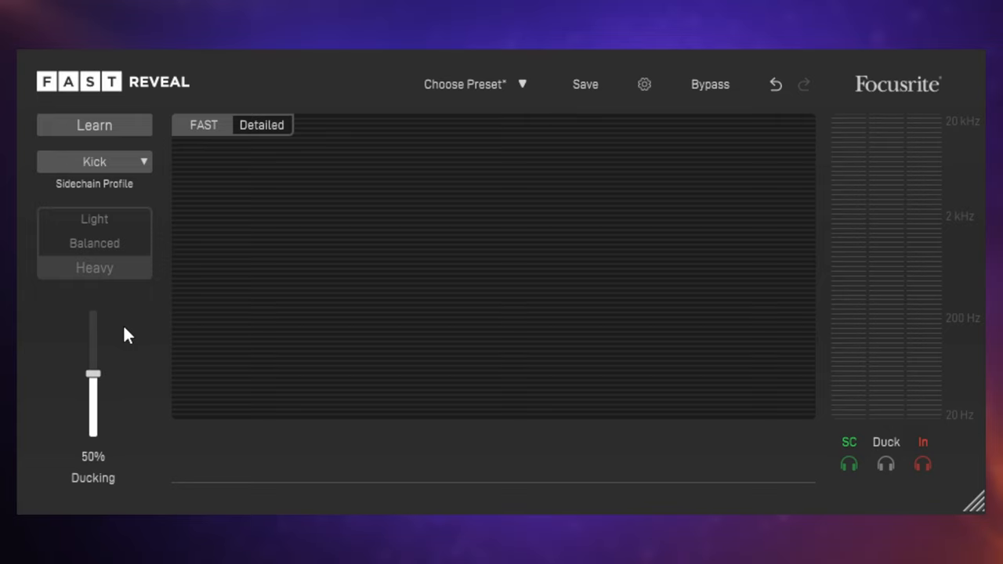
pyautogui.moveTo(129, 330)
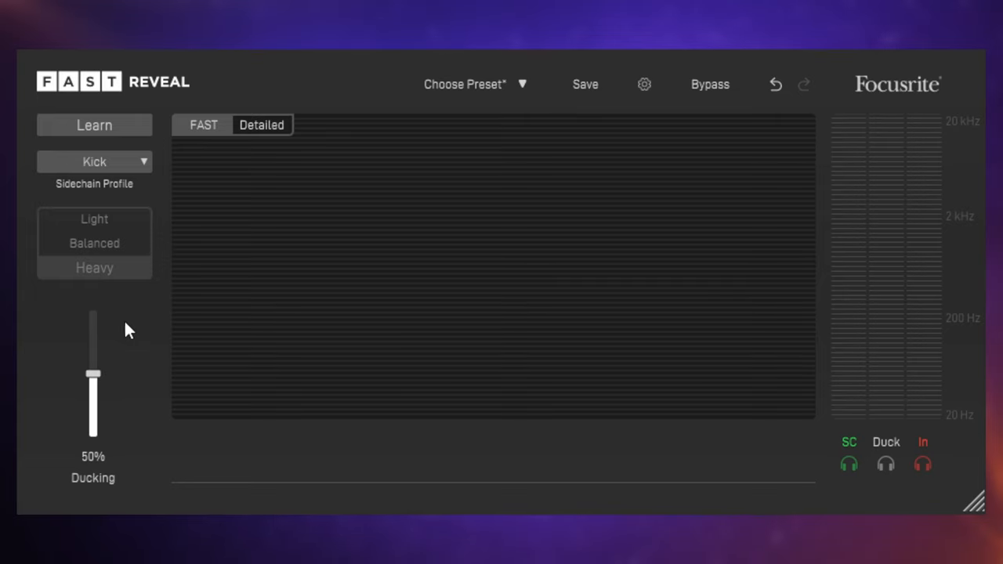
pyautogui.moveTo(94, 125)
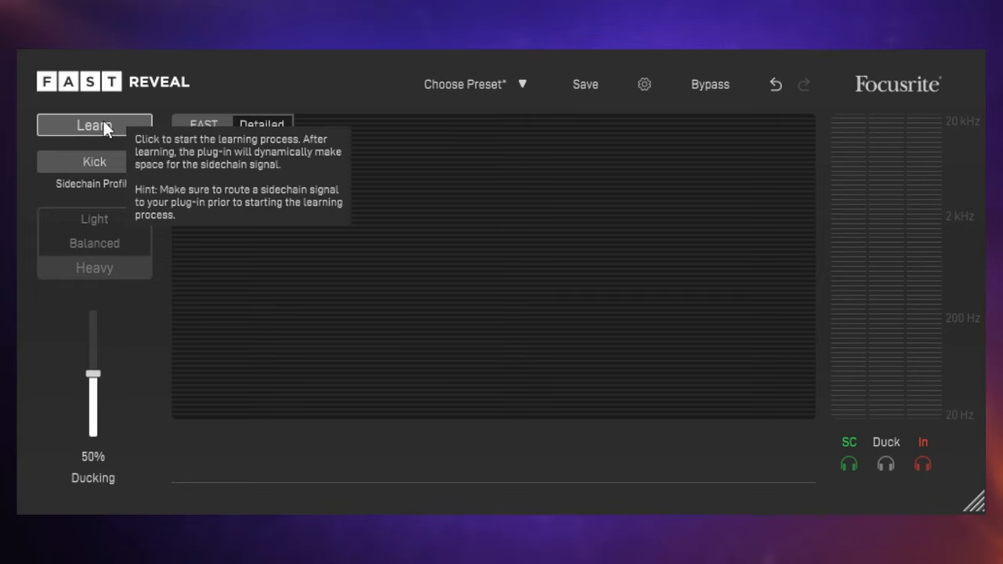
pyautogui.click(88, 125)
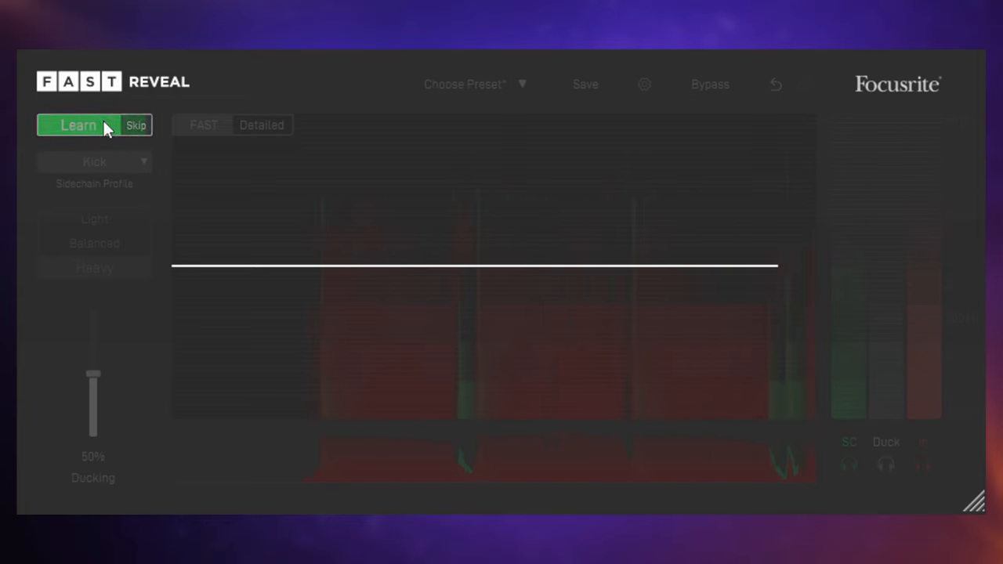
# Stop the Kick sidechain learning pass so ducking becomes active with Heavy strength.
pyautogui.click(77, 125)
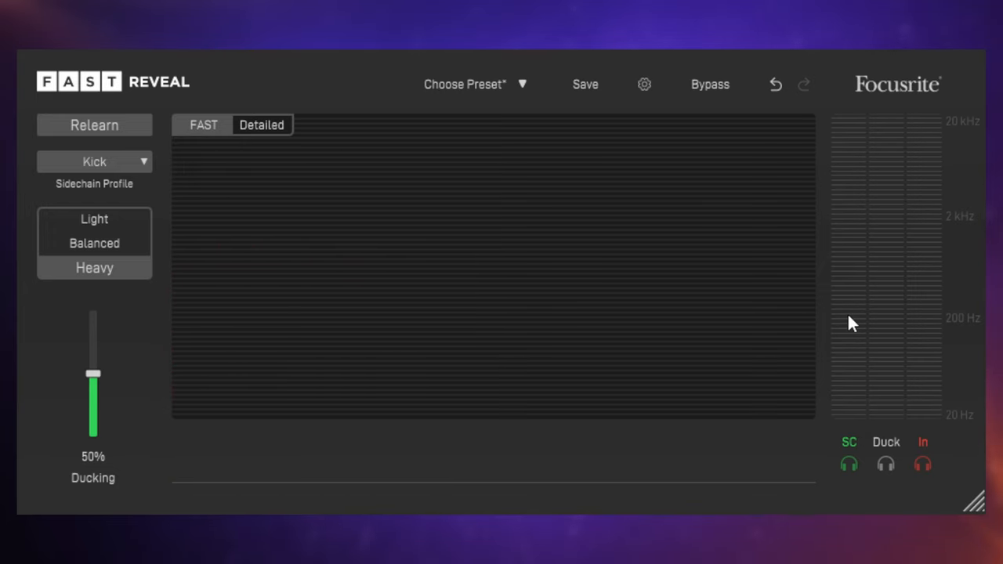
pyautogui.moveTo(933, 401)
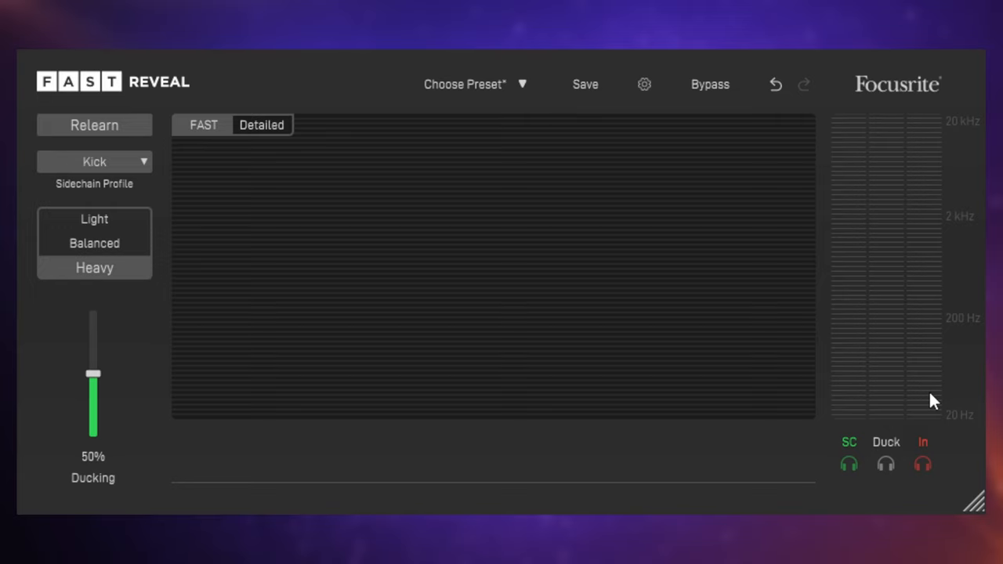
pyautogui.moveTo(932, 449)
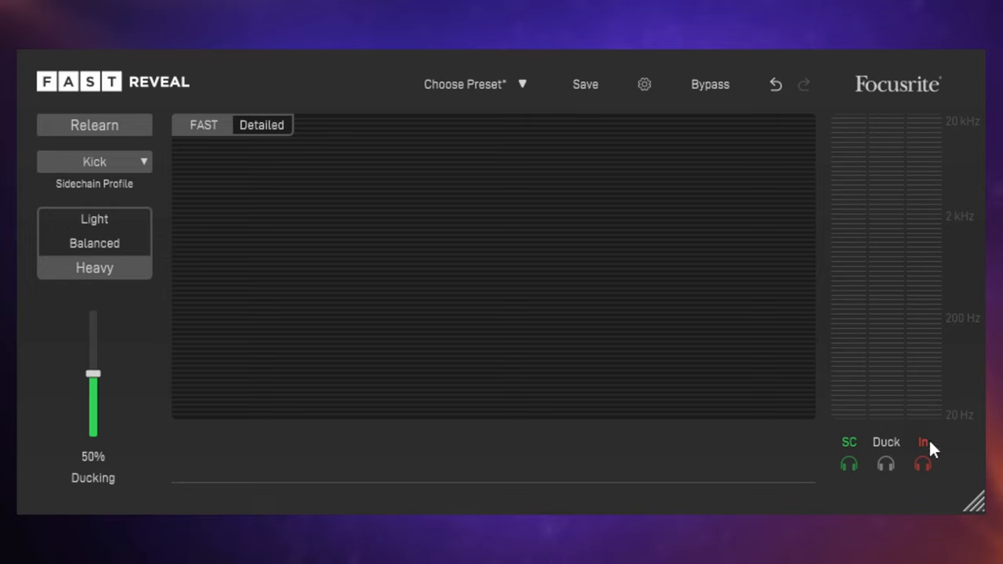
pyautogui.moveTo(895, 356)
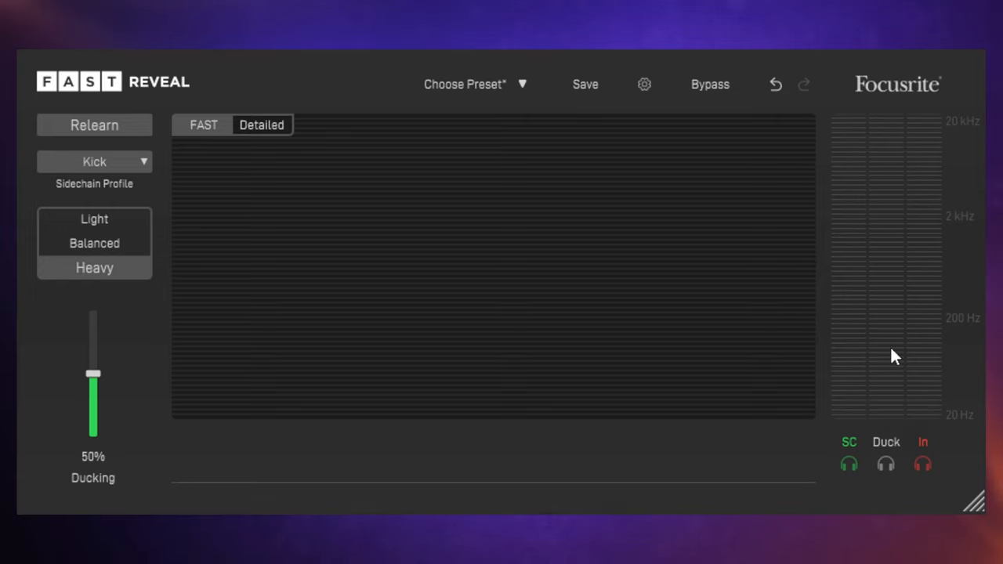
pyautogui.moveTo(883, 292)
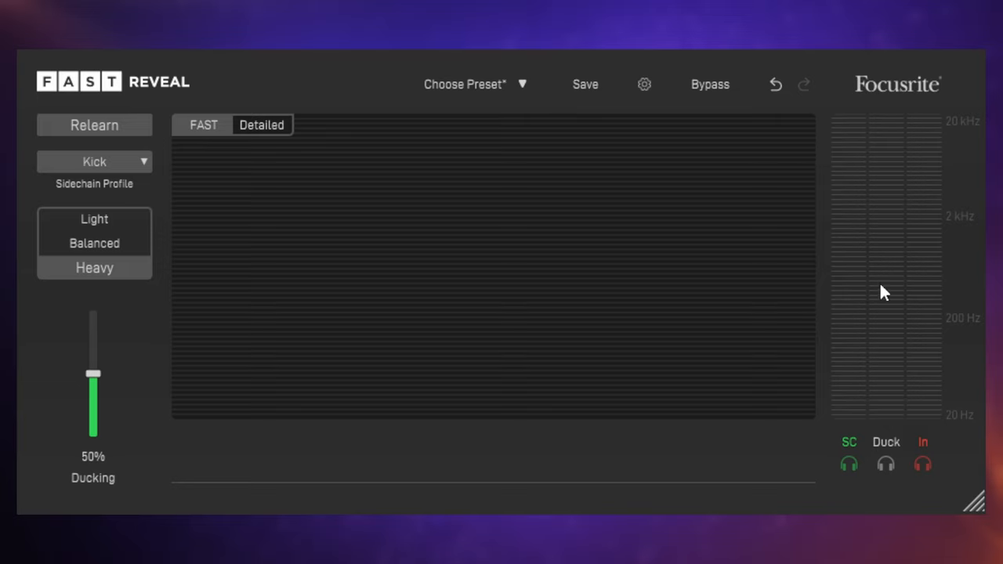
pyautogui.moveTo(898, 411)
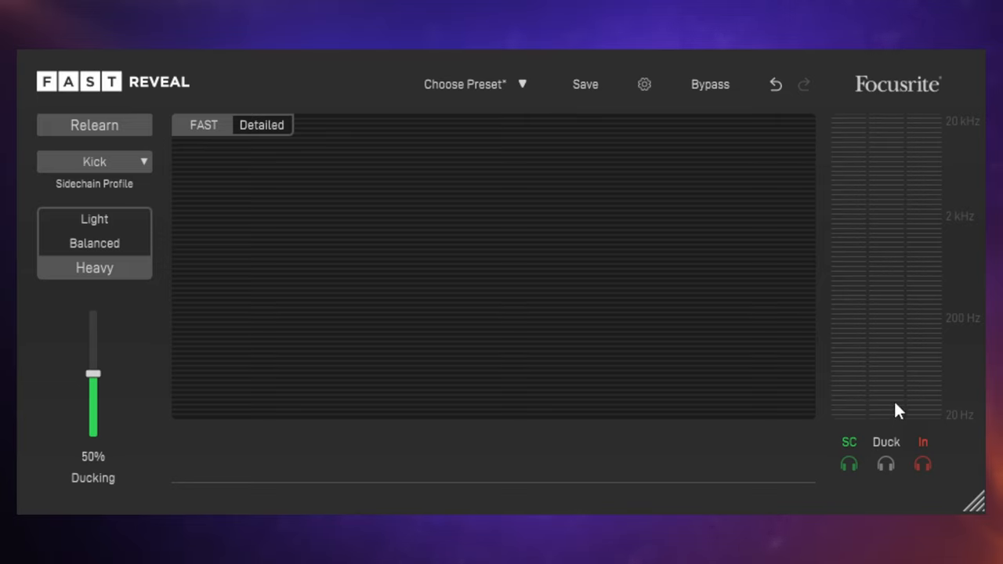
pyautogui.moveTo(895, 429)
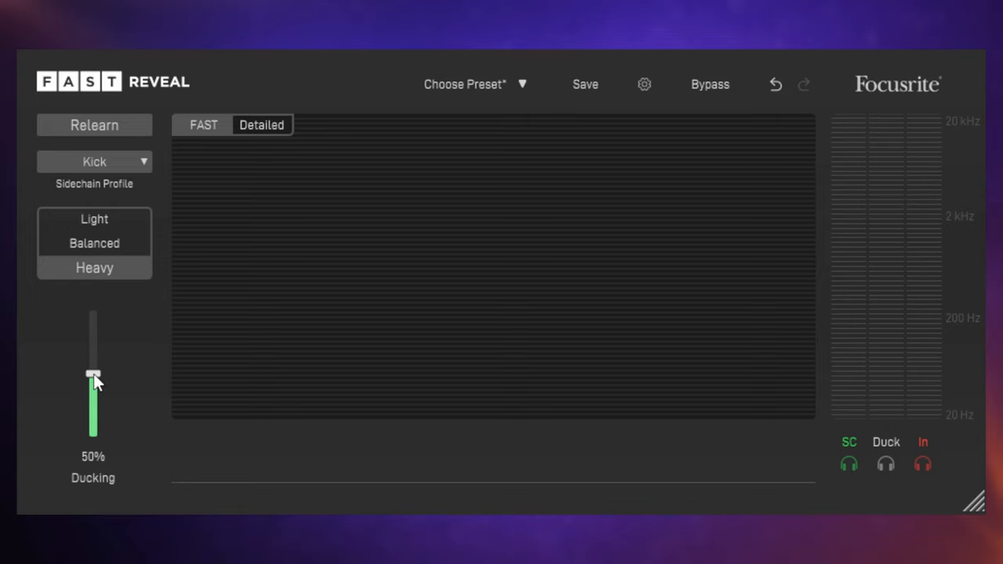
pyautogui.moveTo(94, 380)
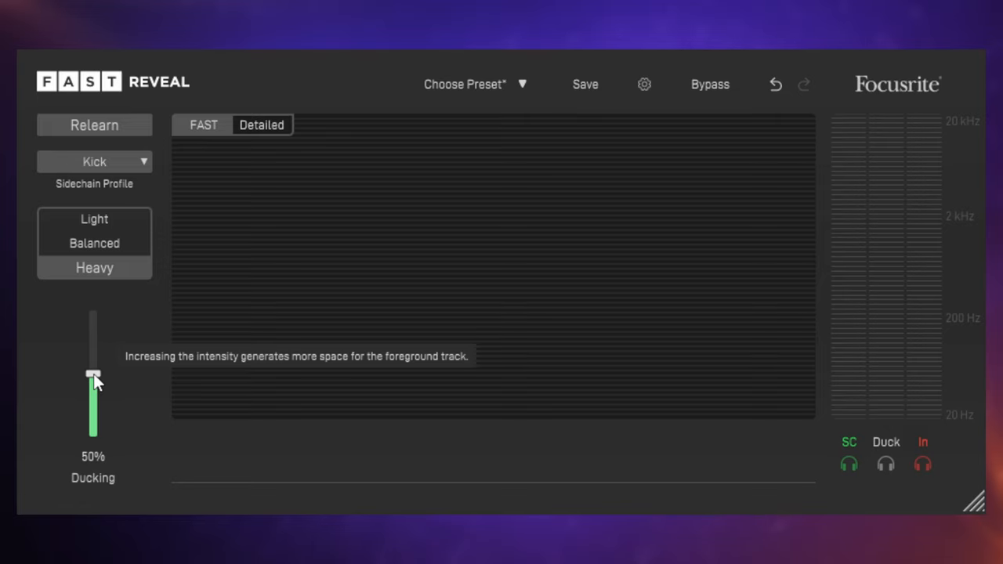
# Raise the ducking amount from 50% to 100% on the Kick profile.
pyautogui.moveTo(93, 373); pyautogui.dragTo(93, 306)
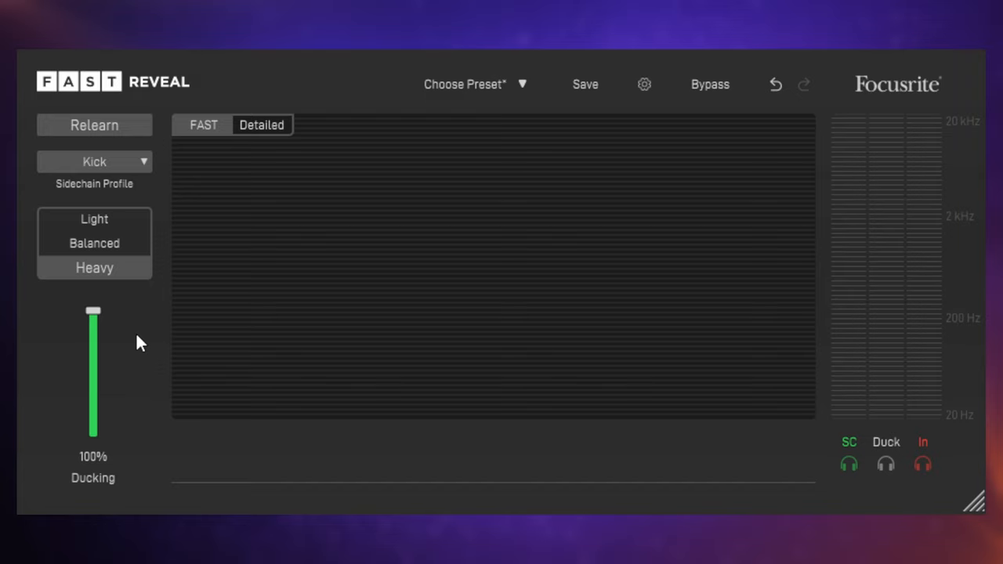
pyautogui.moveTo(122, 343)
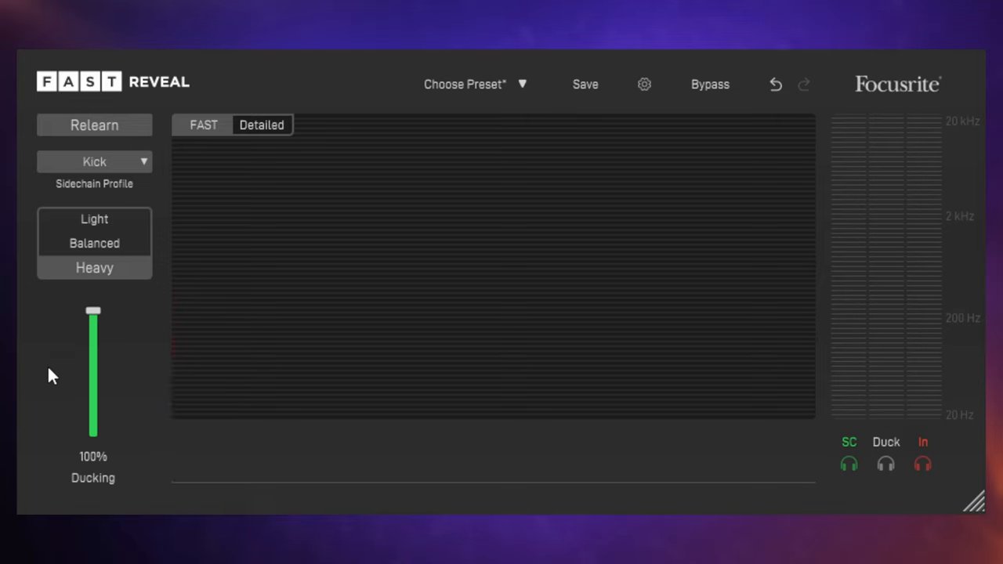
pyautogui.moveTo(58, 372)
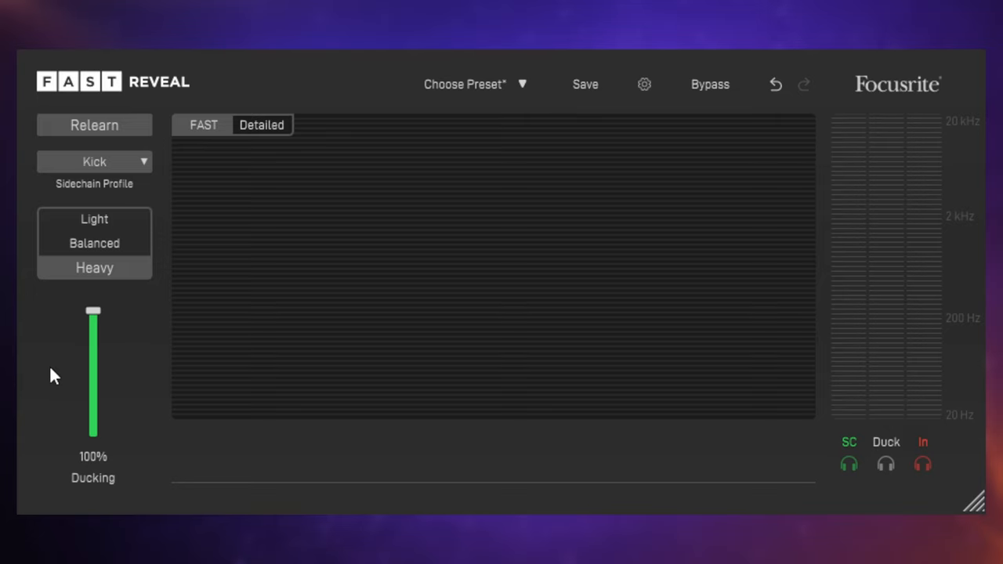
pyautogui.moveTo(133, 387)
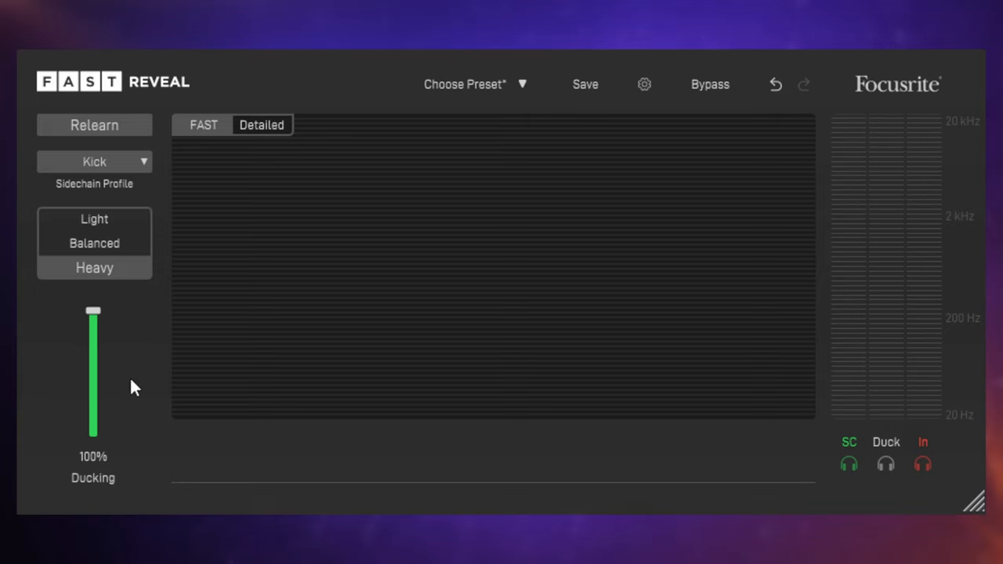
pyautogui.moveTo(132, 383)
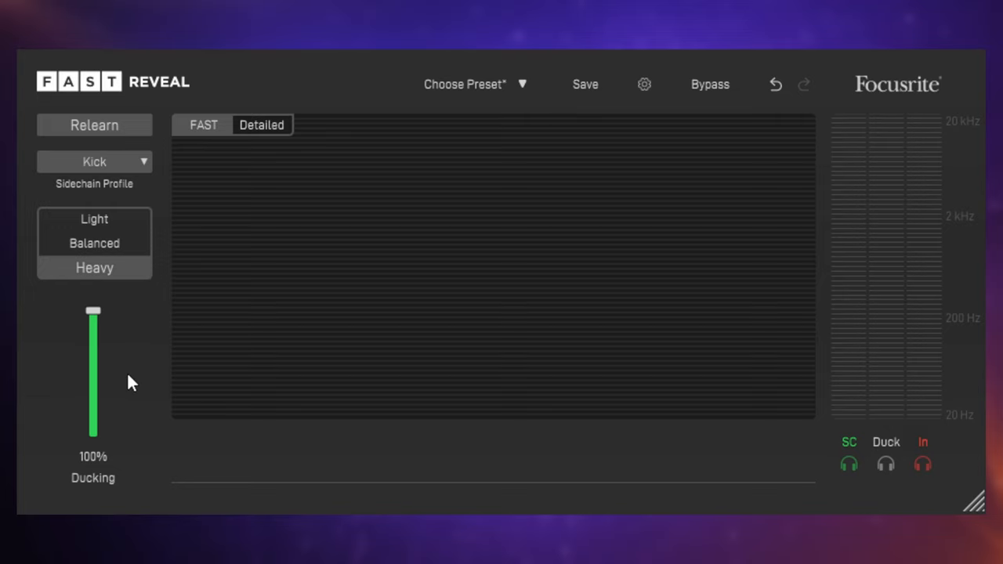
# Show detailed settings and limit the ducked frequency range to about 21–75 Hz.
pyautogui.click(262, 125)
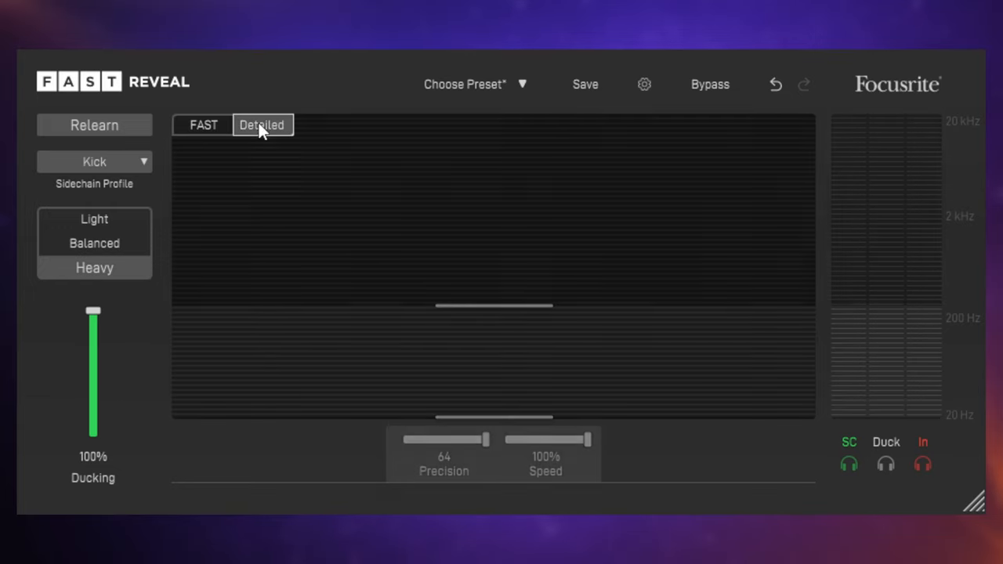
pyautogui.click(203, 125)
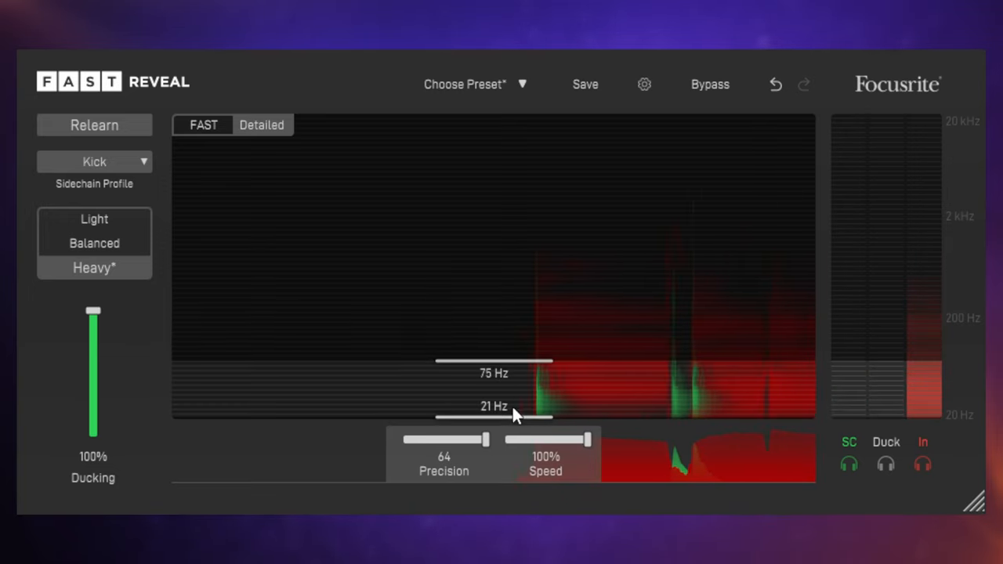
pyautogui.moveTo(493, 416); pyautogui.dragTo(494, 409)
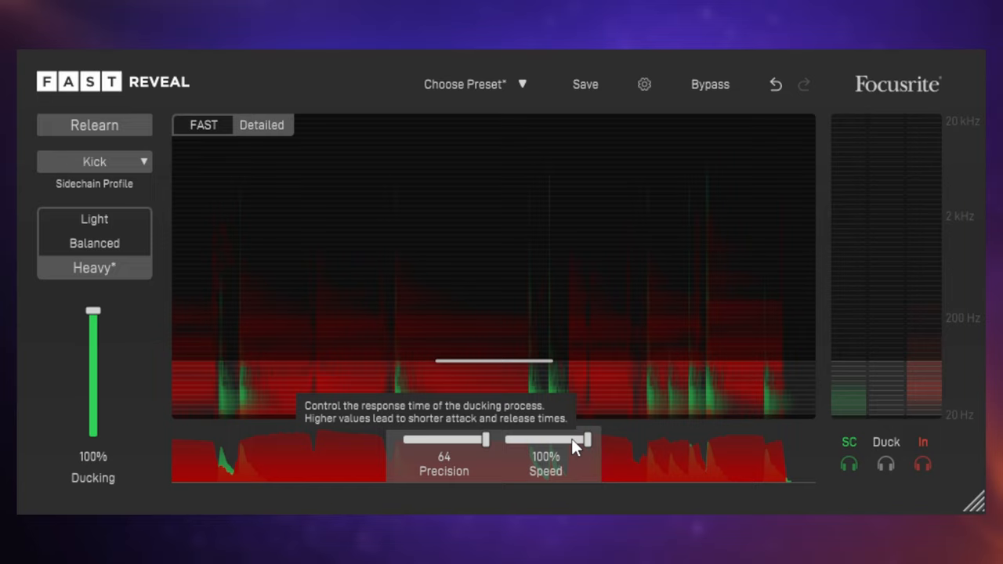
# Try slower ducking speeds around 24% and 56%, then return Speed to 100%.
pyautogui.moveTo(584, 440); pyautogui.dragTo(513, 439)
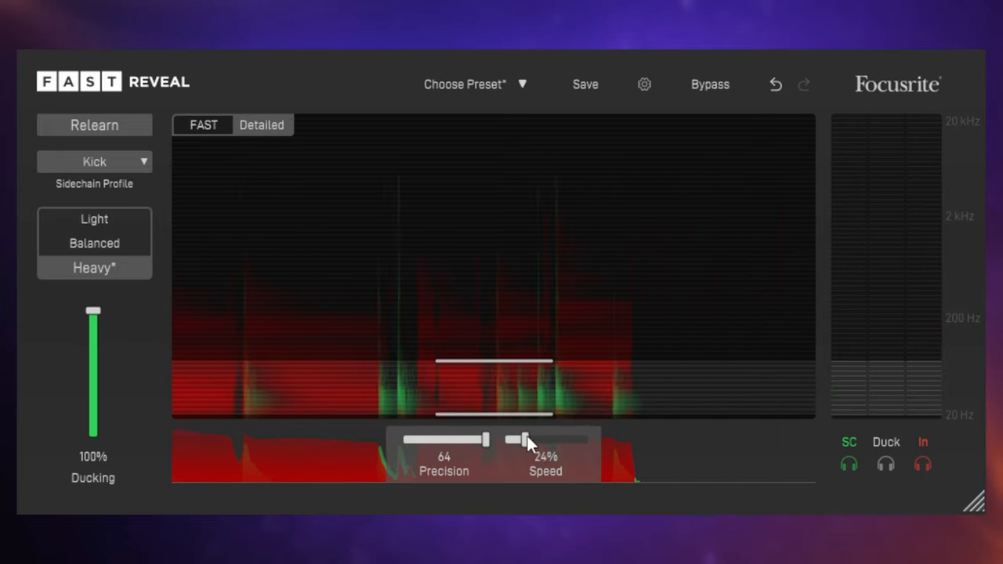
pyautogui.moveTo(515, 439); pyautogui.dragTo(549, 439)
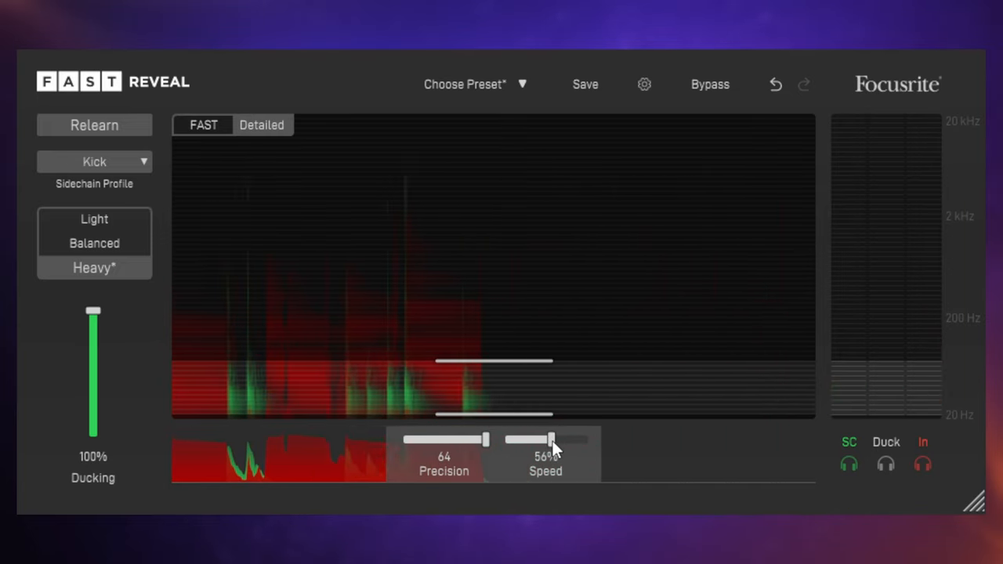
pyautogui.moveTo(549, 438); pyautogui.dragTo(592, 438)
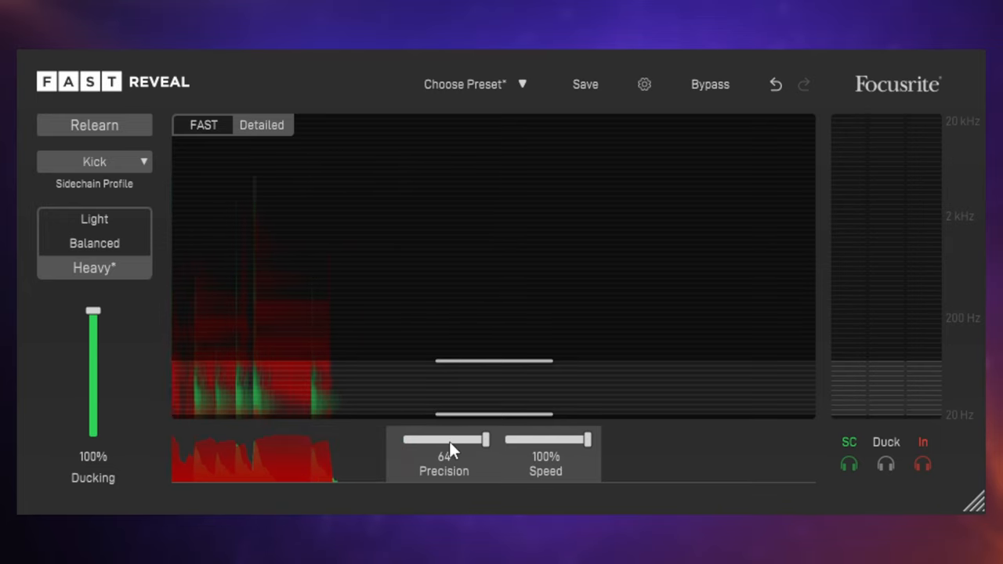
# Sweep Precision down through 16, 4 and 2, then settle it at 32.
pyautogui.moveTo(462, 439); pyautogui.dragTo(470, 438)
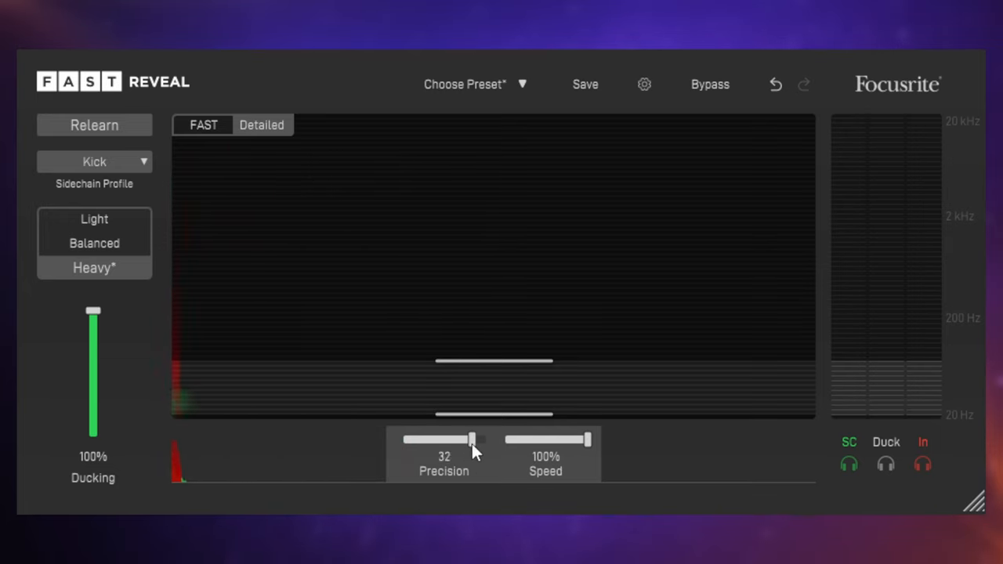
pyautogui.moveTo(470, 440); pyautogui.dragTo(431, 440)
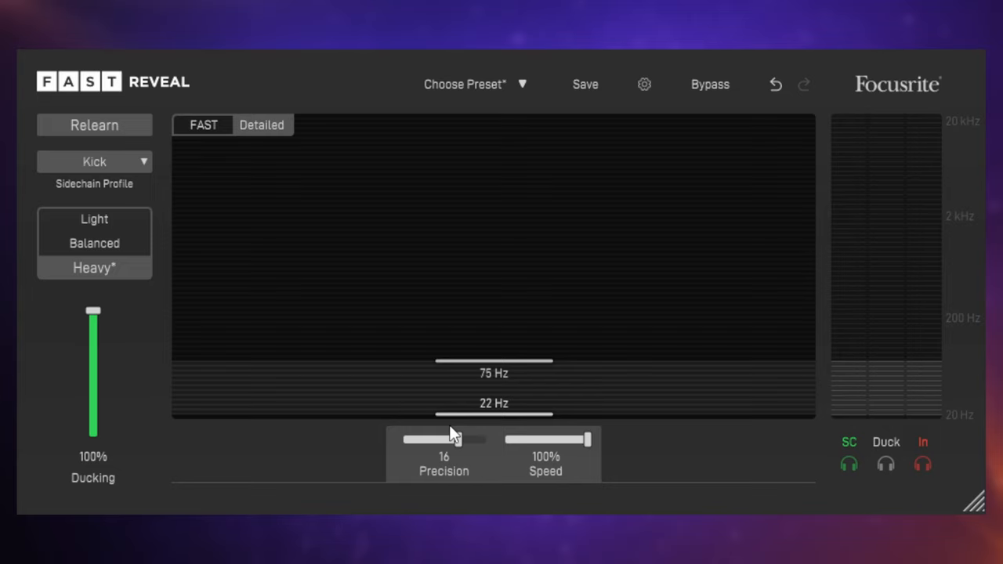
pyautogui.moveTo(470, 439); pyautogui.dragTo(434, 439)
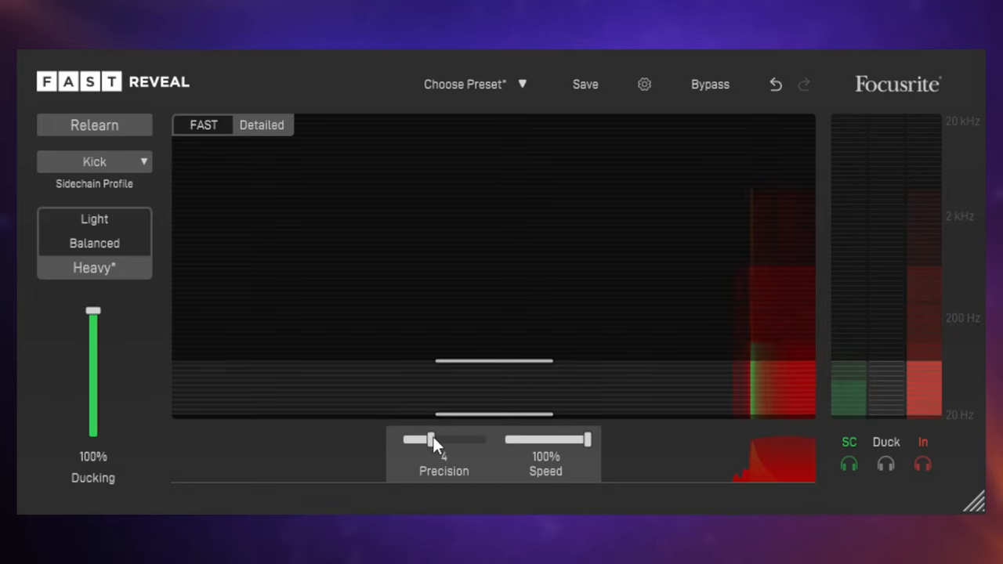
pyautogui.moveTo(435, 440); pyautogui.dragTo(412, 440)
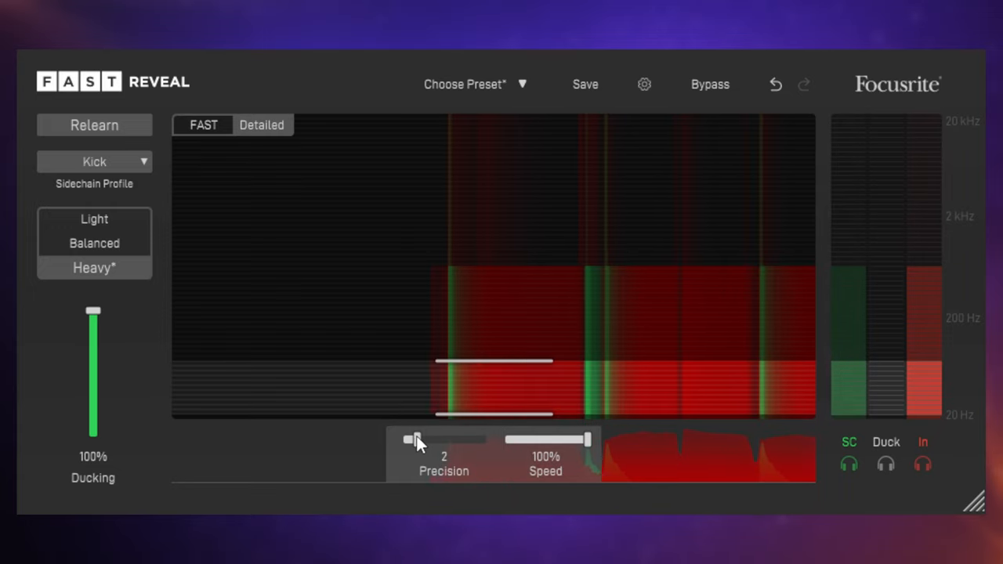
pyautogui.moveTo(412, 439); pyautogui.dragTo(470, 439)
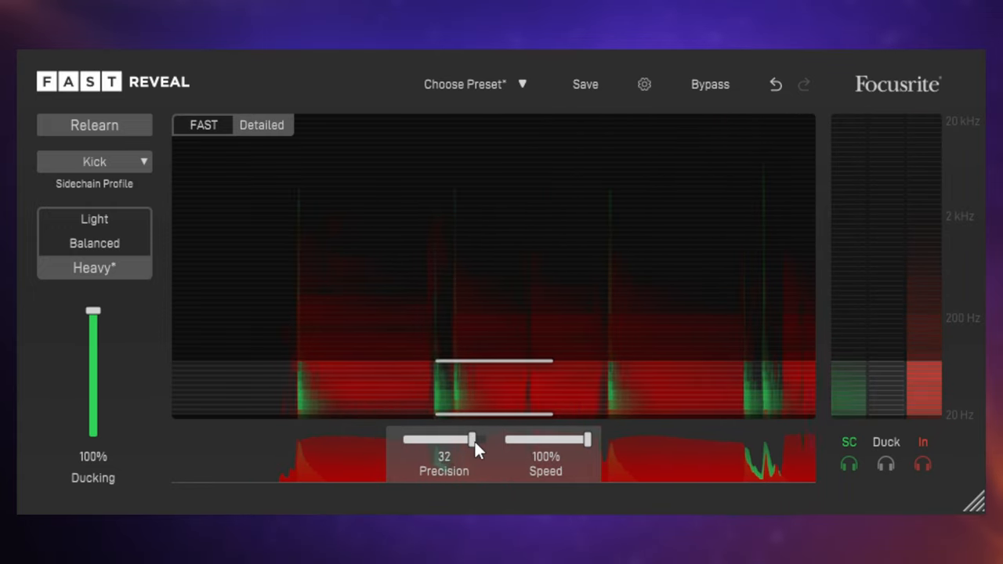